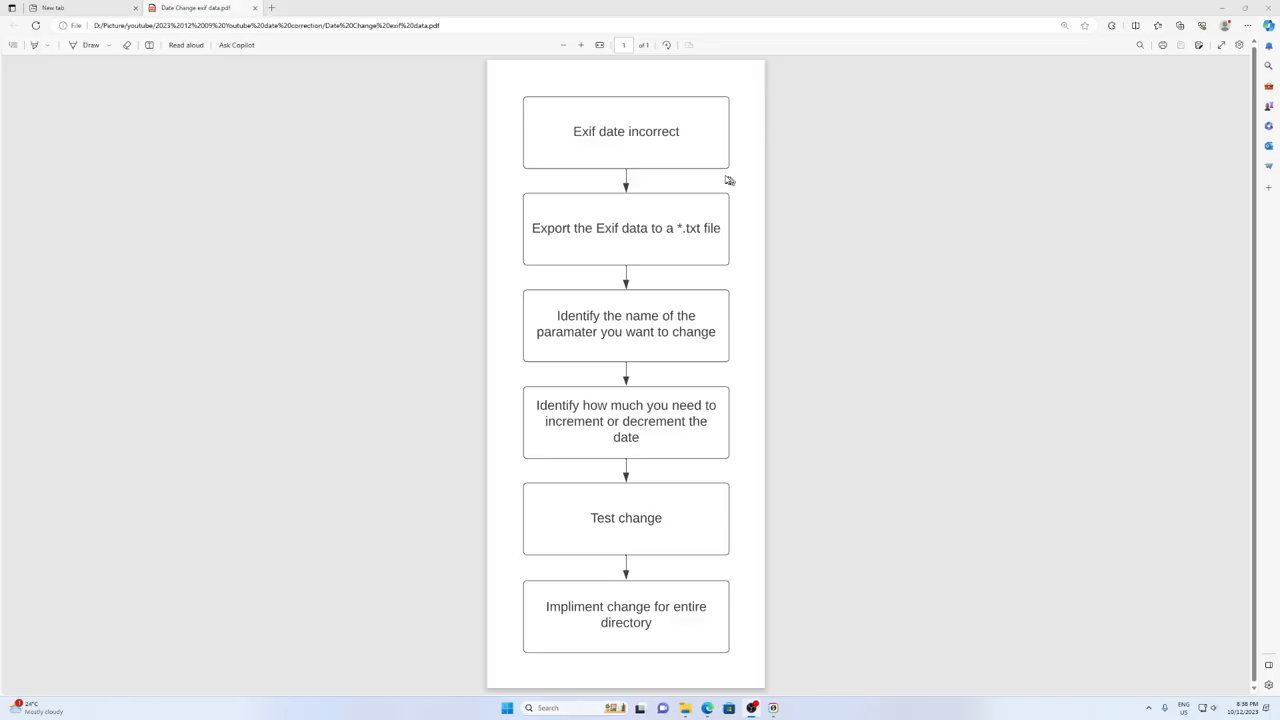
mouse_move(690, 166)
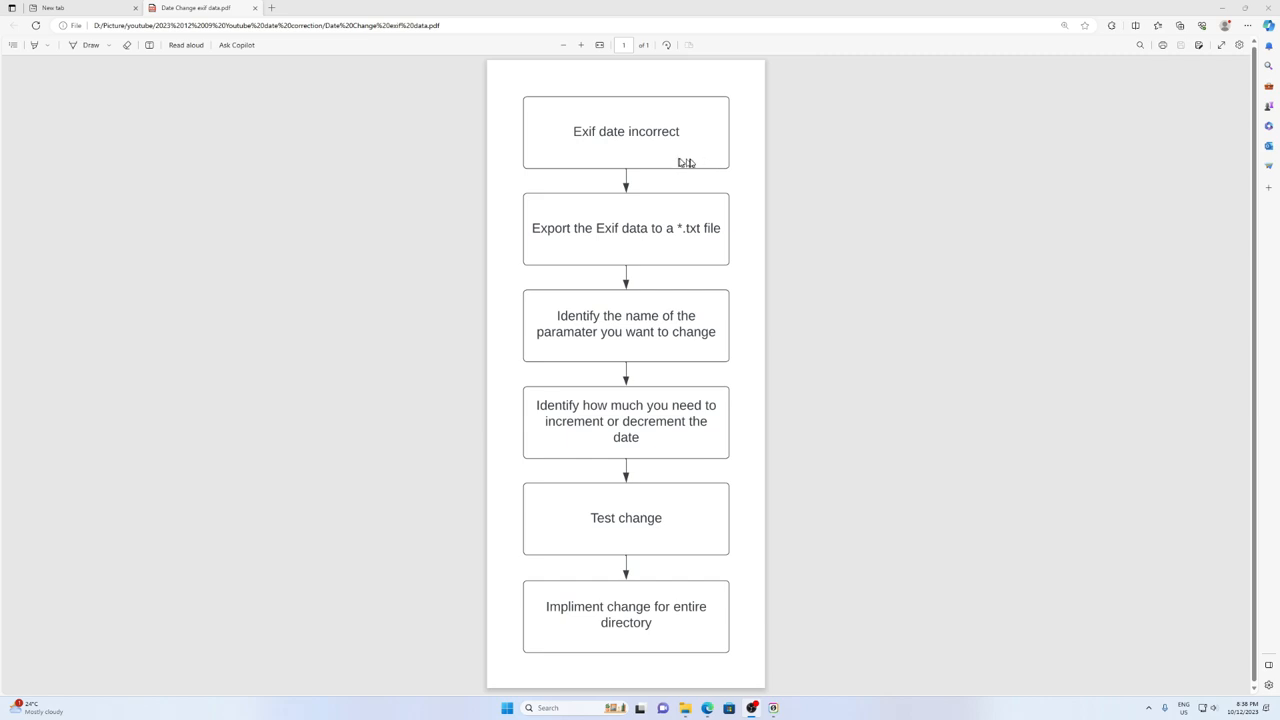
mouse_move(688, 162)
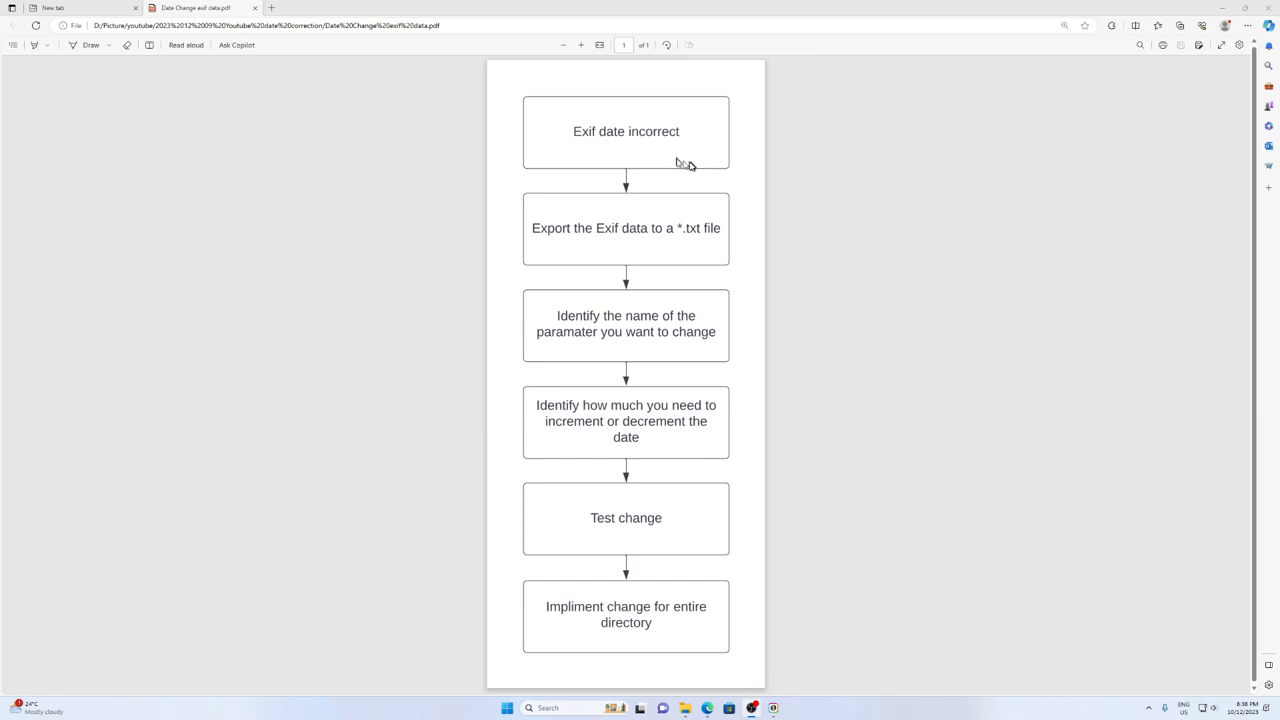
mouse_move(672, 268)
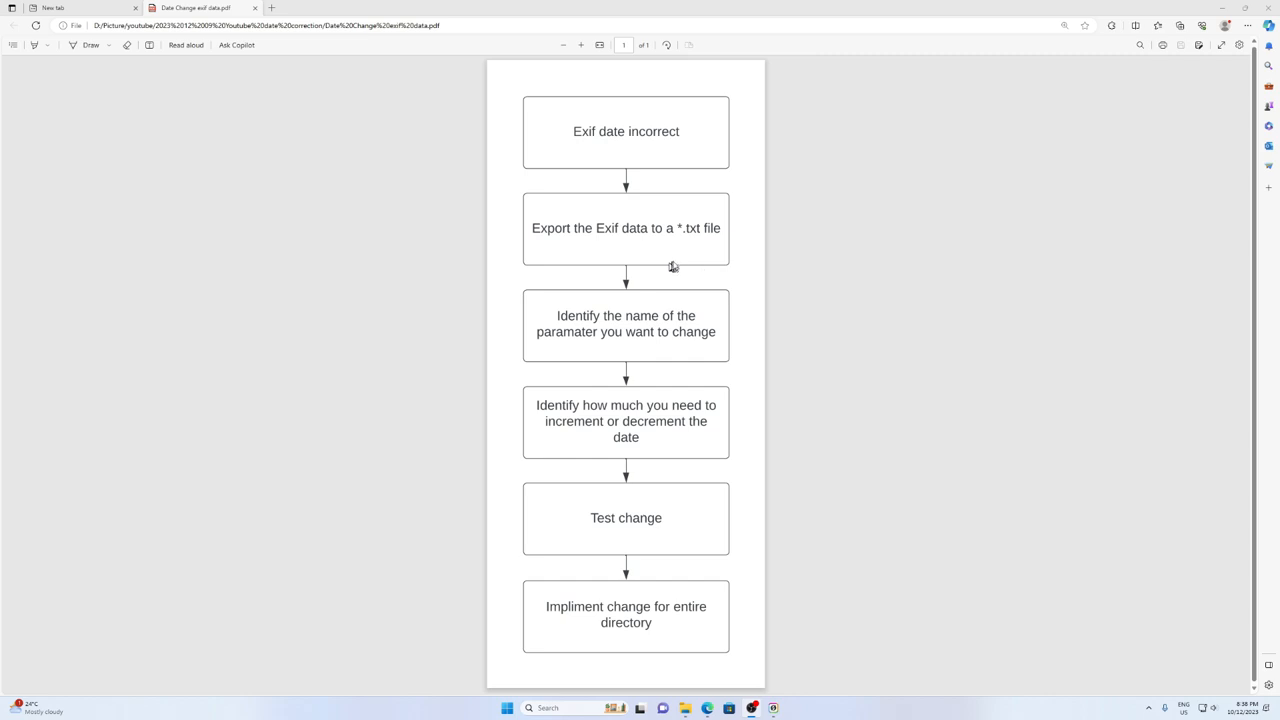
mouse_move(666, 264)
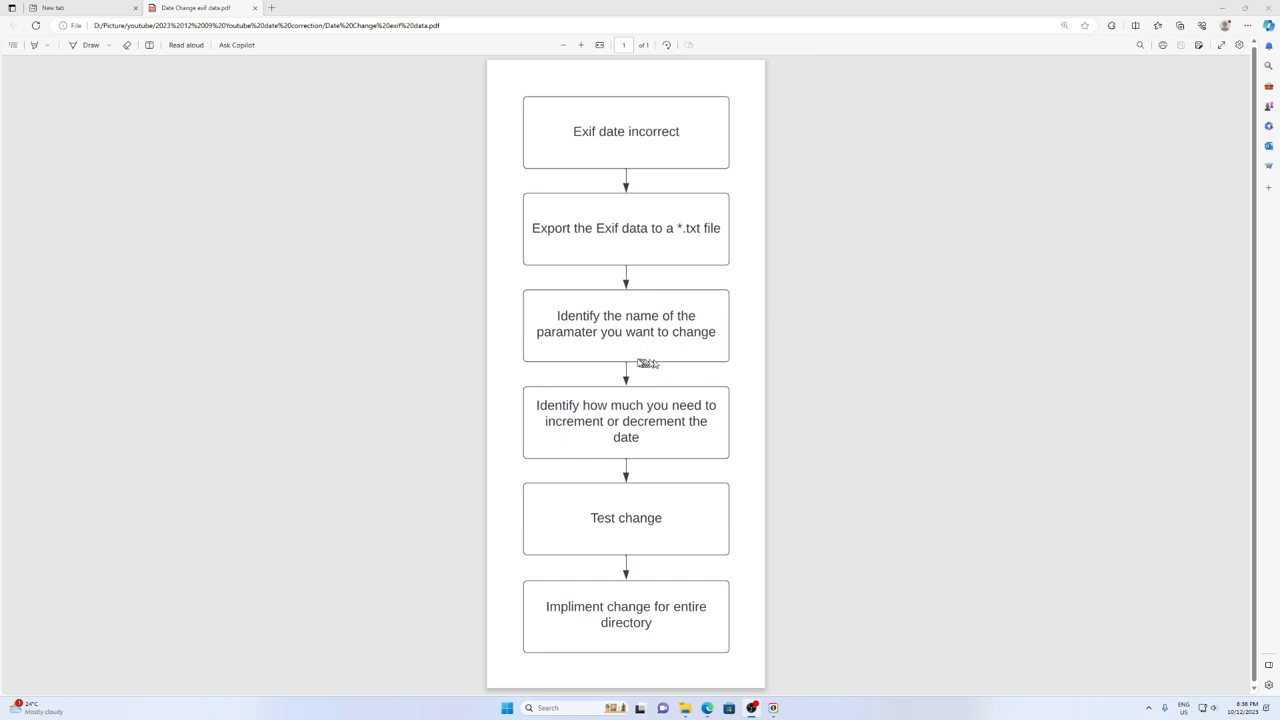
mouse_move(668, 368)
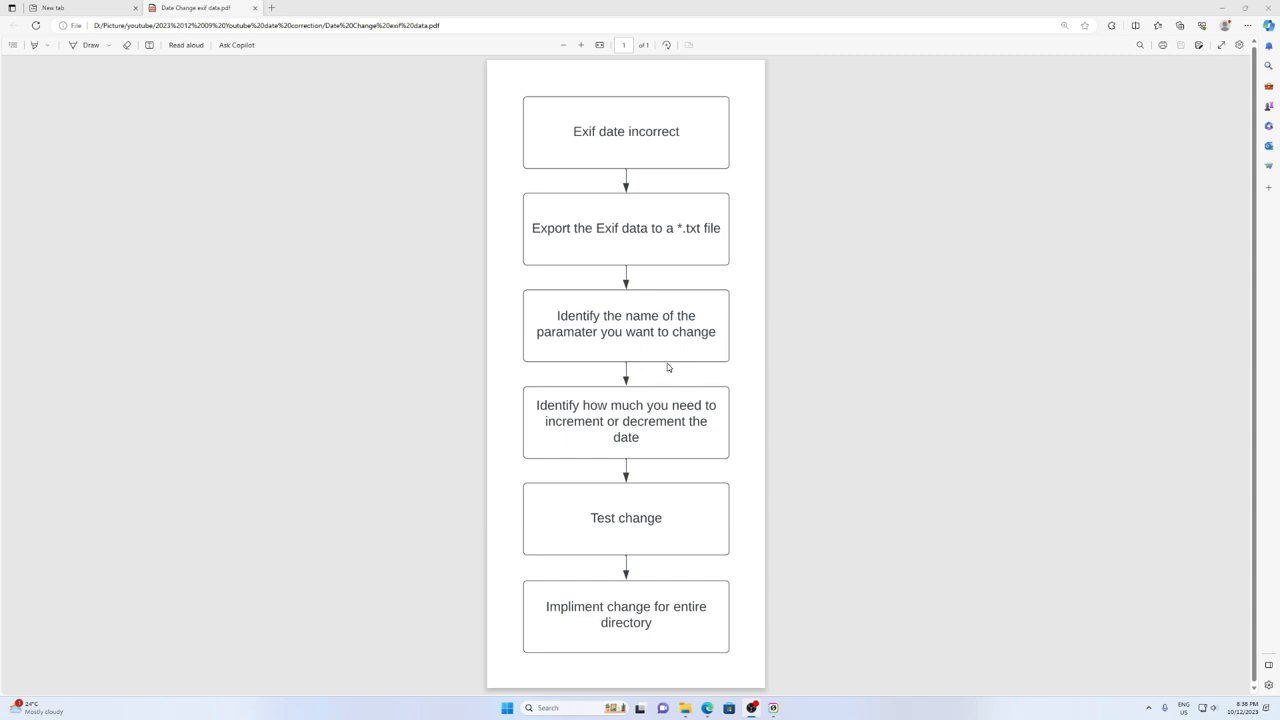
mouse_move(668, 468)
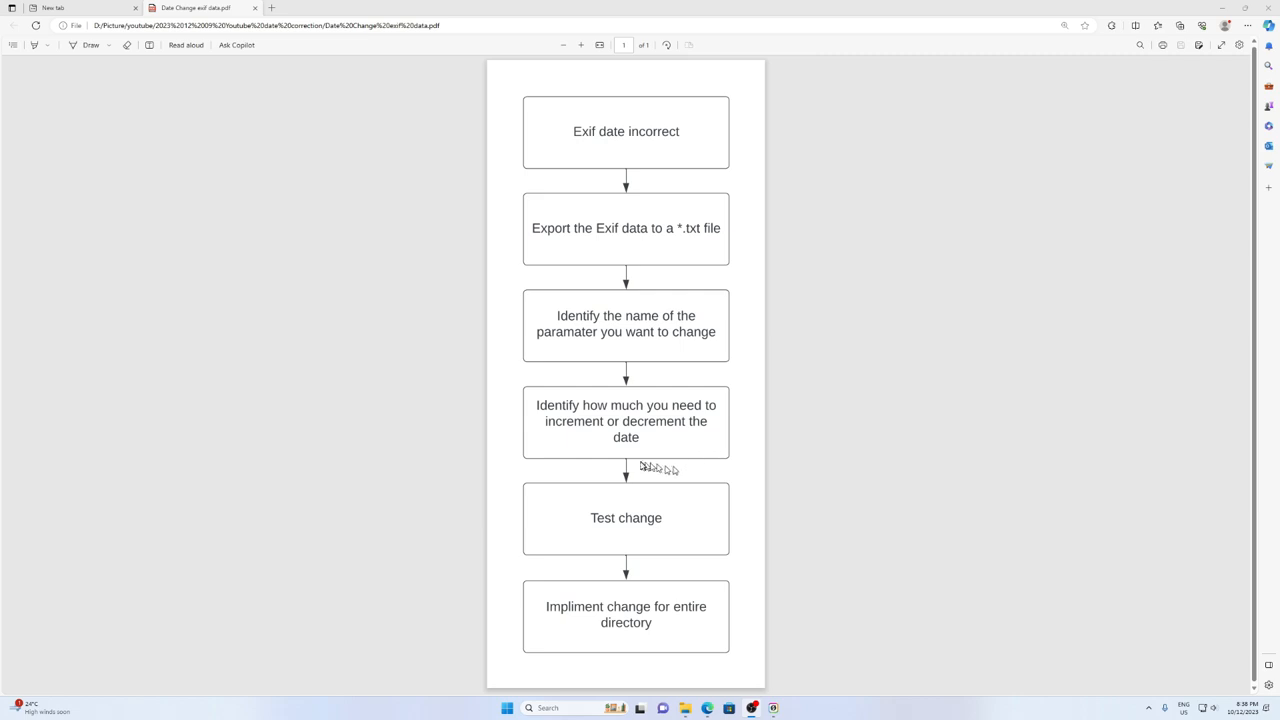
mouse_move(630, 460)
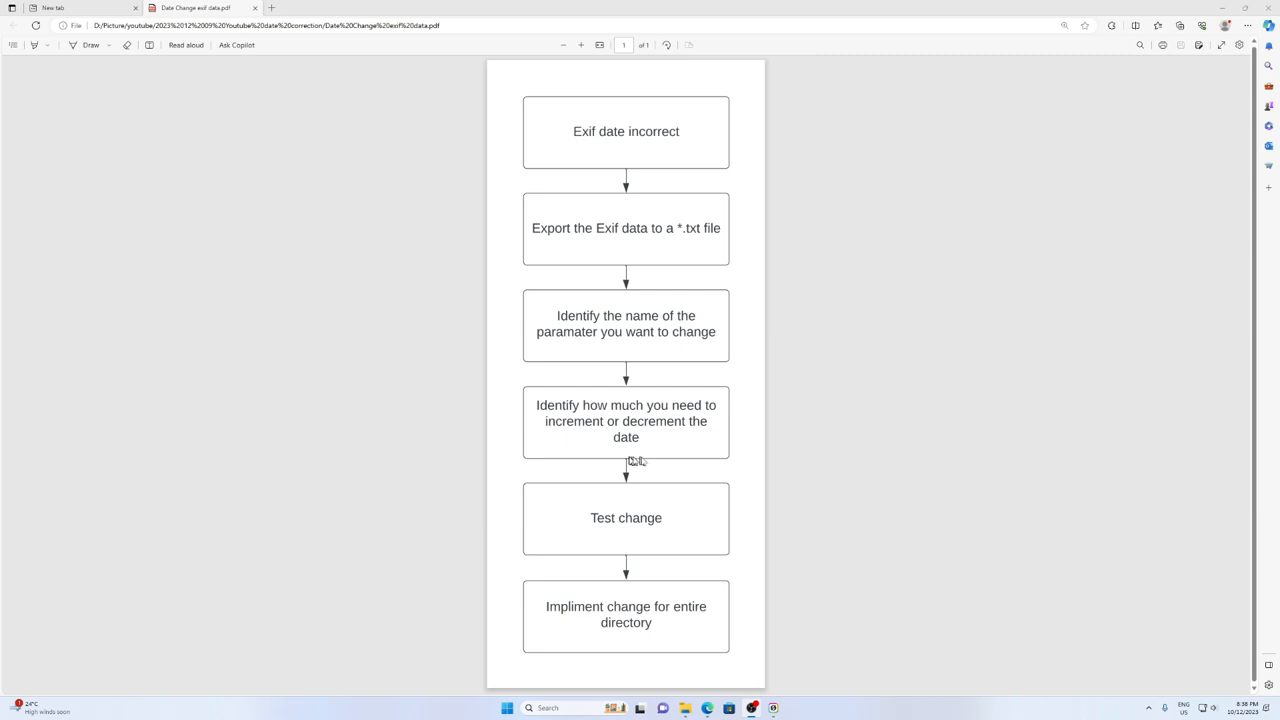
mouse_move(668, 466)
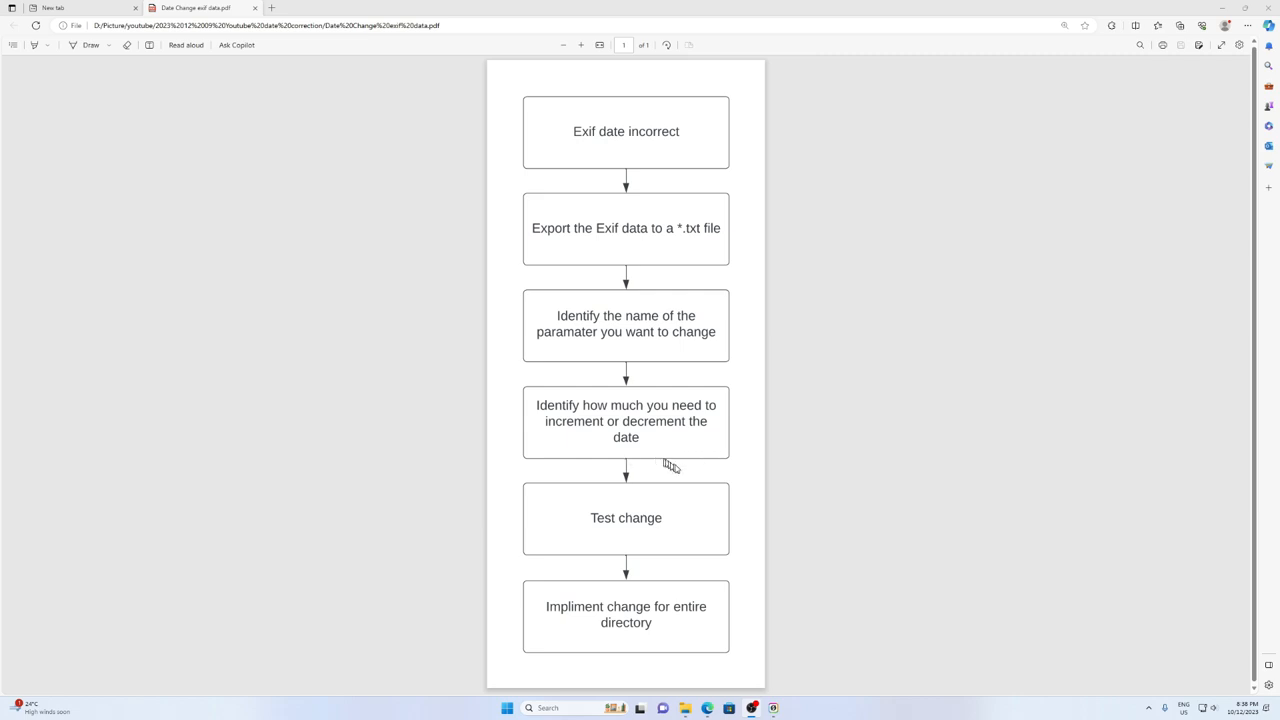
mouse_move(660, 552)
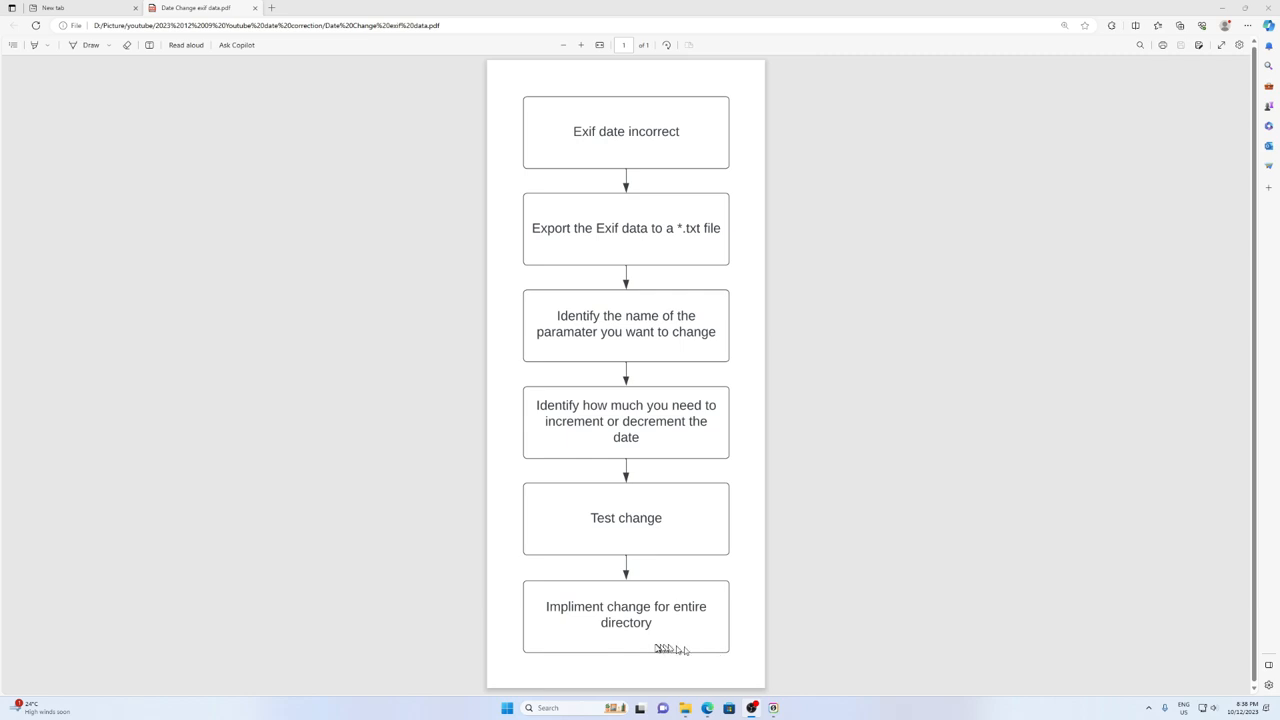
Search Bing for exiftool, reach exiftool.org and download the Windows Executable package
click(84, 8)
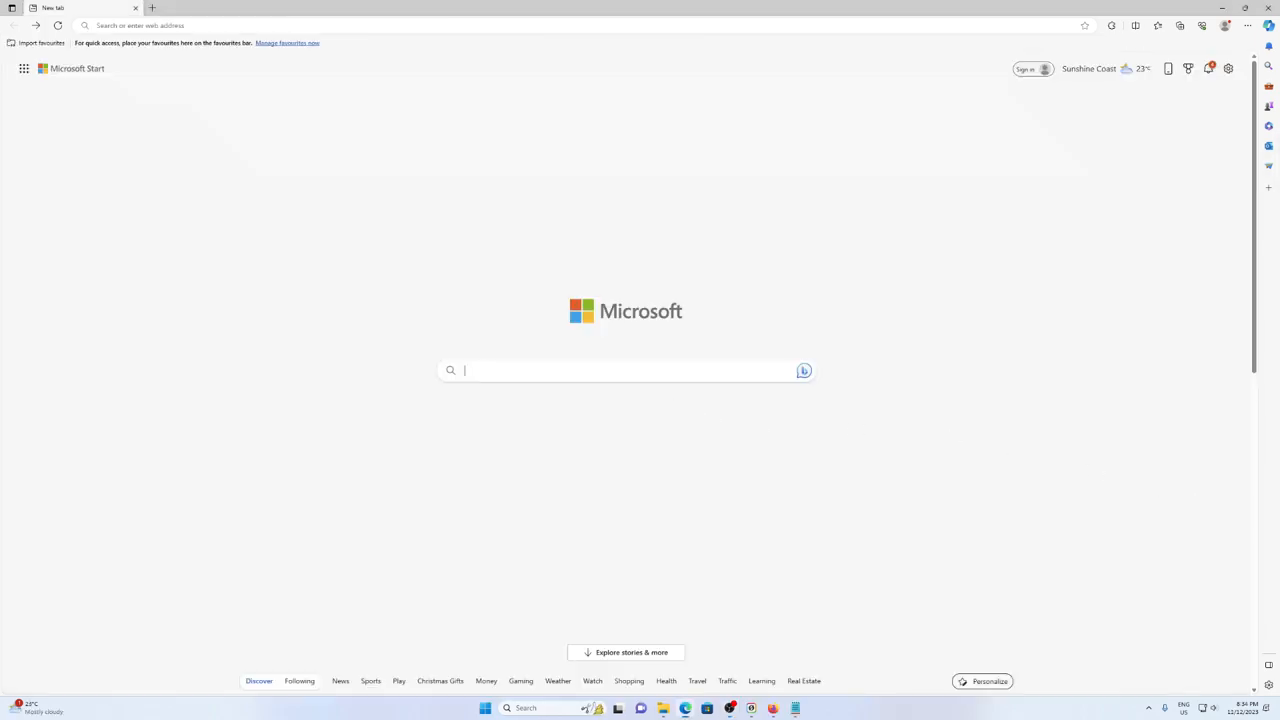
text(exif tool)
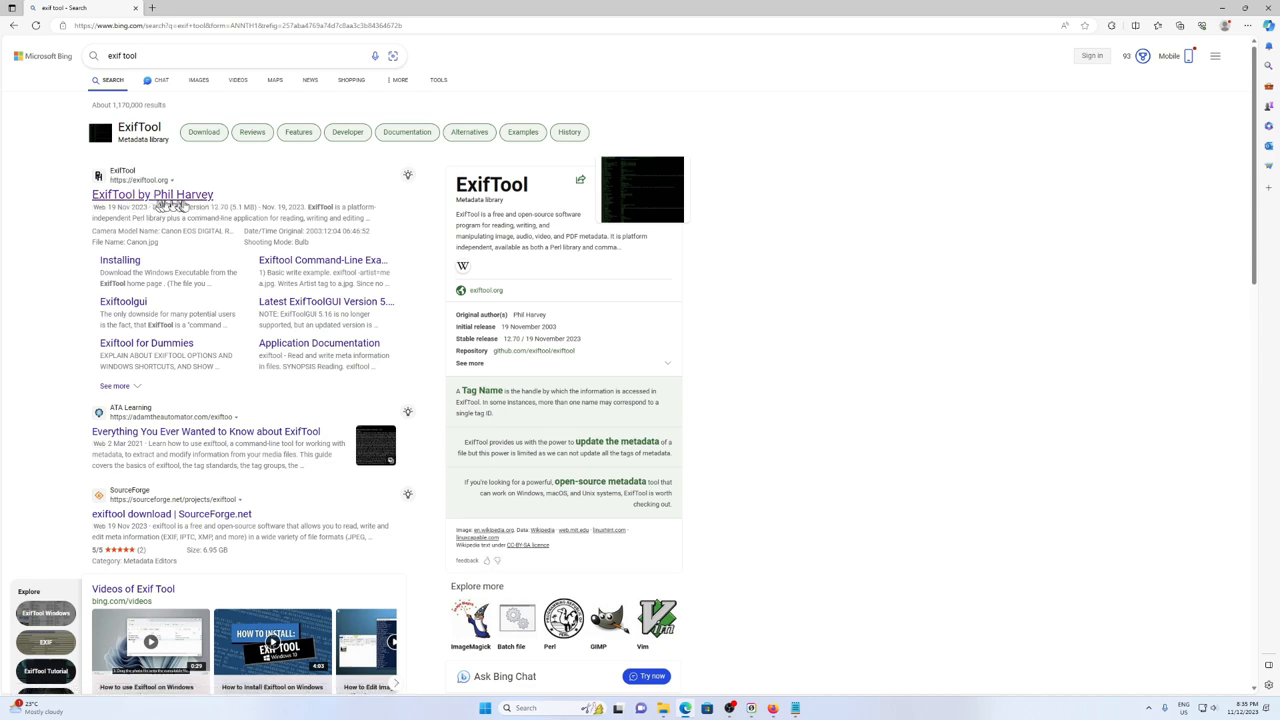
click(152, 194)
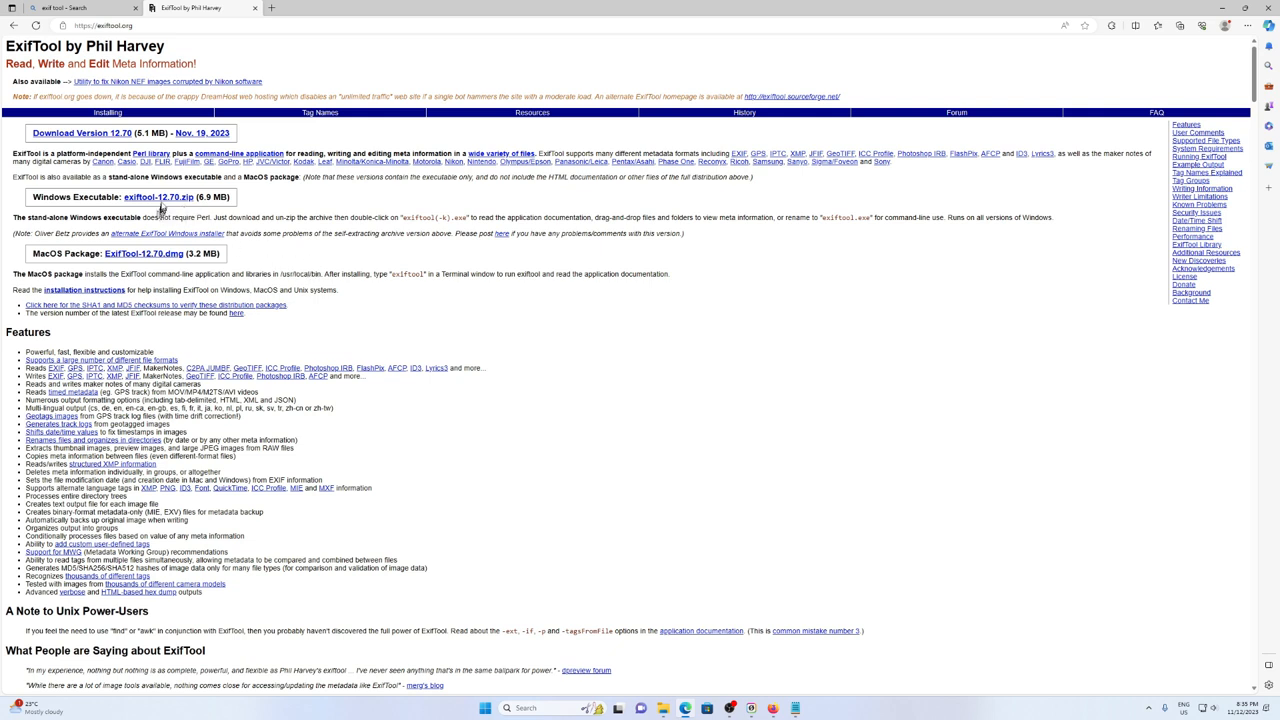
click(158, 198)
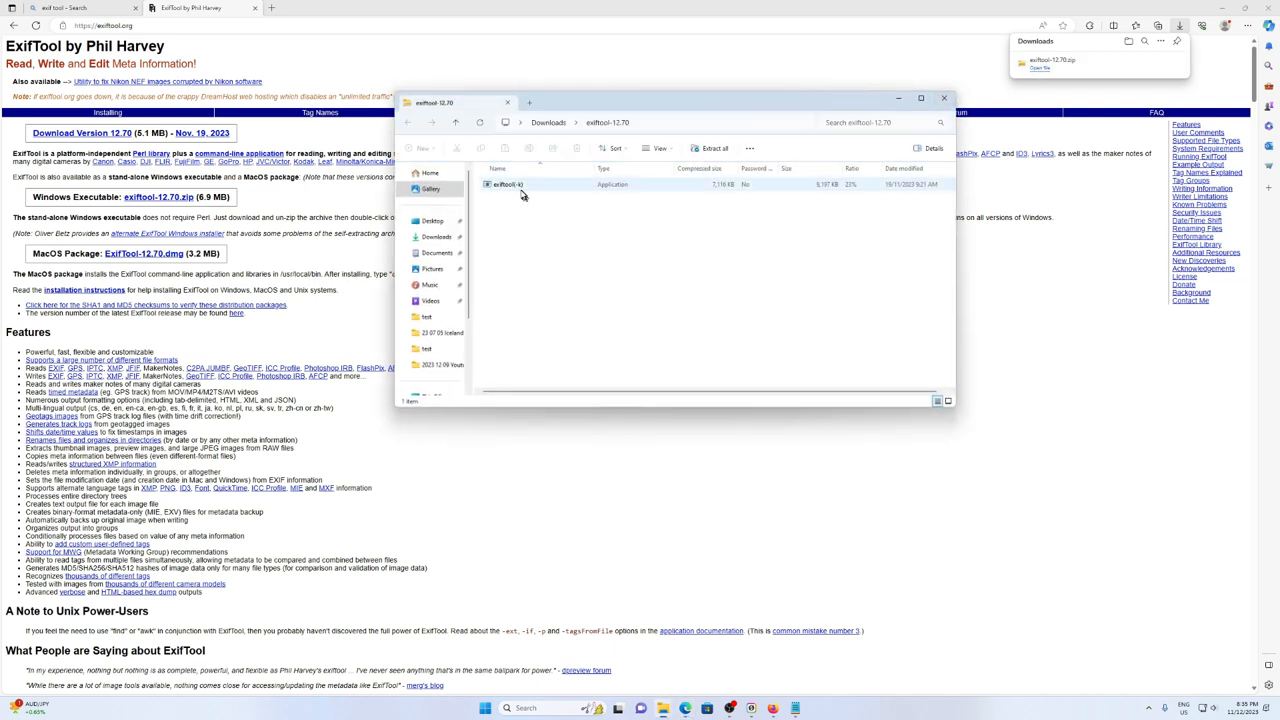
Copy exiftool(-k).exe from Downloads into the test folder and rename it to exiftool
right_click(508, 184)
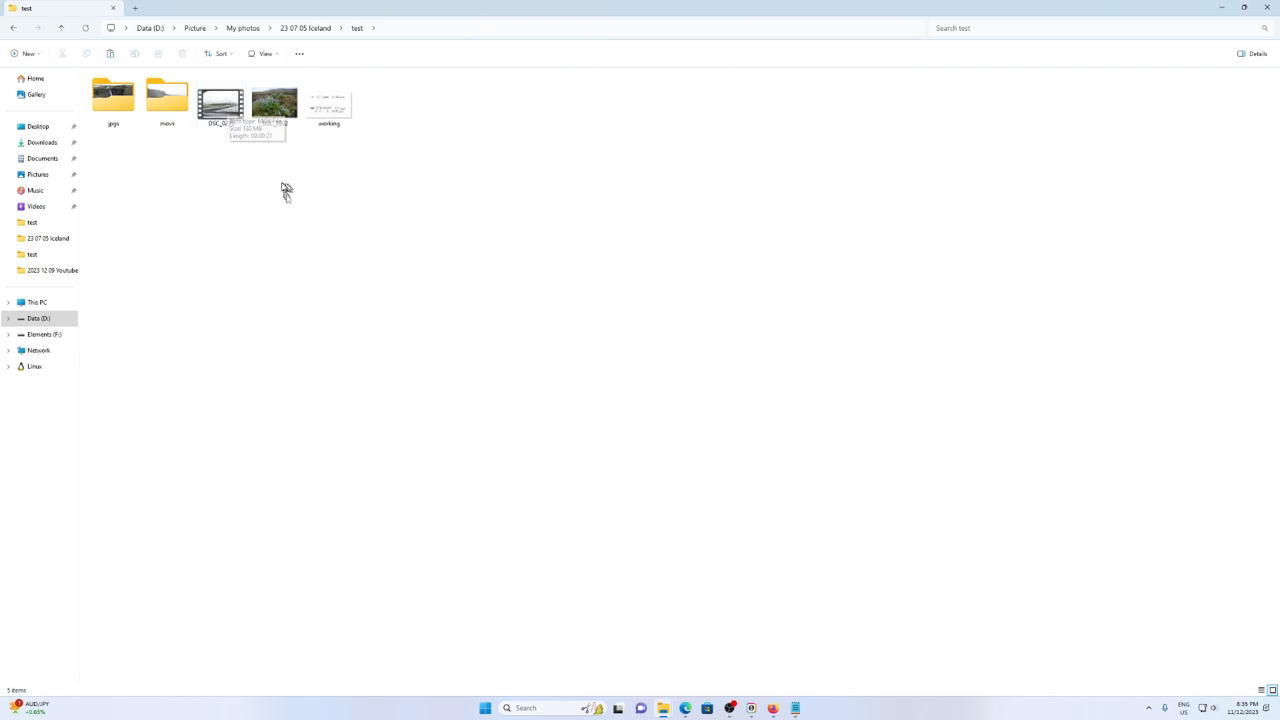
mouse_move(252, 172)
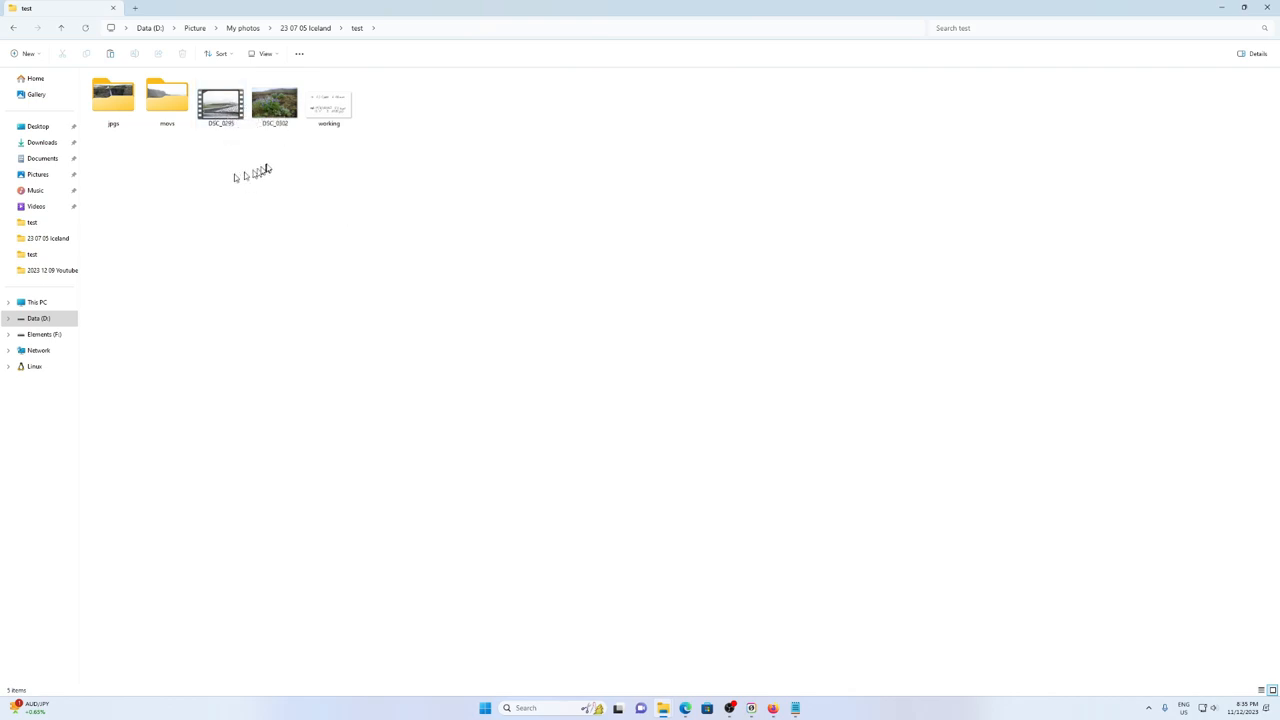
right_click(276, 168)
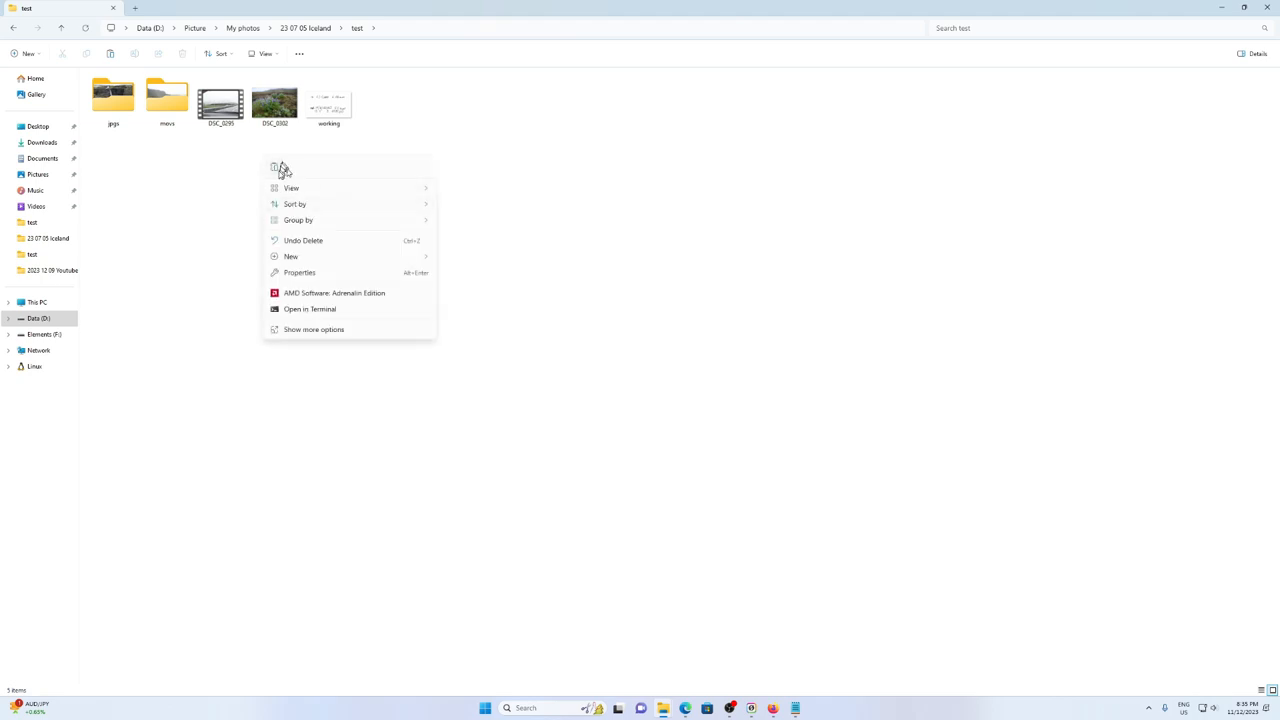
click(364, 202)
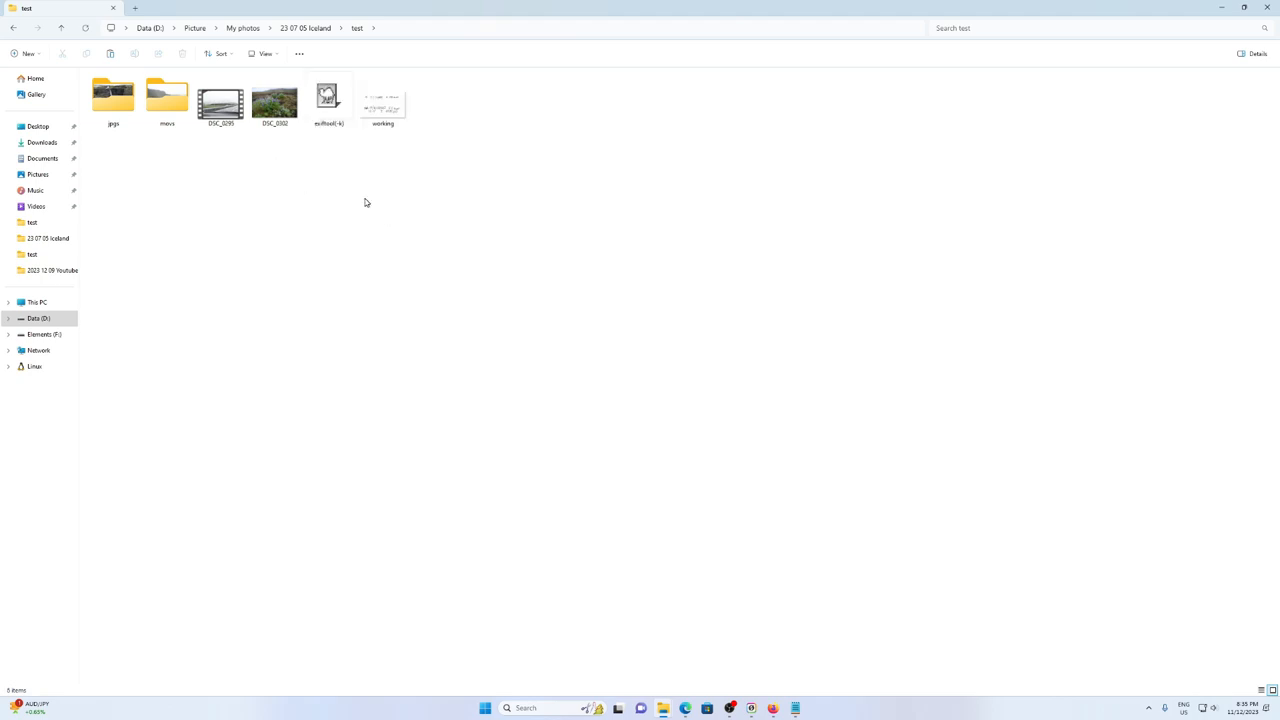
click(328, 100)
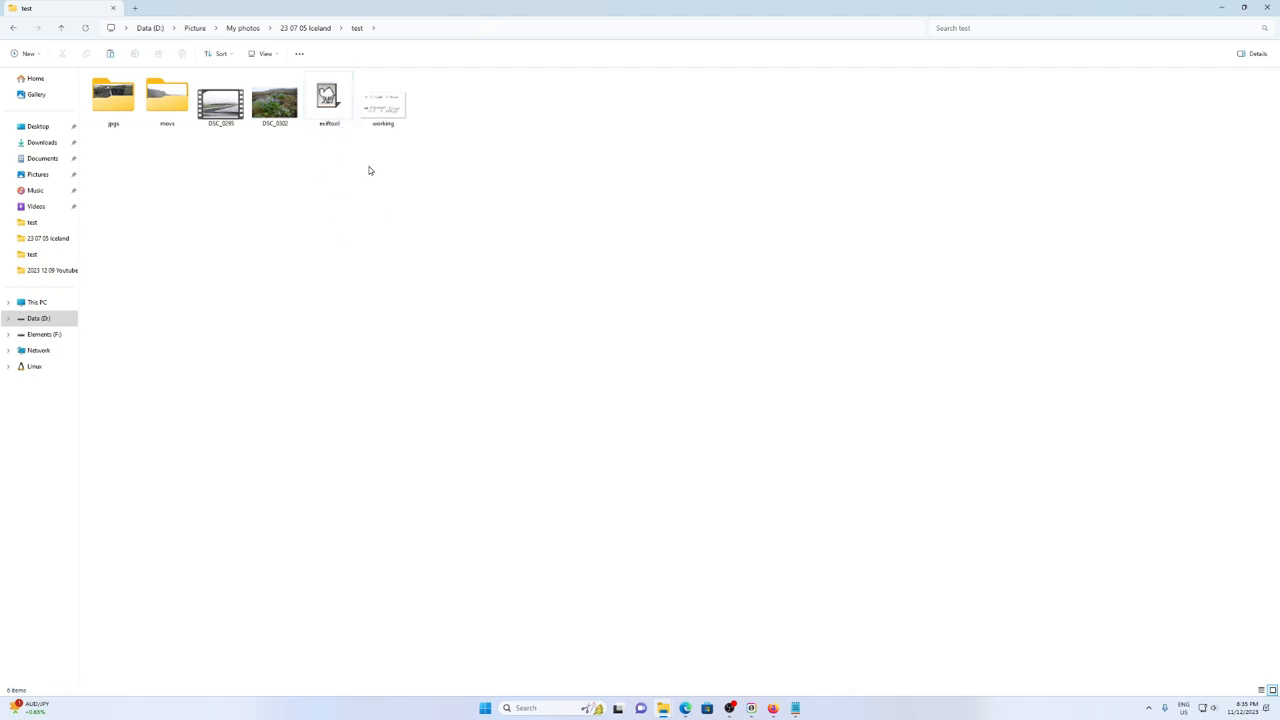
Start a PowerShell terminal in the test folder via Open in Terminal and begin the exiftool command
right_click(380, 178)
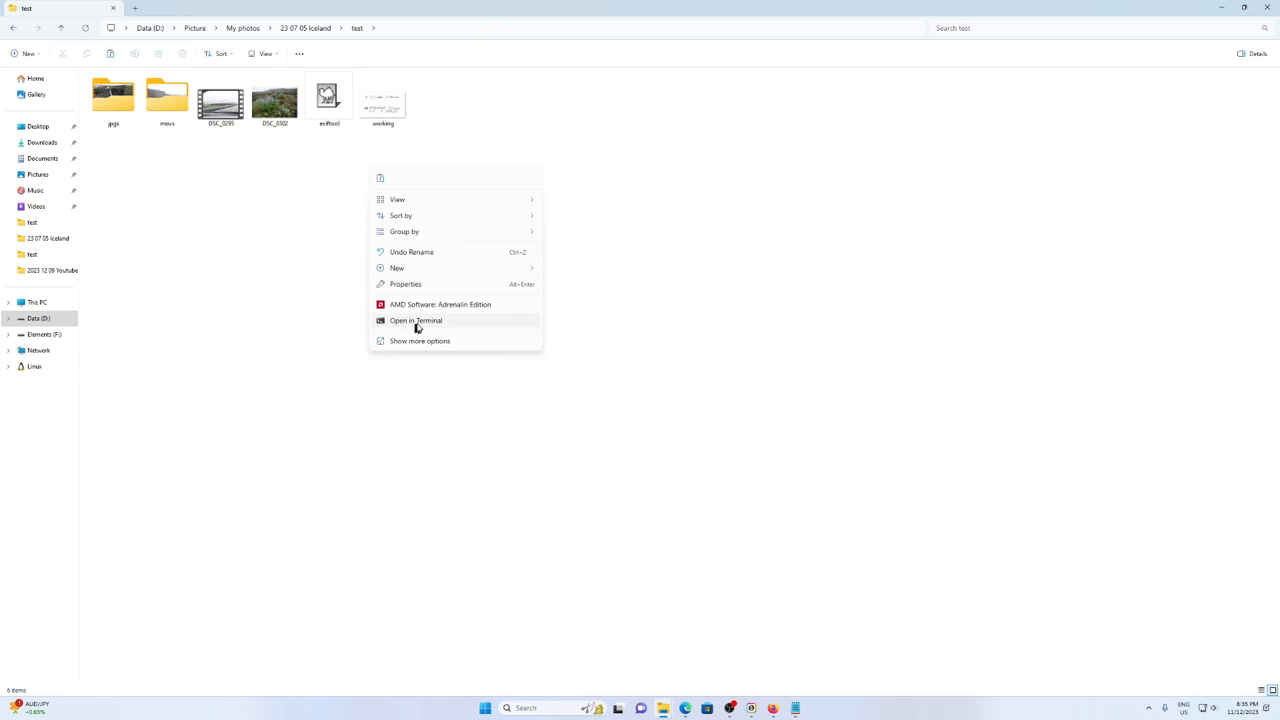
mouse_move(432, 322)
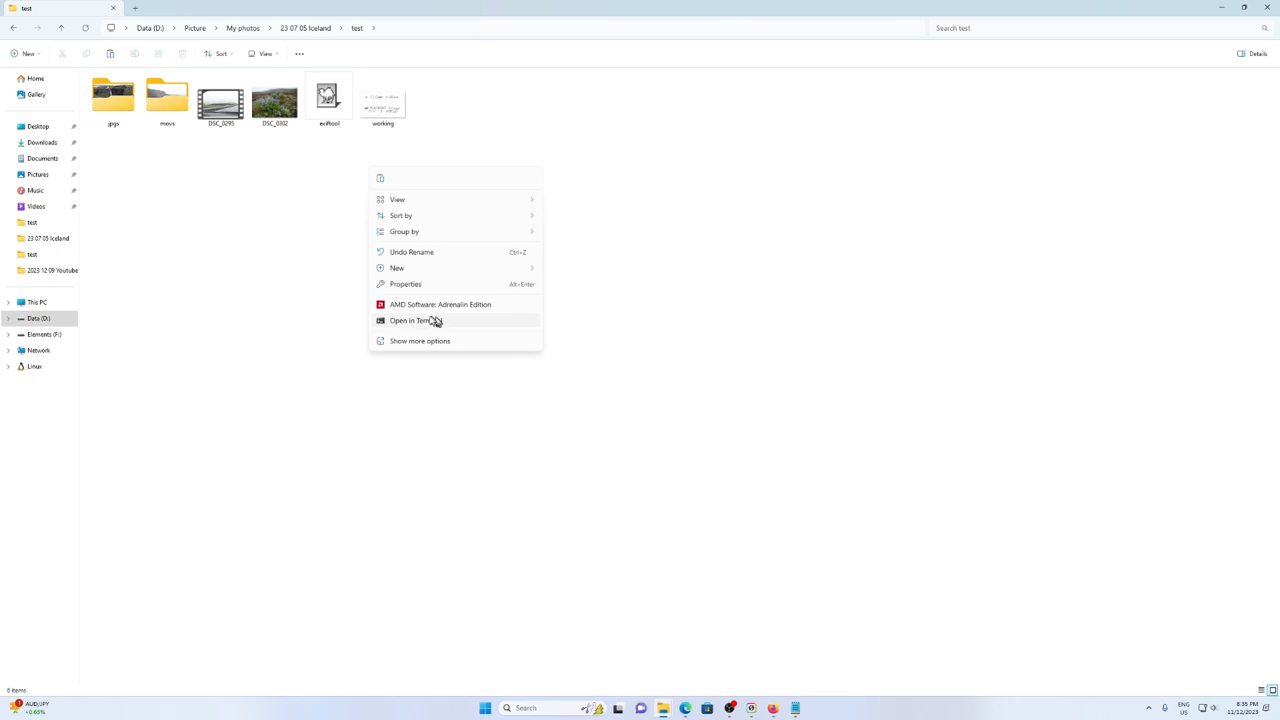
click(416, 320)
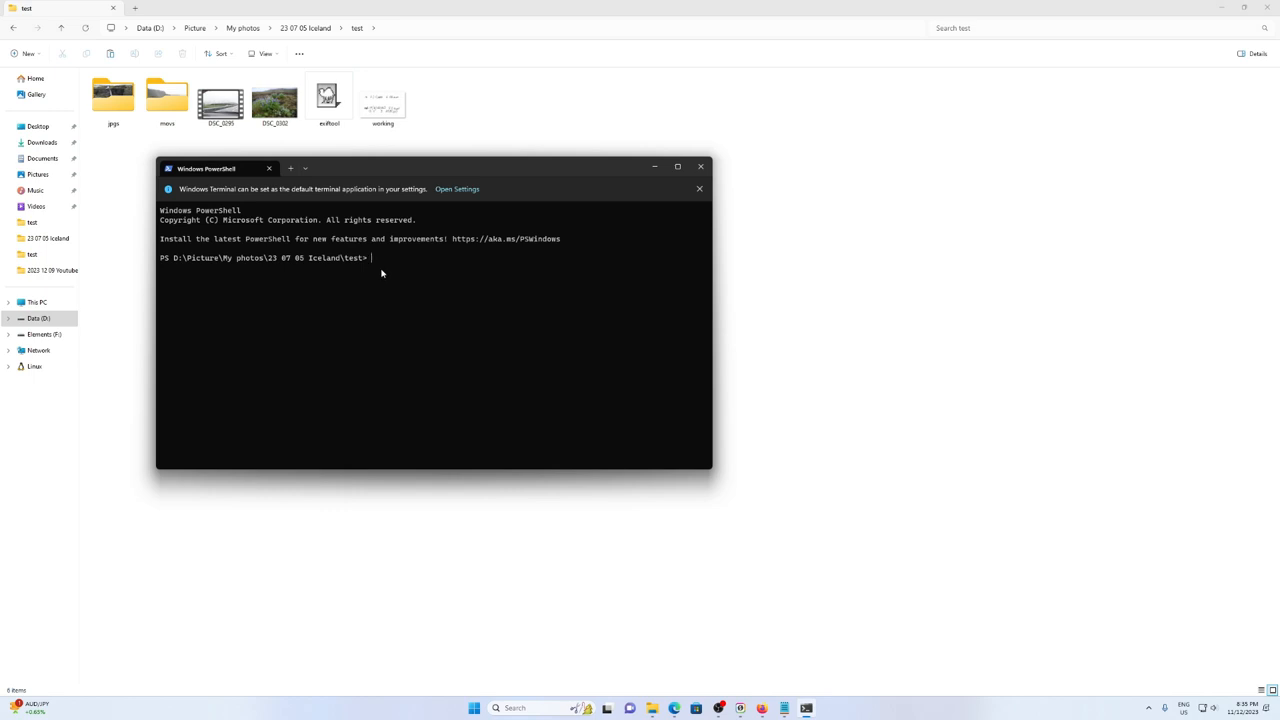
text(exiftool.org)
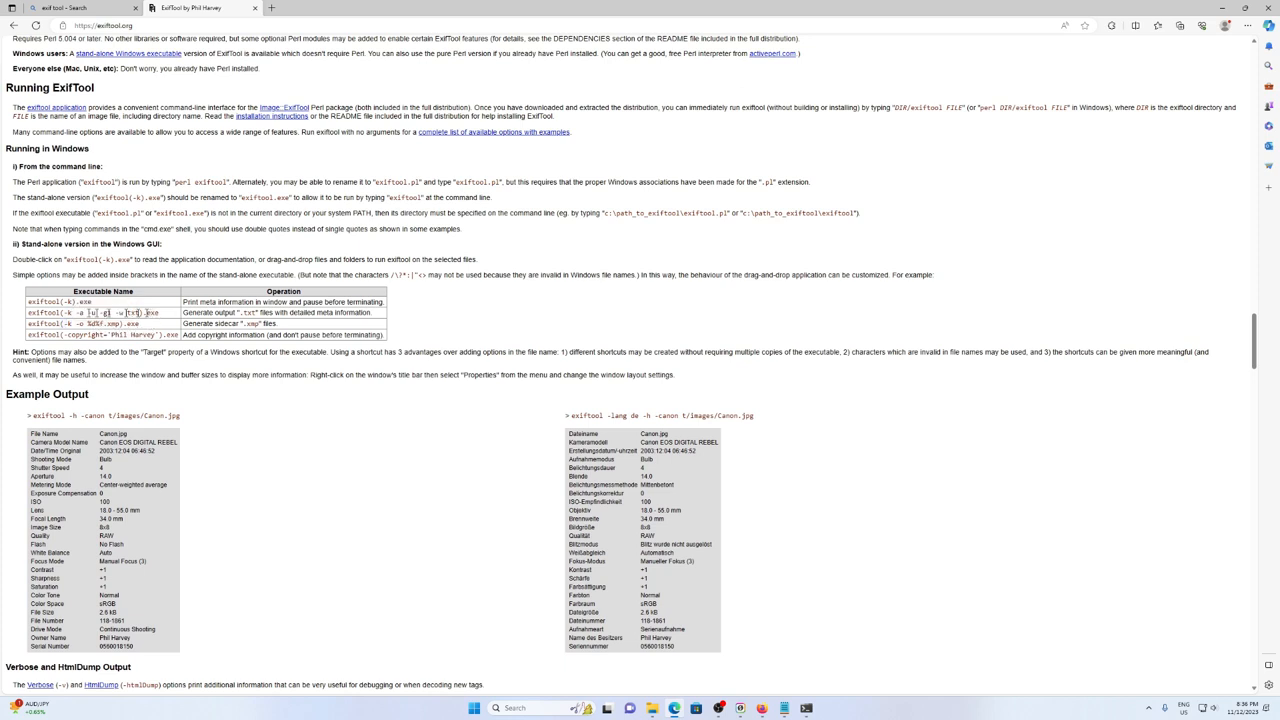
Run .\exiftool.exe -k -a -u -g1 -w txt on DSC_03xx.JPG to export its metadata, then end the run
double_click(90, 312)
text(.\exiftool.exe)
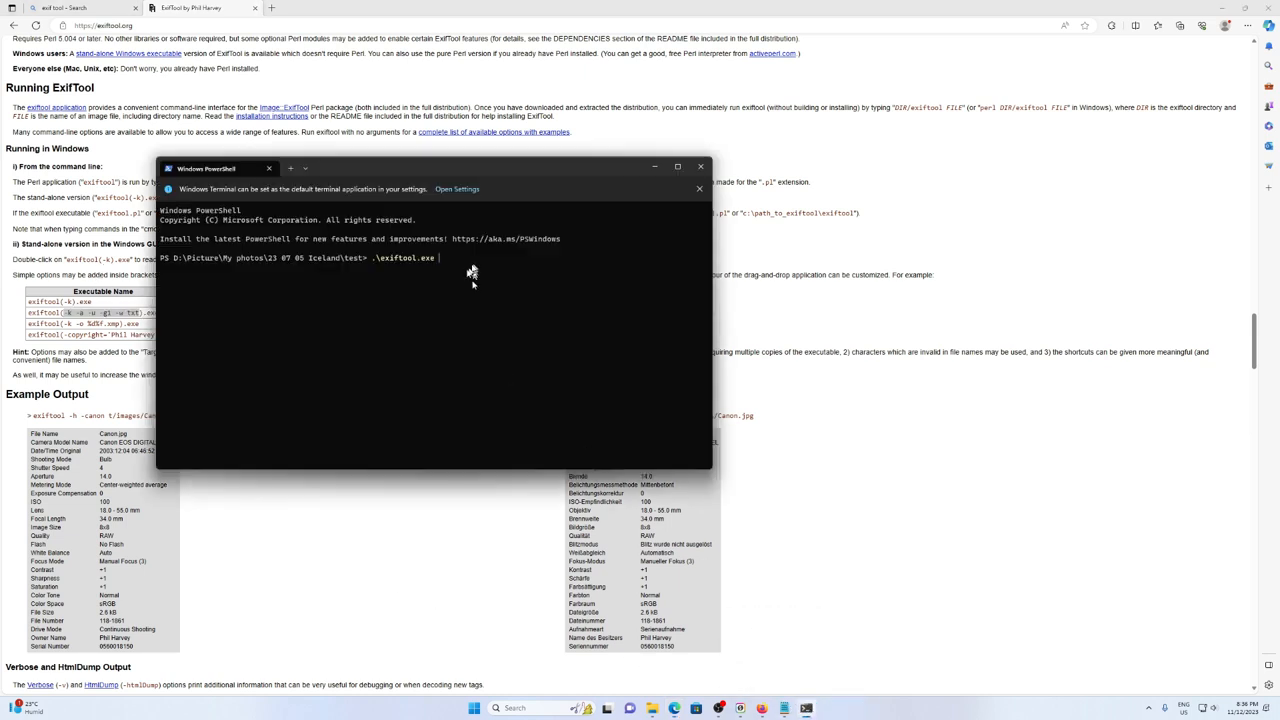
mouse_move(464, 268)
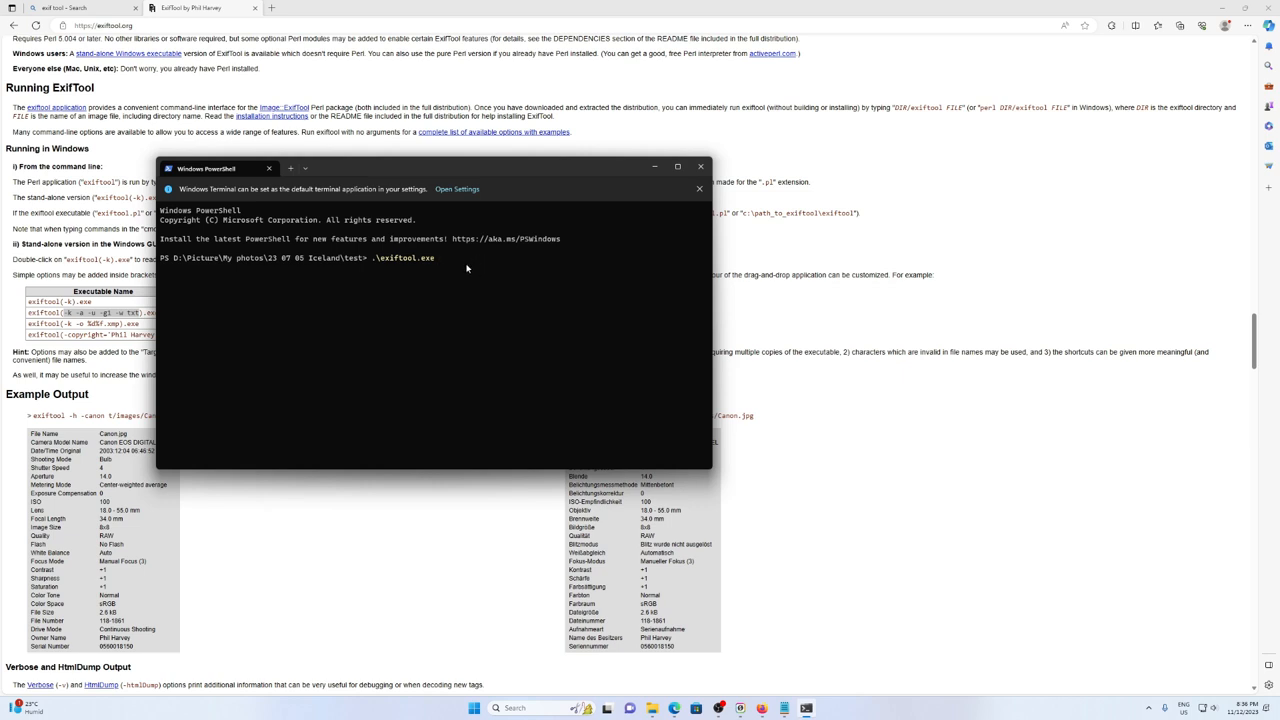
text(-k -a -u -g1 -w txt .)
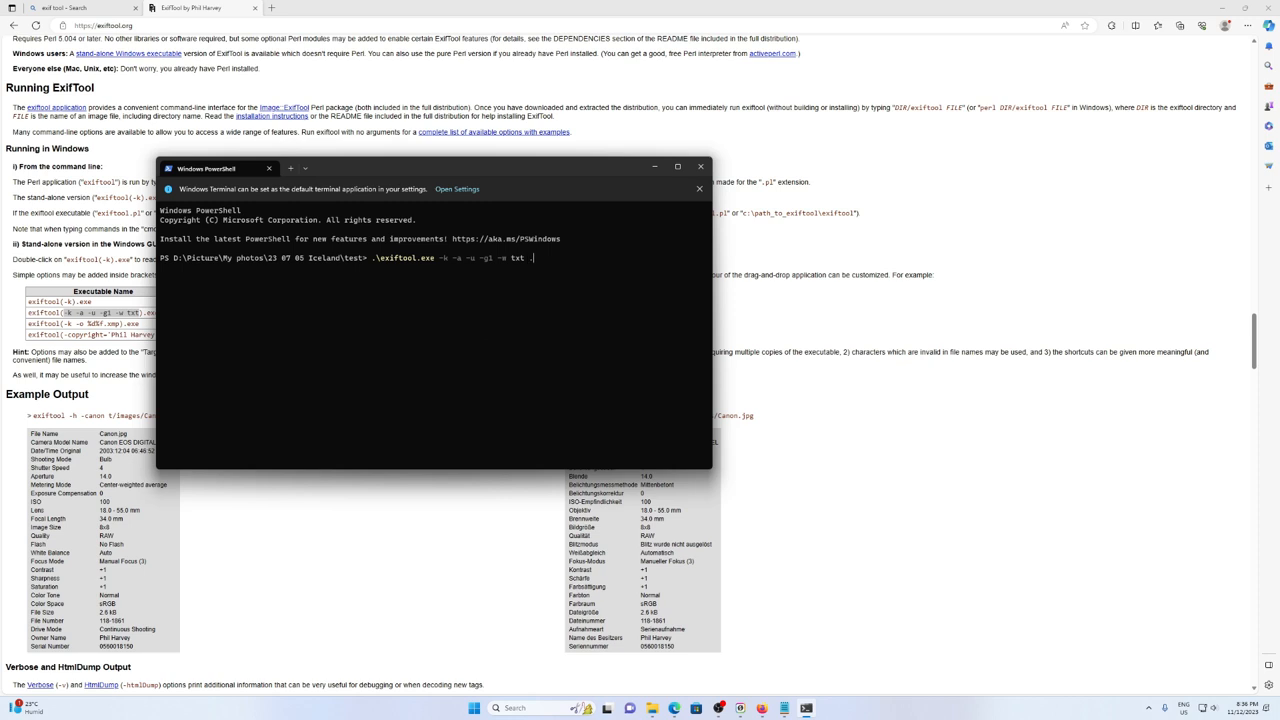
text(\)
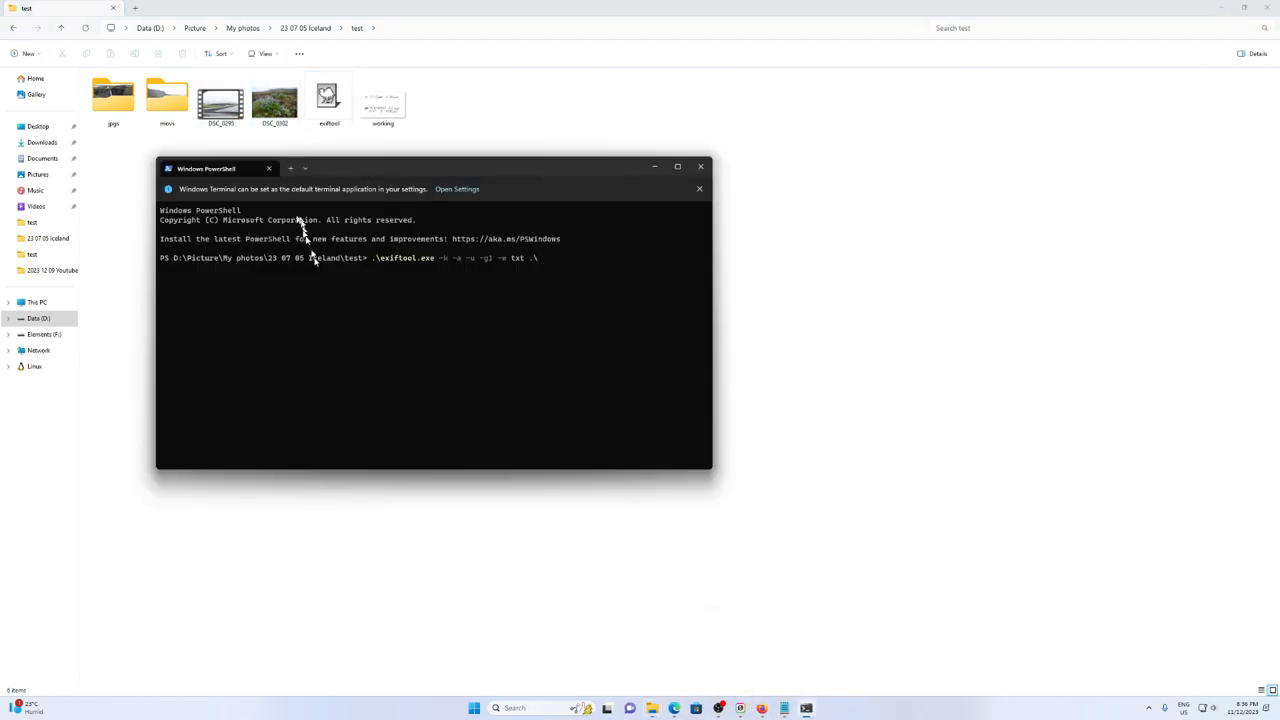
text(d)
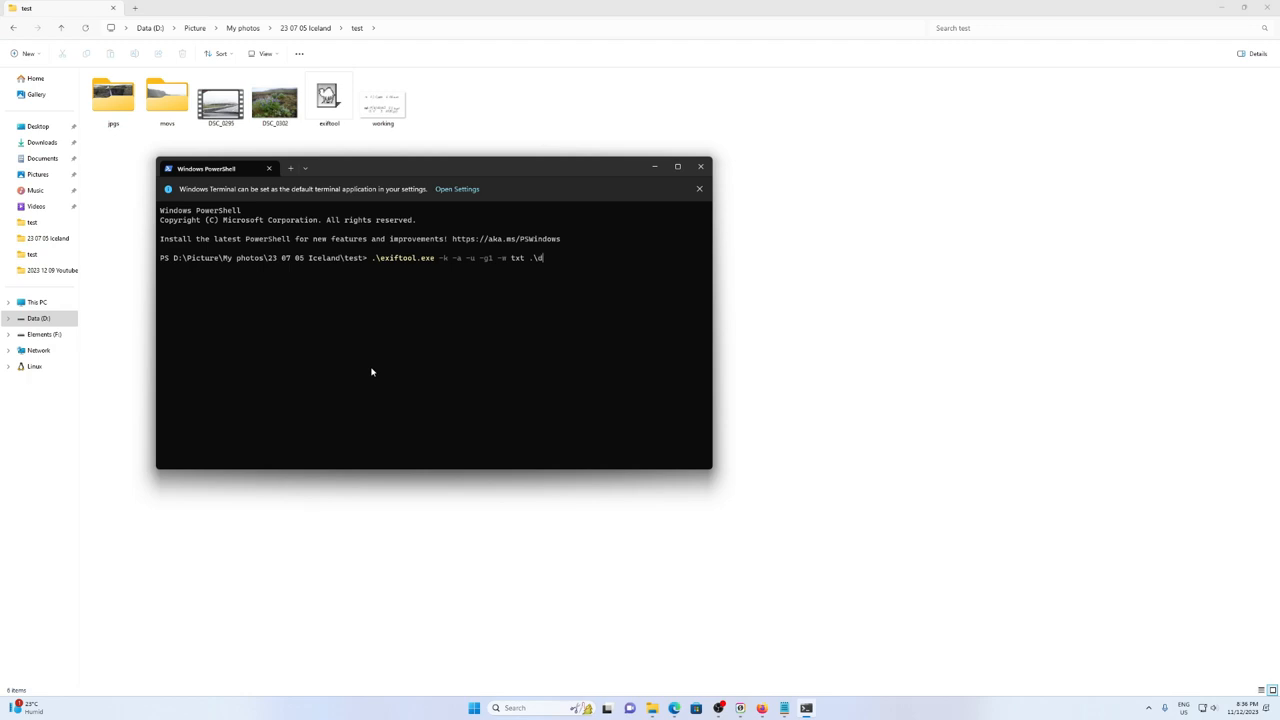
text(sc_)
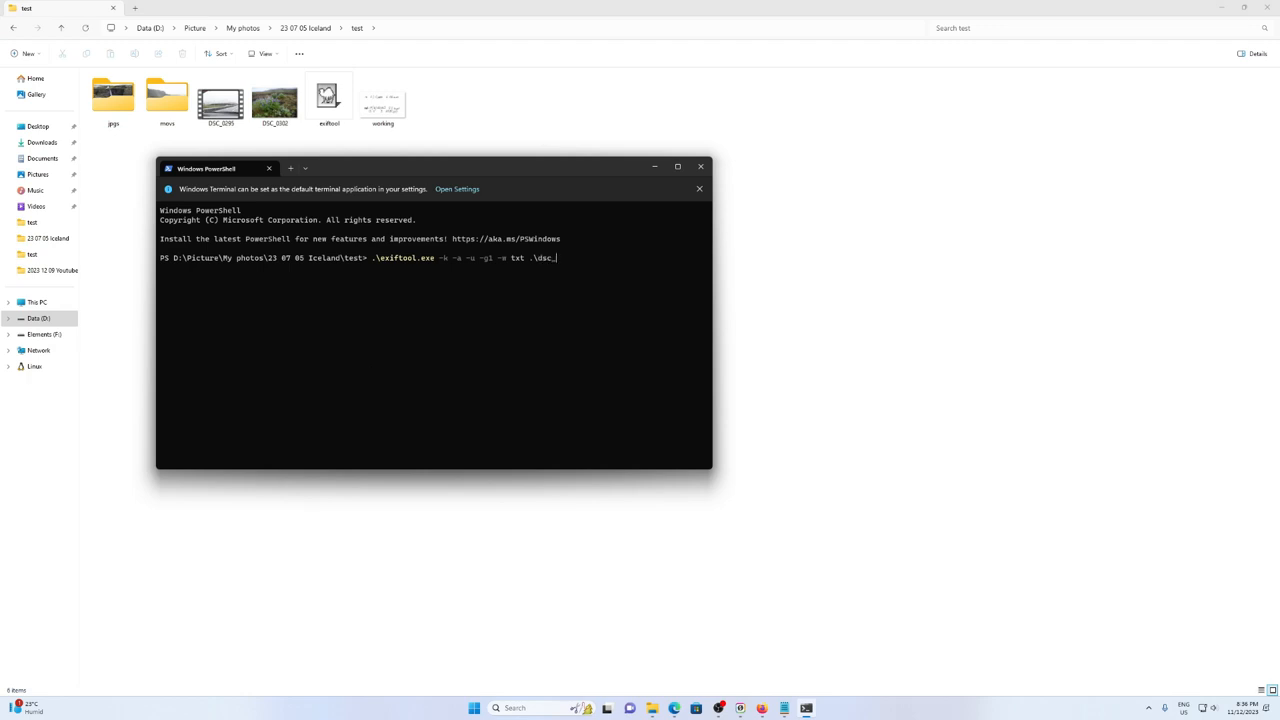
text(0302.JPG)
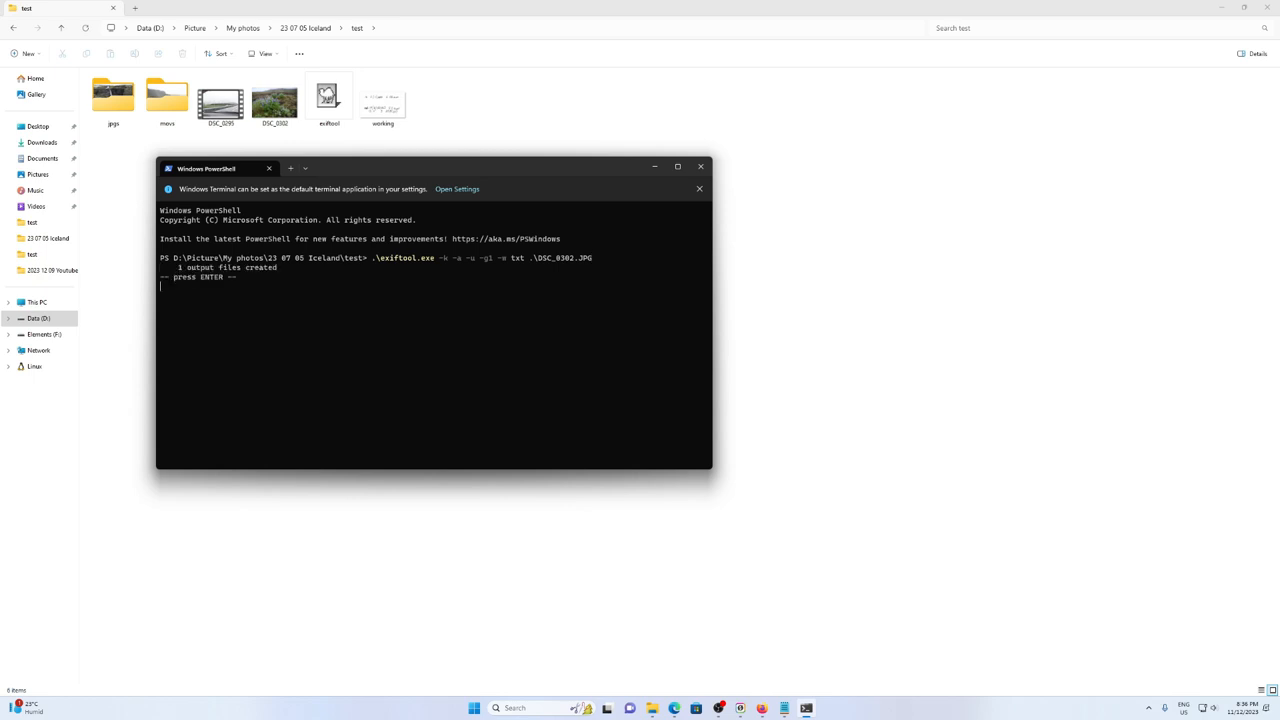
key(enter)
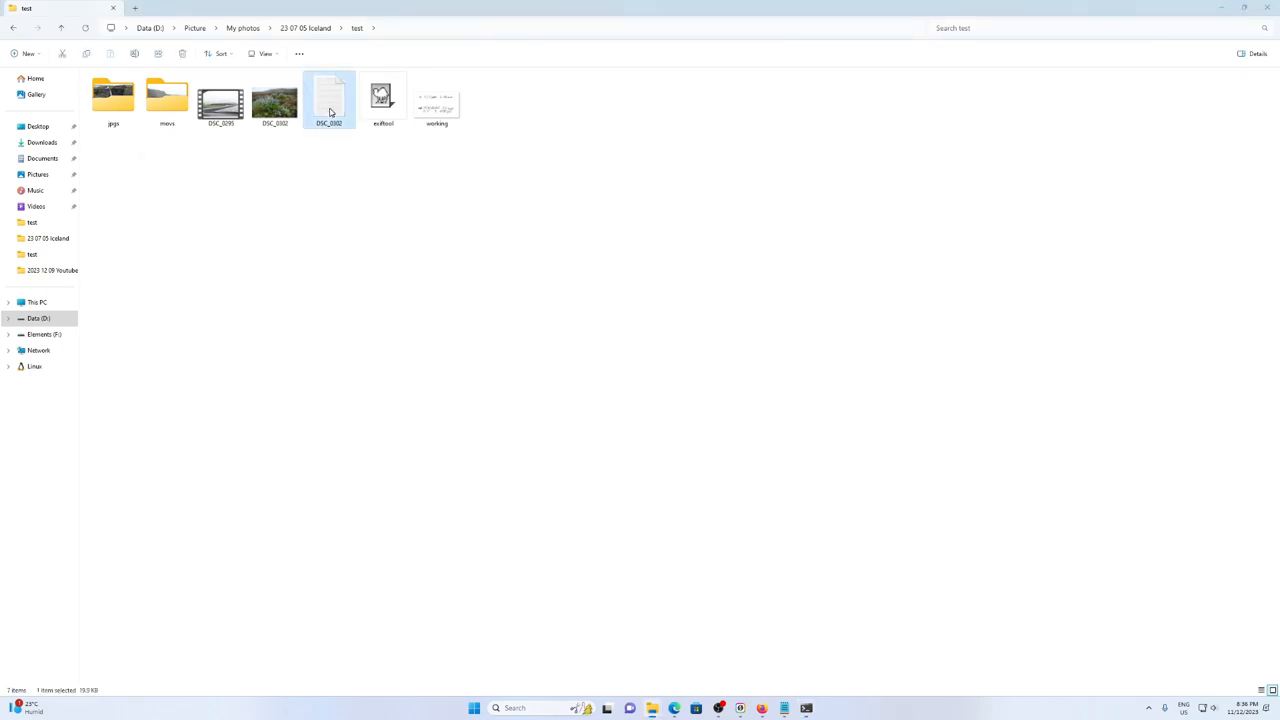
View the exported metadata .txt in Notepad to read Date/Time Original, then return to Edge
double_click(328, 96)
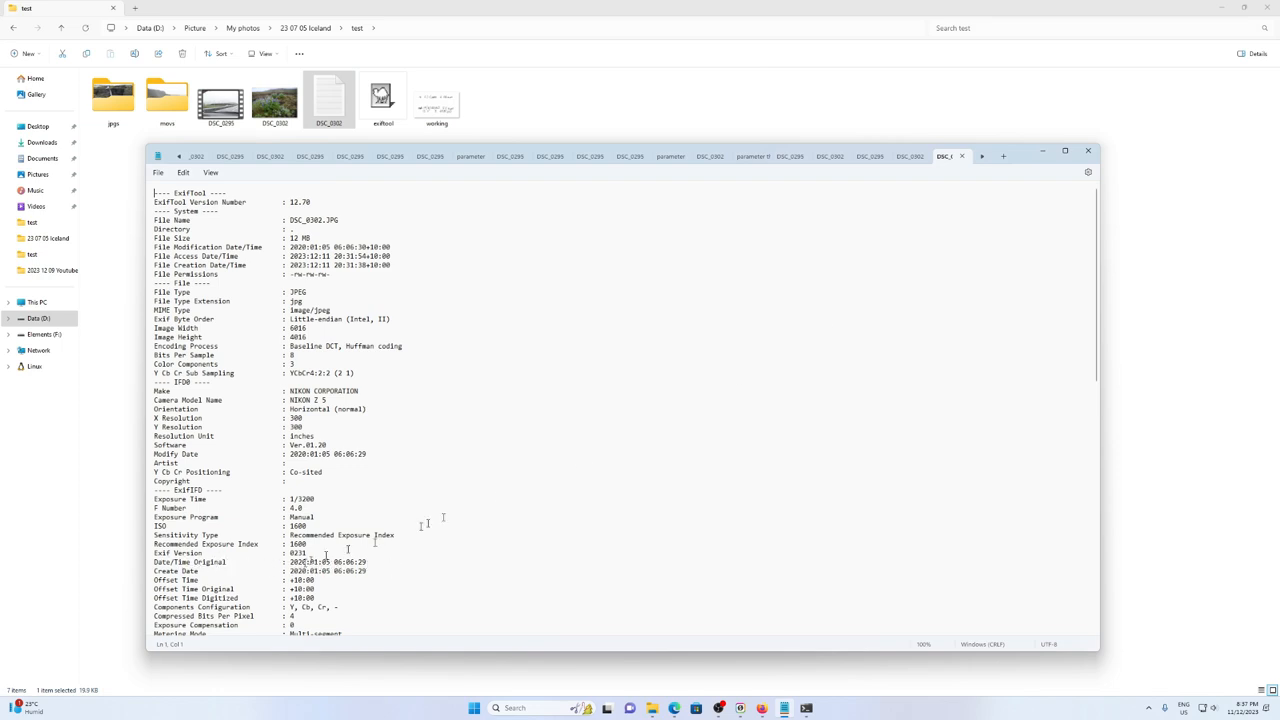
click(1088, 150)
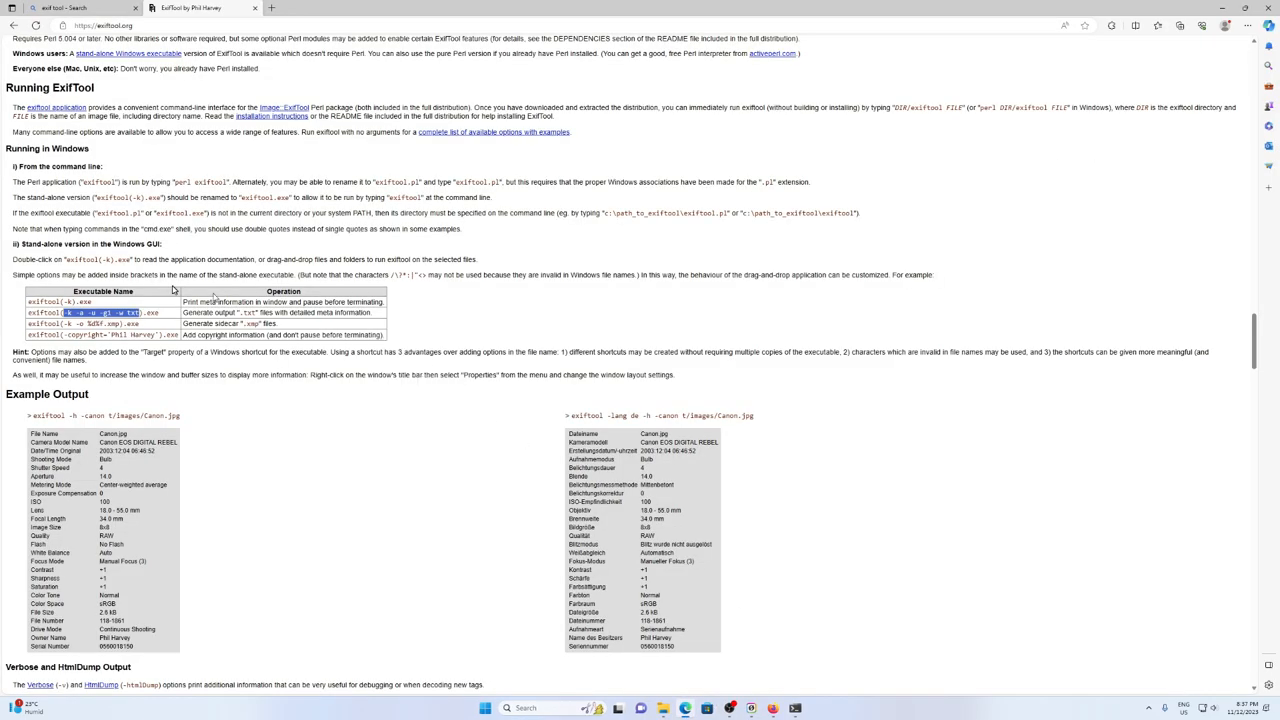
Scroll the exiftool.org page down to the Date/Time Shift Feature section
scroll(down, 3)
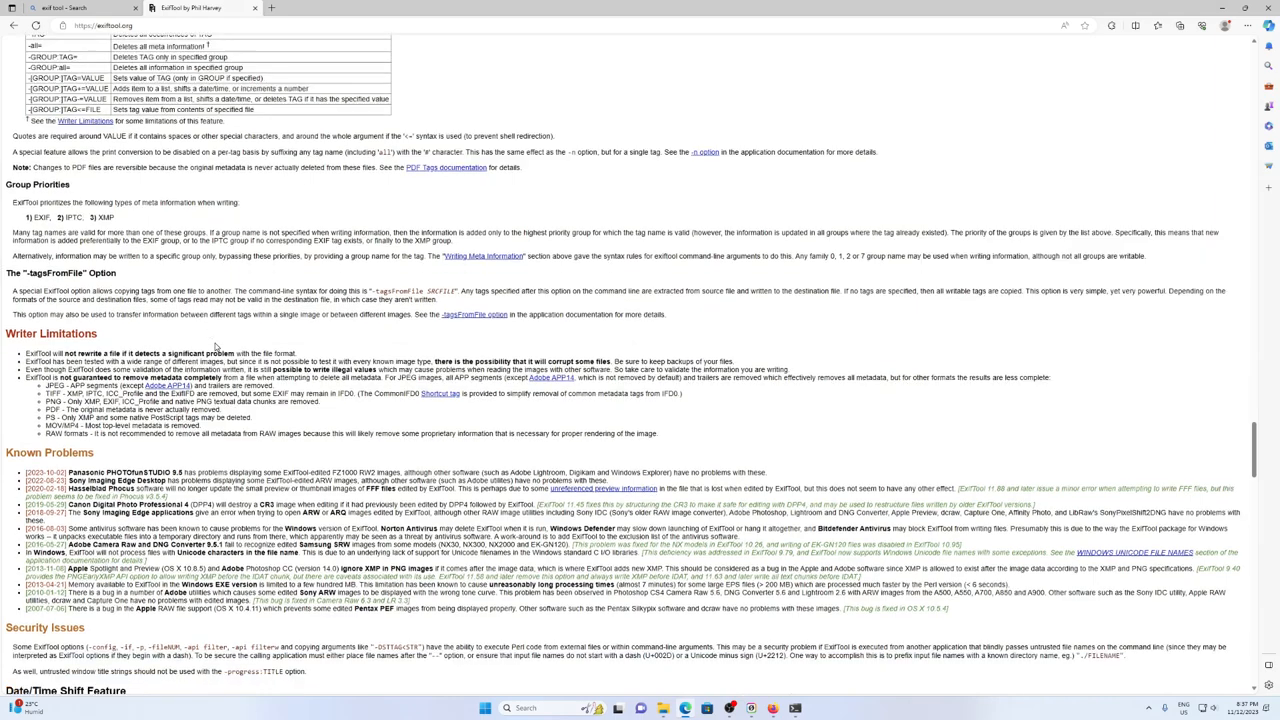
scroll(down, 3)
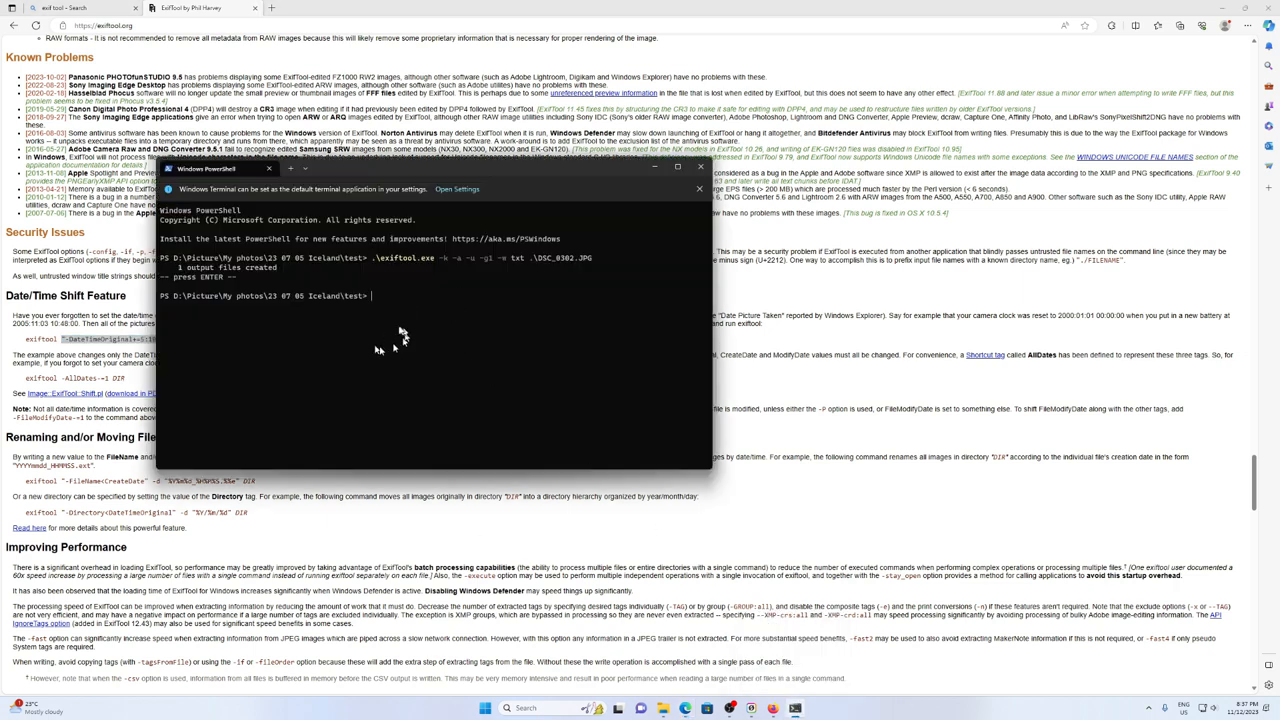
mouse_move(404, 326)
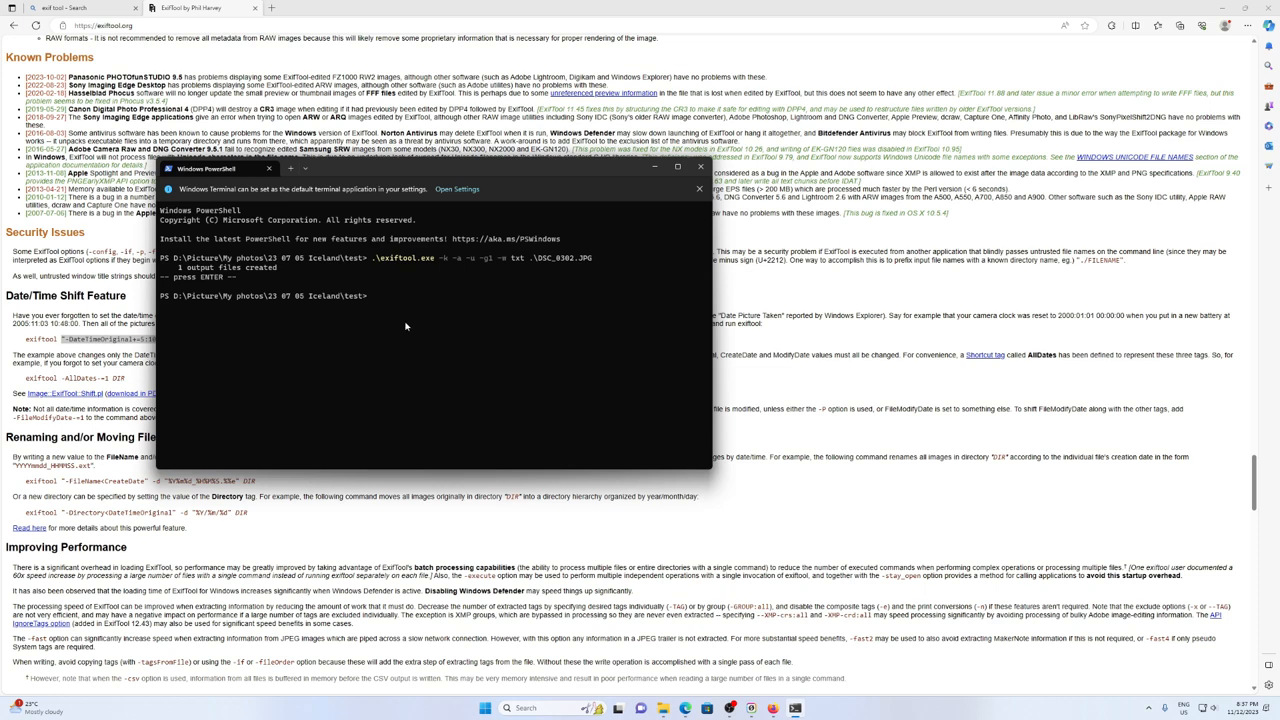
Run .\exiftool.exe "-DateTimeOriginal+=5:10:2 10:48:0" on .\DSC_0302.JPG, then show the file listing
text(exiftool.exe)
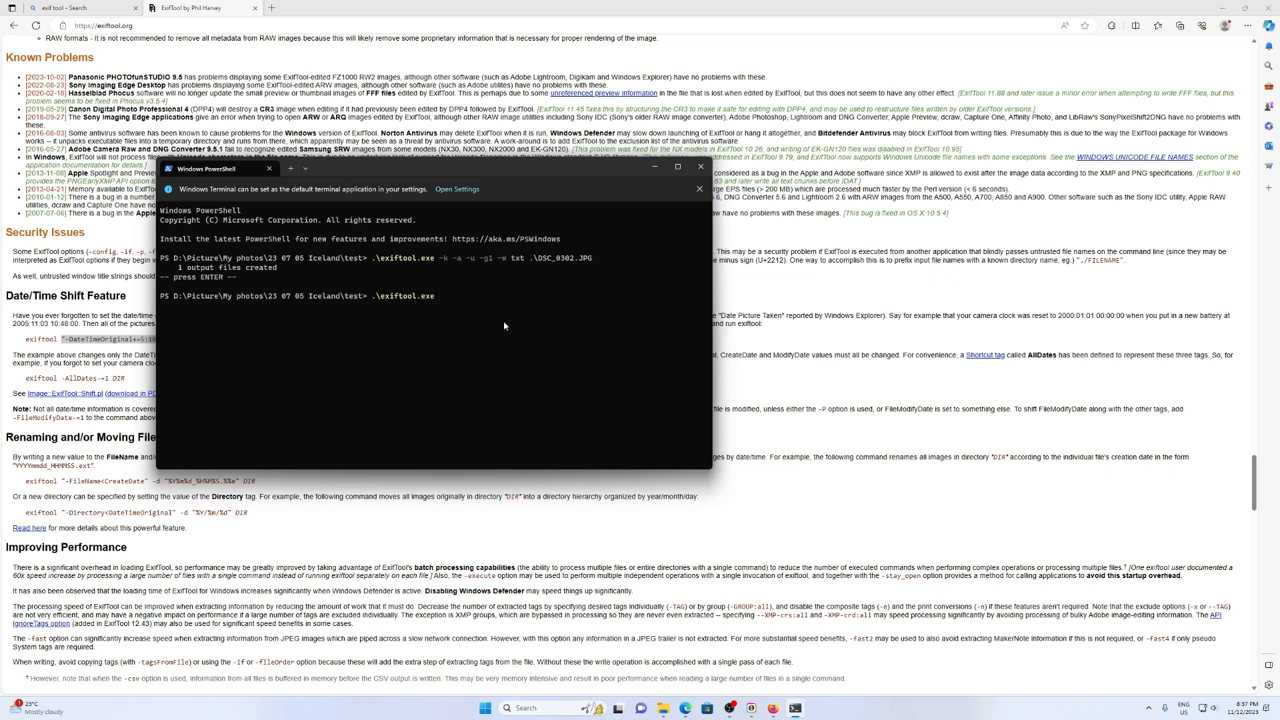
text("-DateTimeOriginal+=5:10:2 10:48:0")
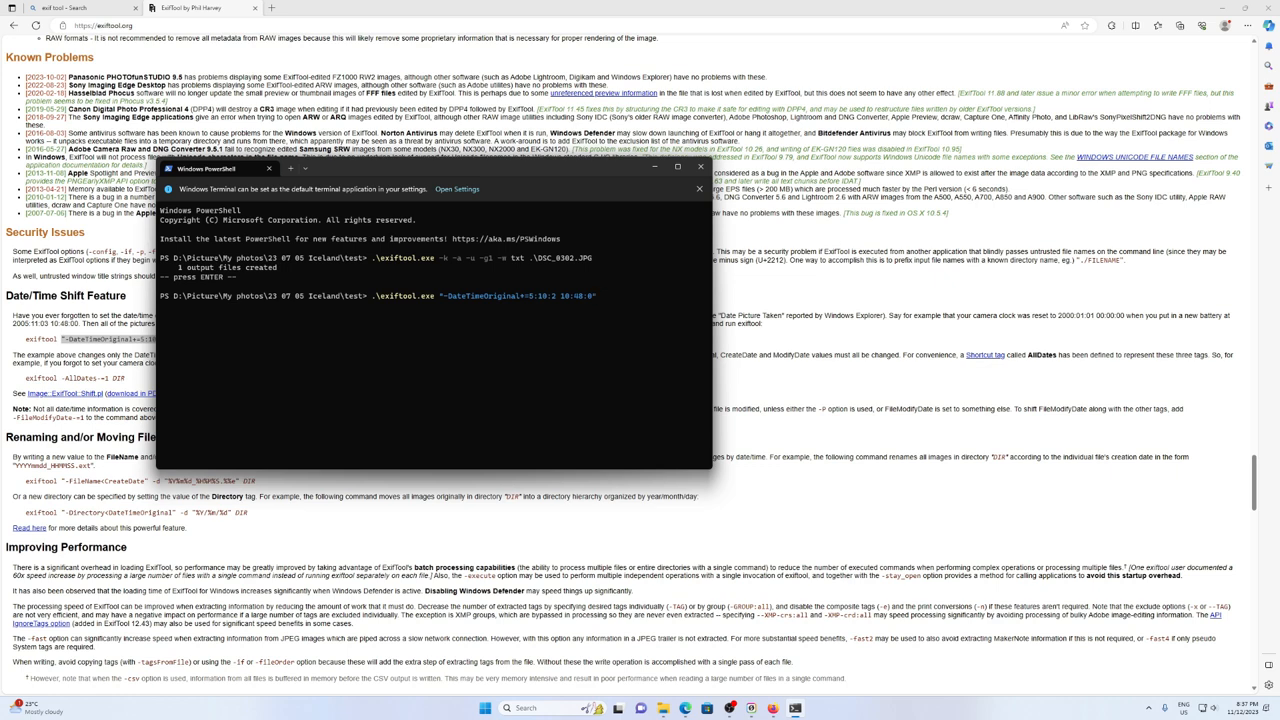
text(.\)
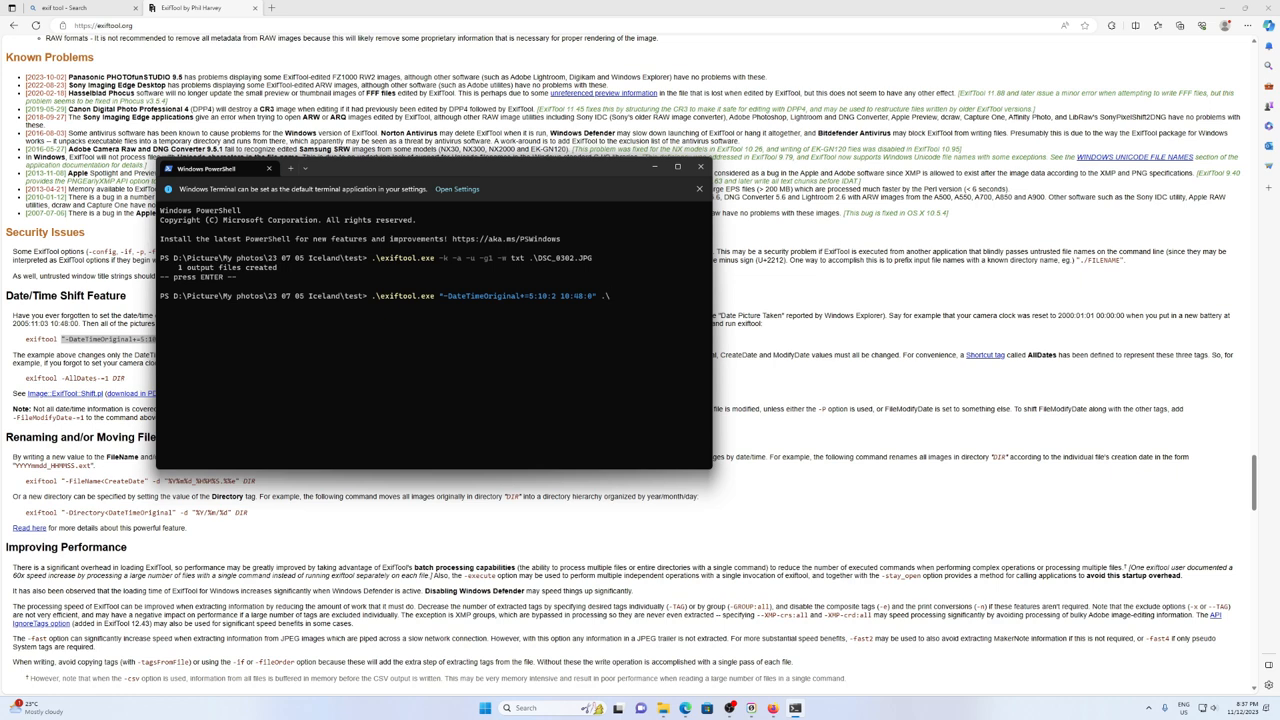
text(dsc)
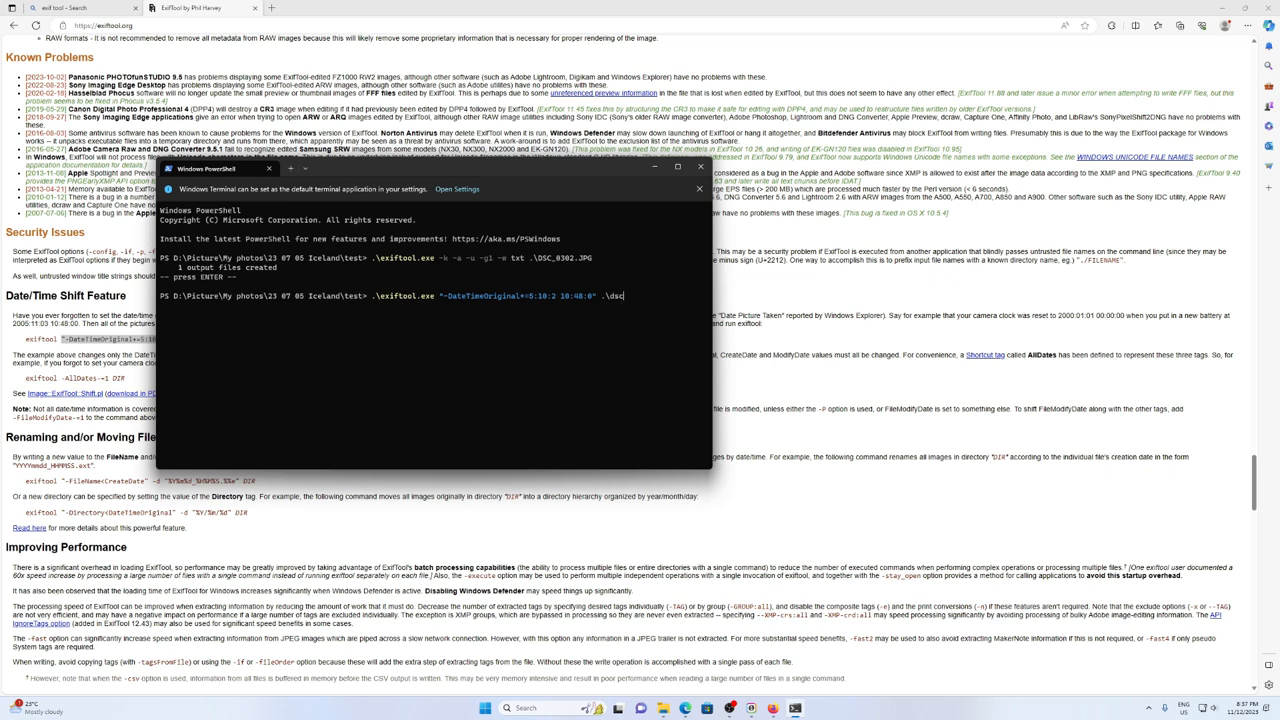
text(_0302.JPG)
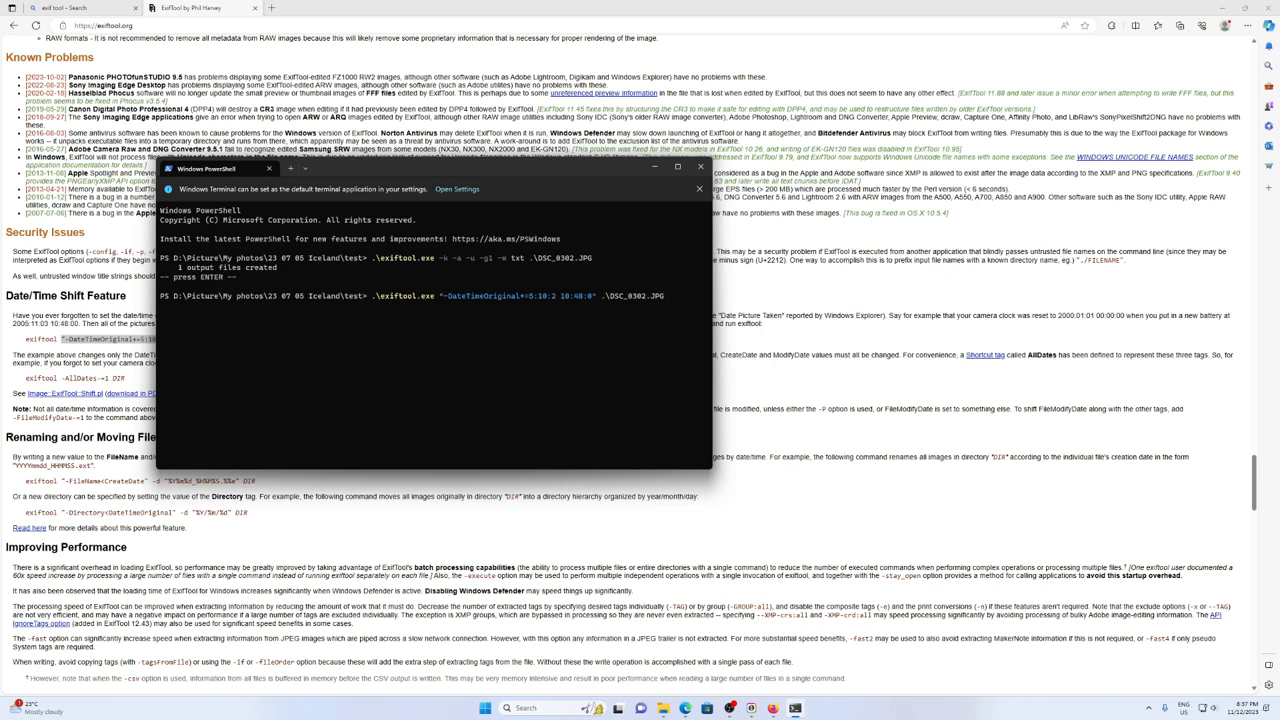
mouse_move(516, 300)
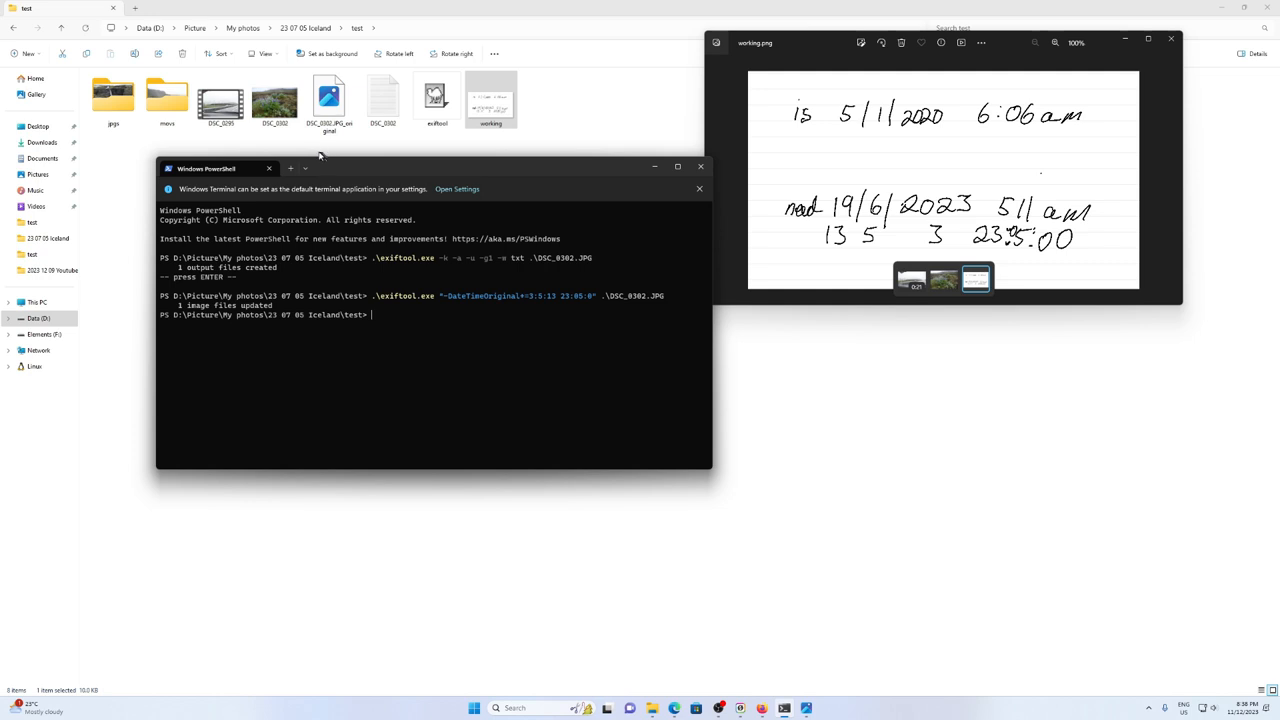
click(276, 96)
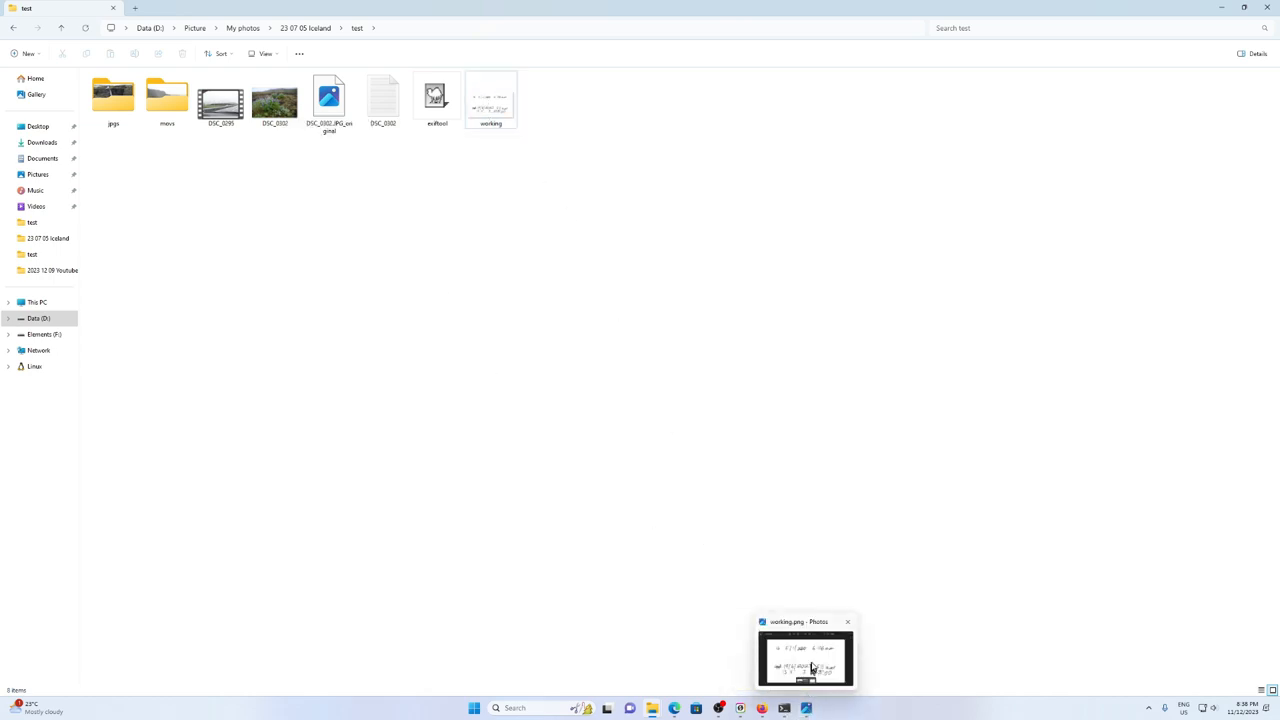
Bring the handwritten date-calculation note back up in Photos over the test folder
click(804, 656)
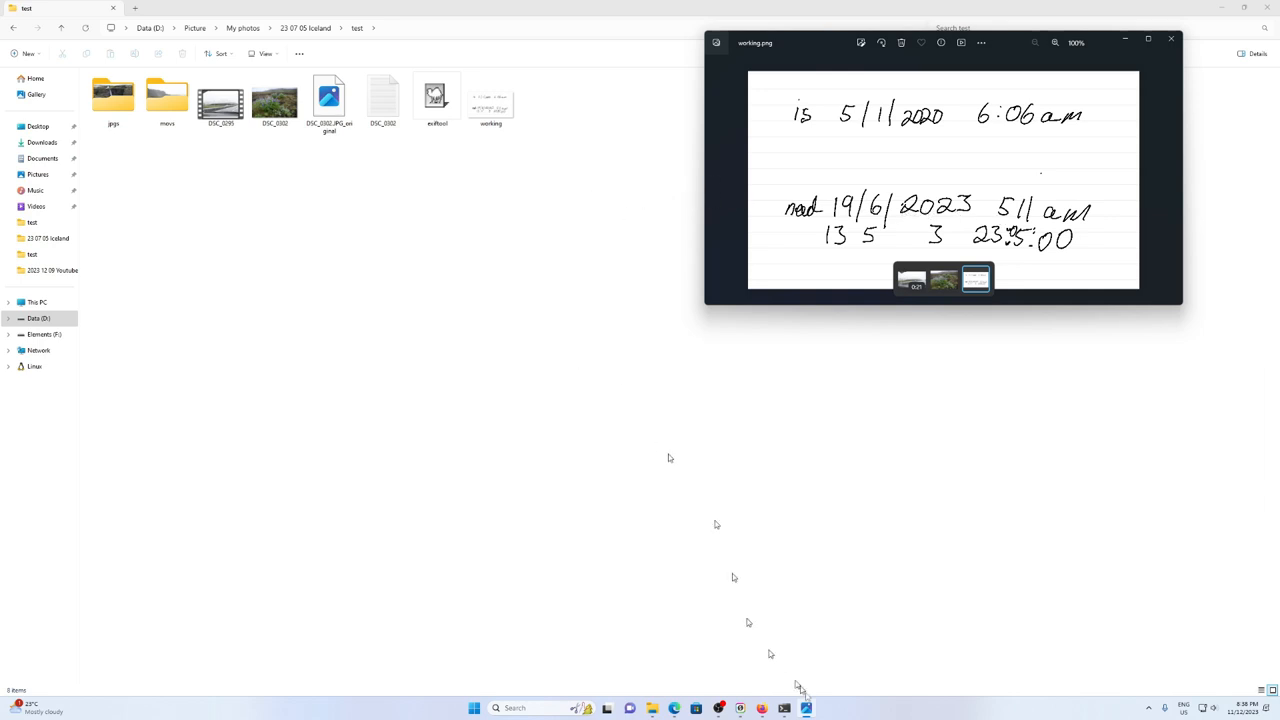
Minimize the Photos date notes and enter the jpgs subfolder holding the three photos
click(1172, 40)
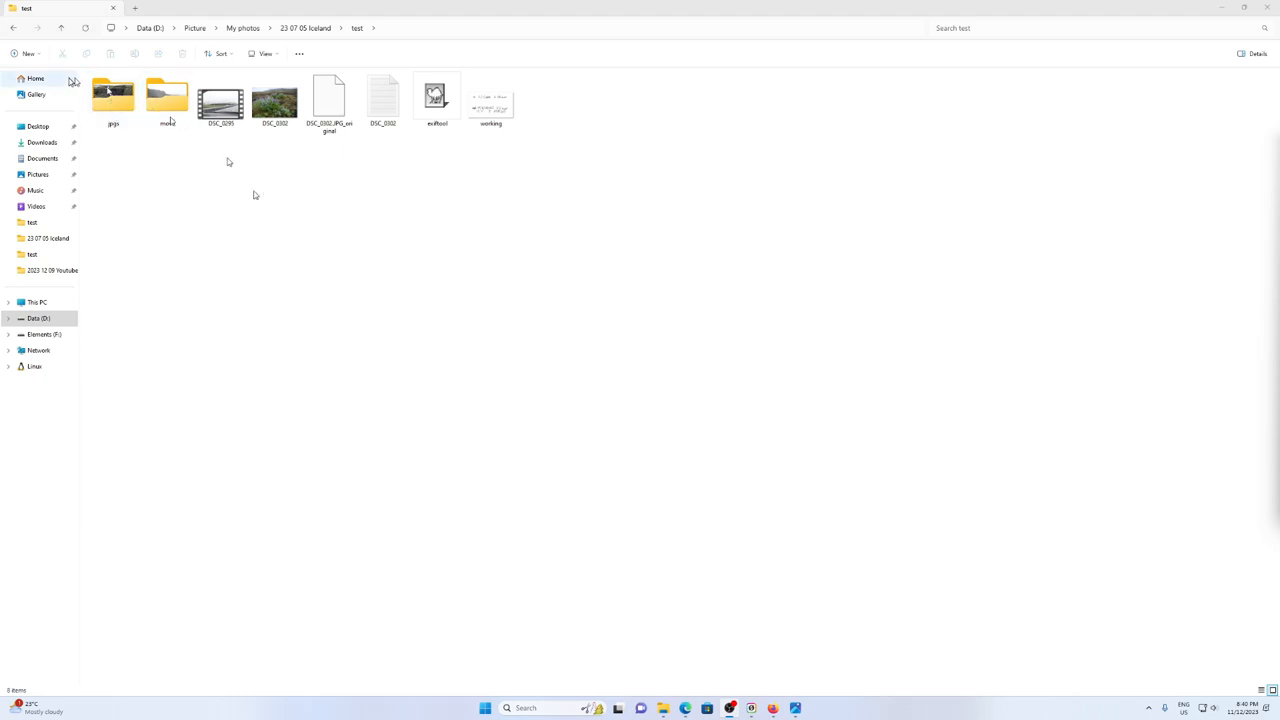
click(436, 98)
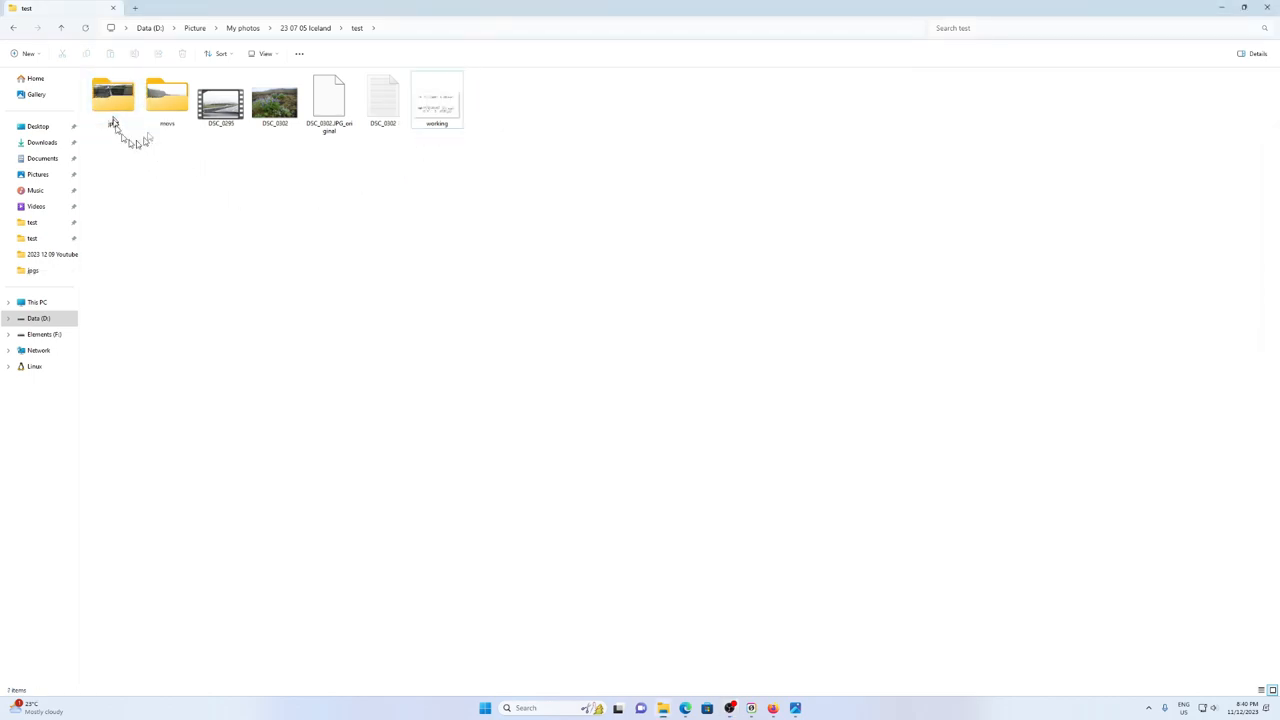
click(112, 96)
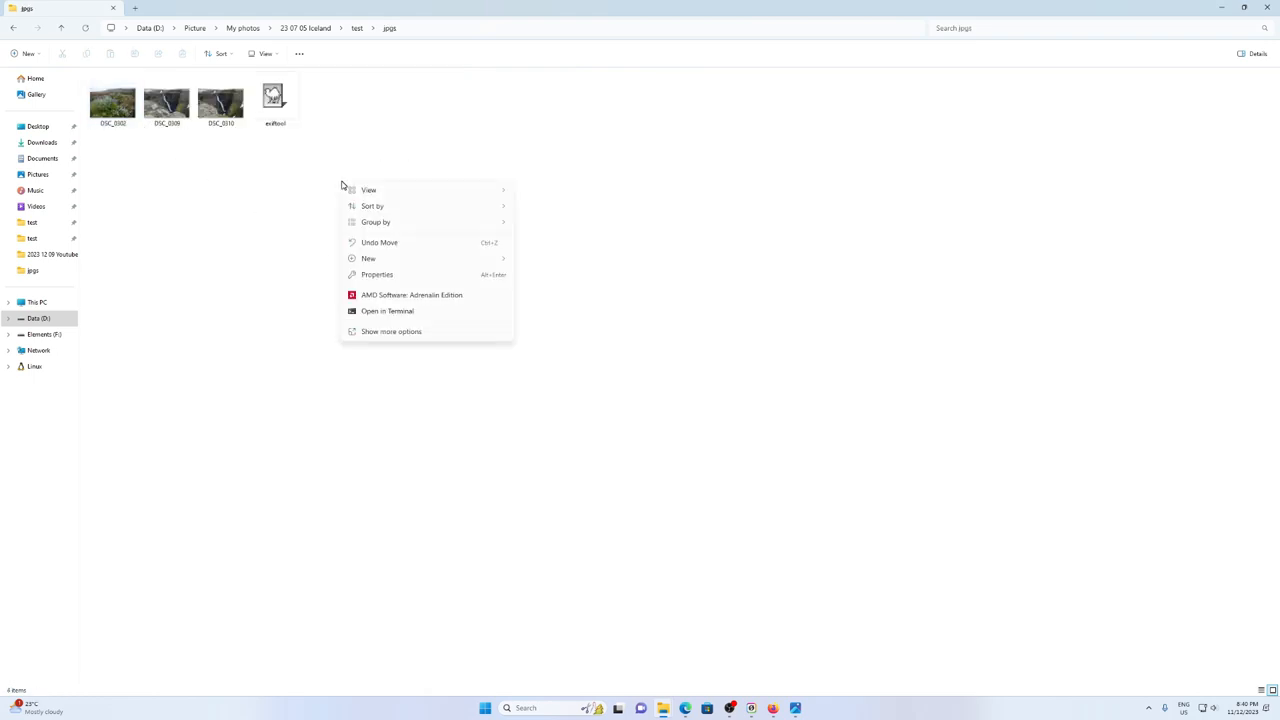
In a terminal in jpgs, run .\exiftool.exe "-DateTimeOriginal+=3:5:13 23:05:0" .\ on all photos and show the updated folder
click(388, 312)
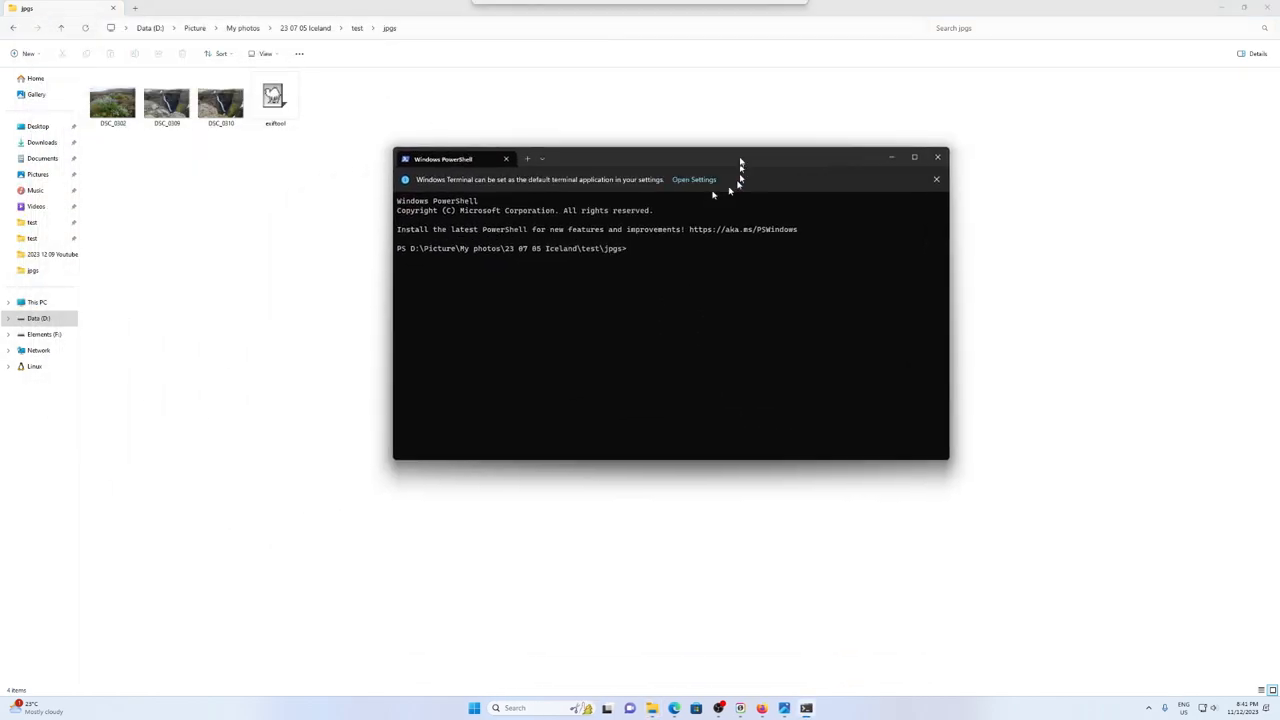
drag(740, 158, 676, 140)
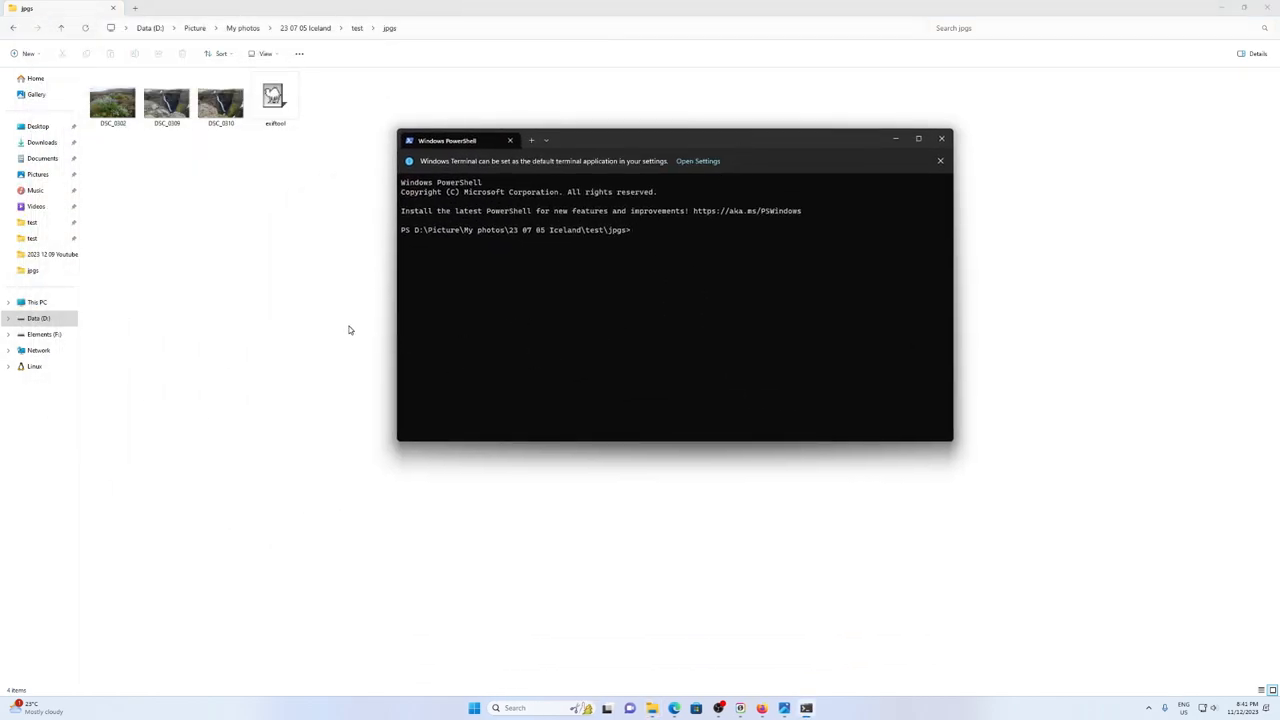
text(.\exiftool.exe "-DateTimeOriginal+=3:5:13 23:05:0" .\)
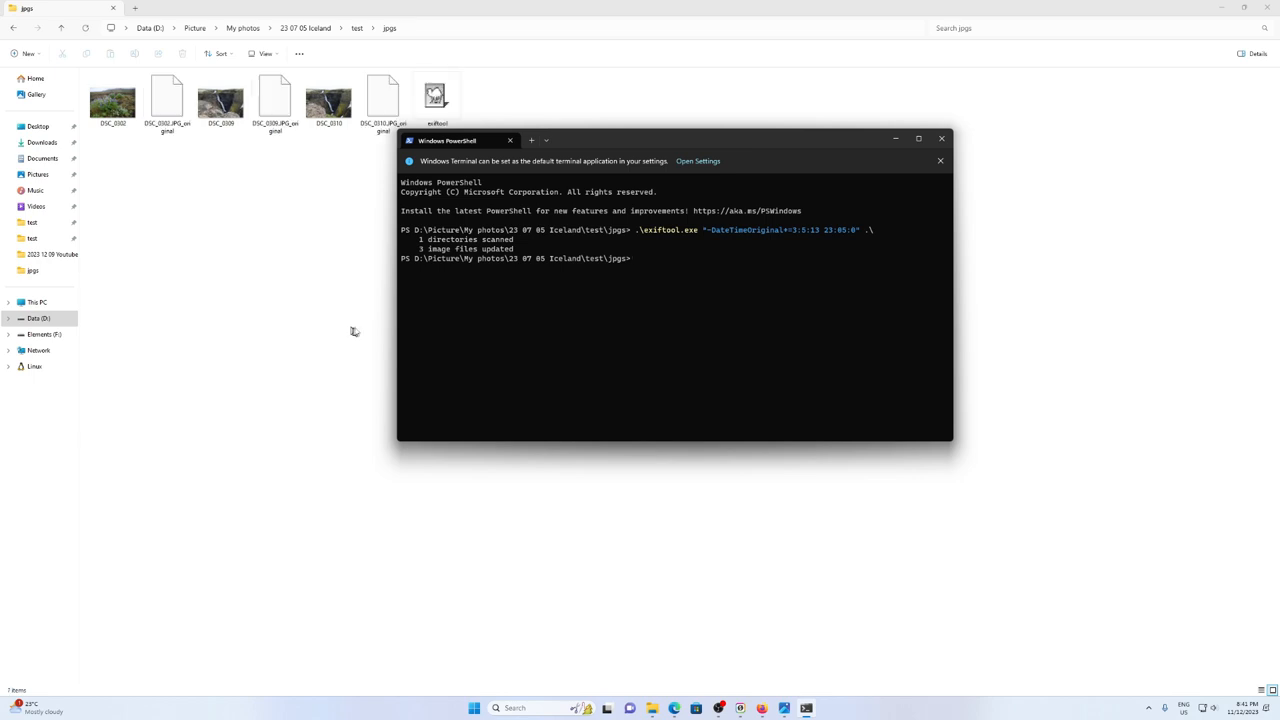
click(166, 100)
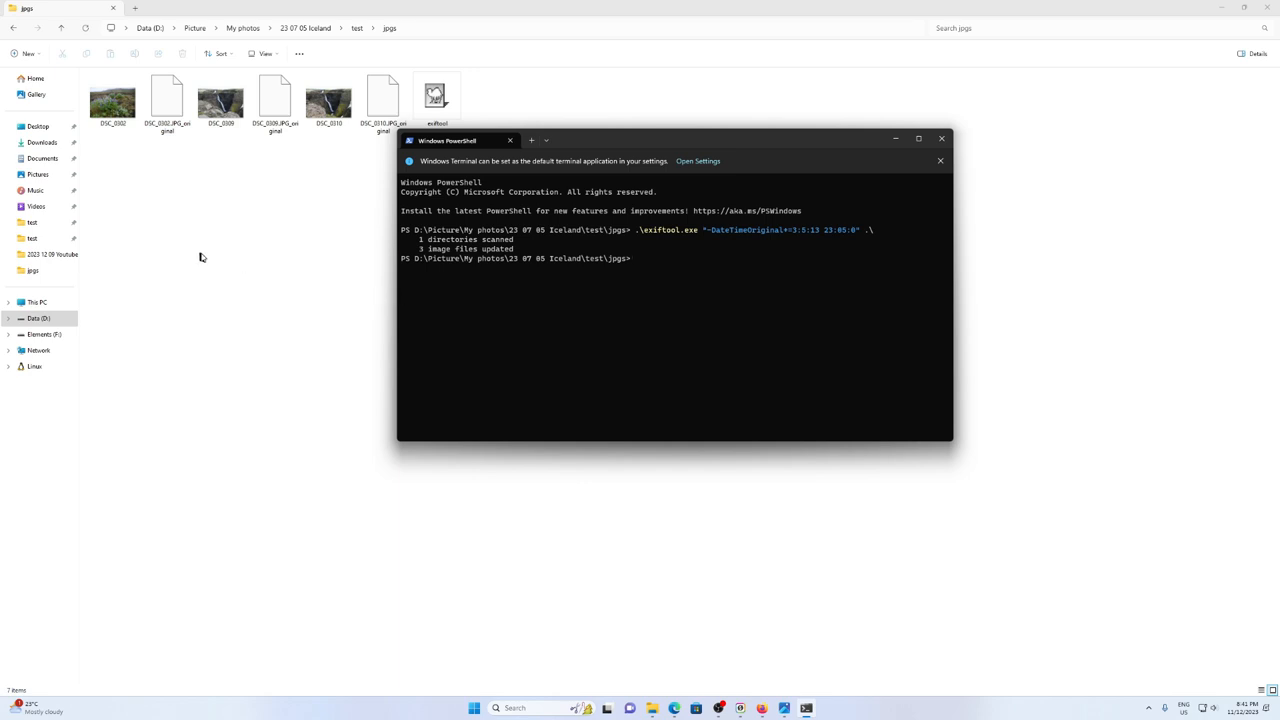
mouse_move(204, 256)
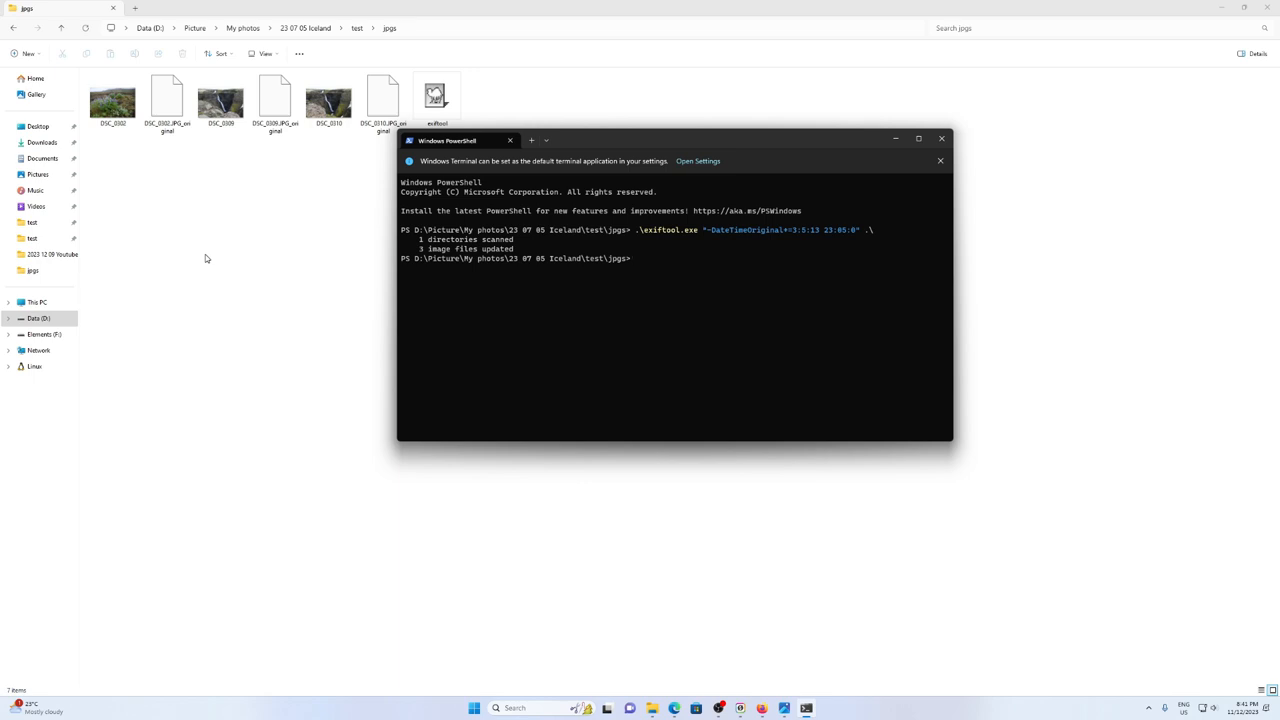
click(112, 98)
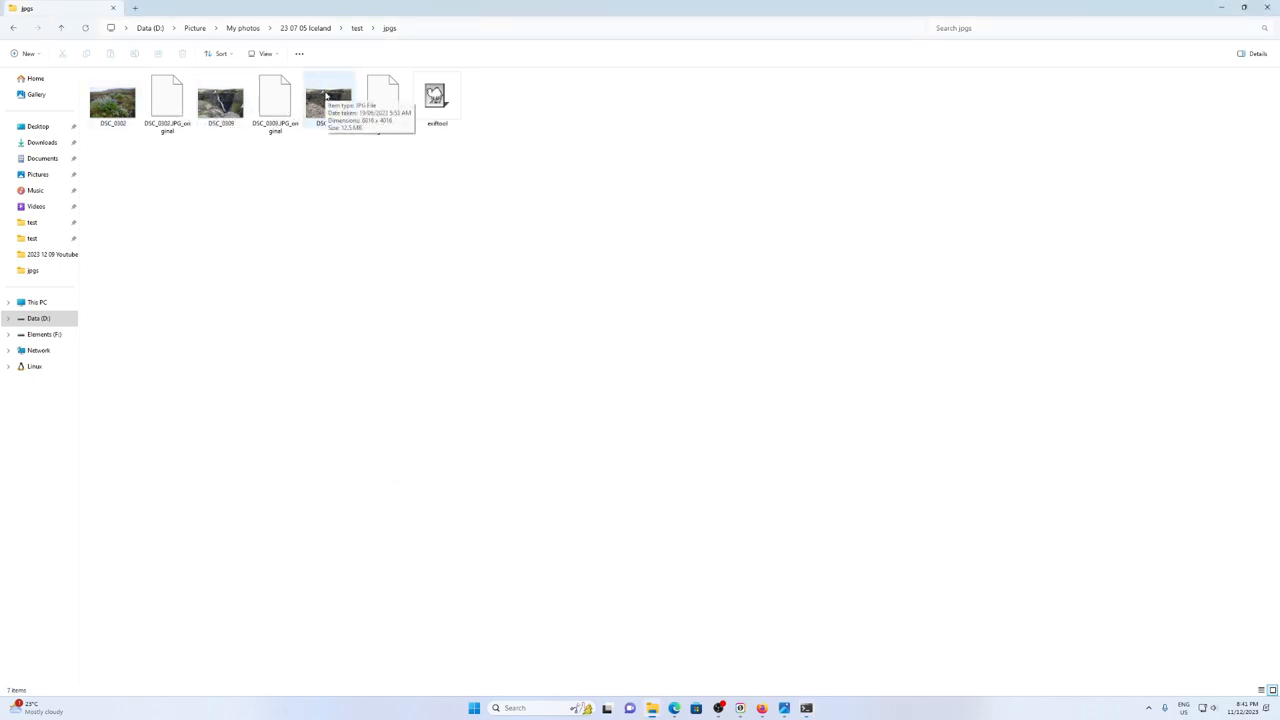
Open a PowerShell terminal in the parent test folder from its context menu
right_click(436, 96)
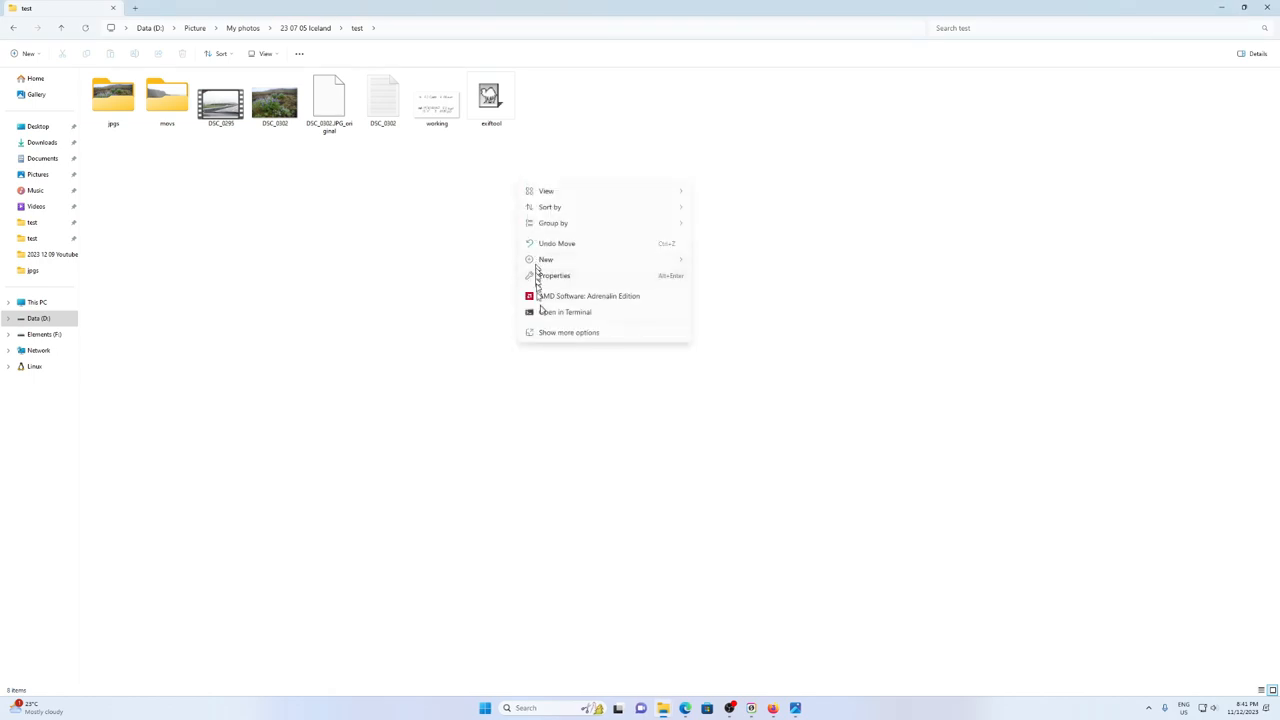
click(564, 312)
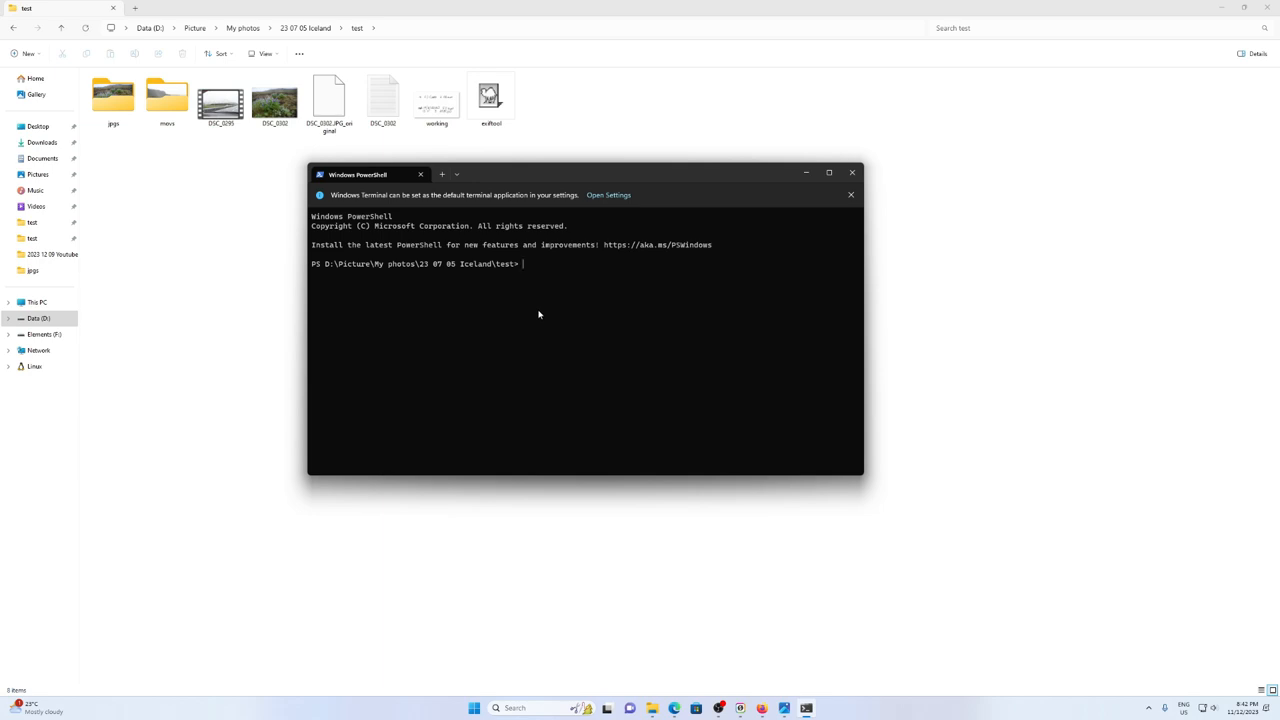
Run exiftool -a -u -g1 -w txt on DSC_0295.MOV and view the exported metadata text file
text(exiftool.exe -k -a -u -g1 -w txt)
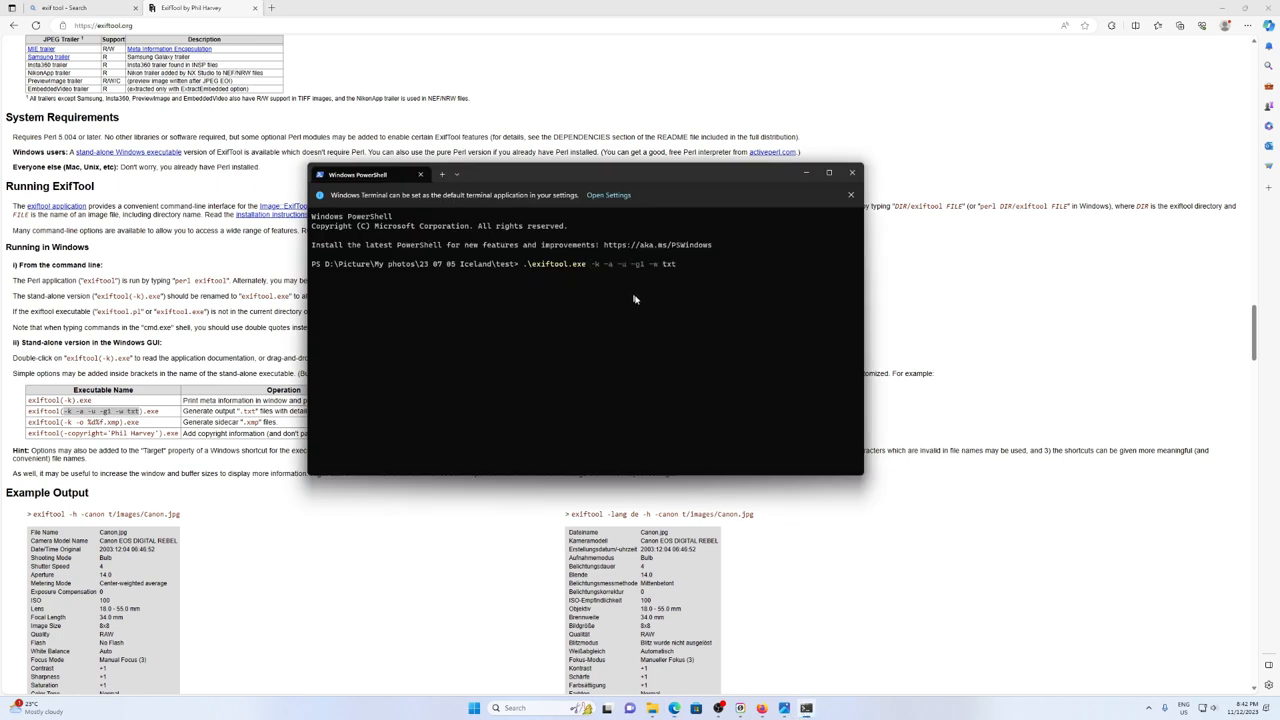
mouse_move(640, 302)
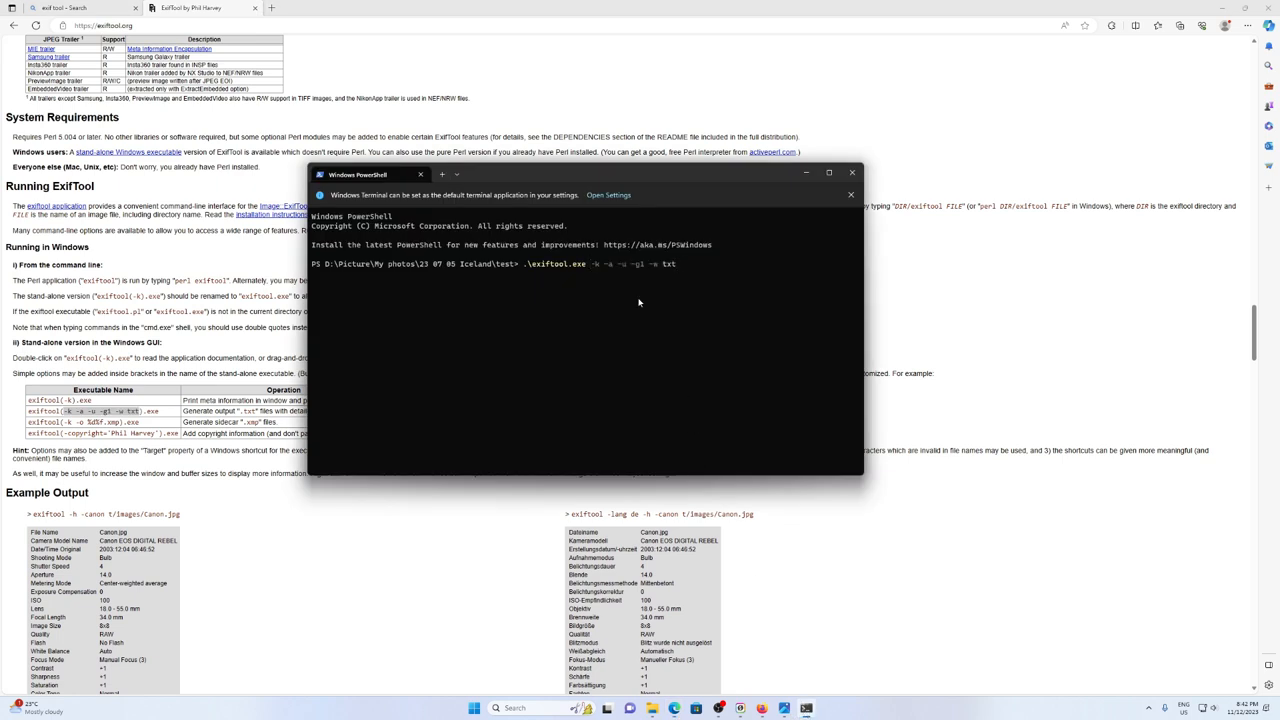
text(.\)
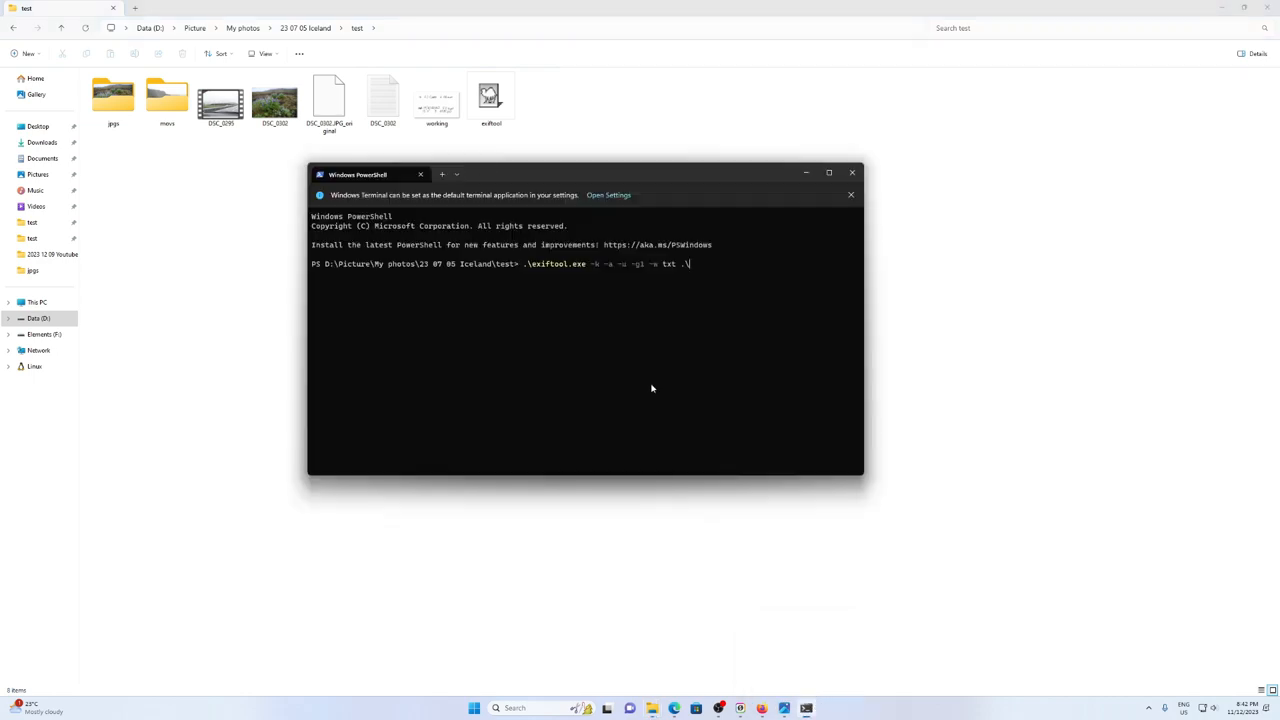
text(ds)
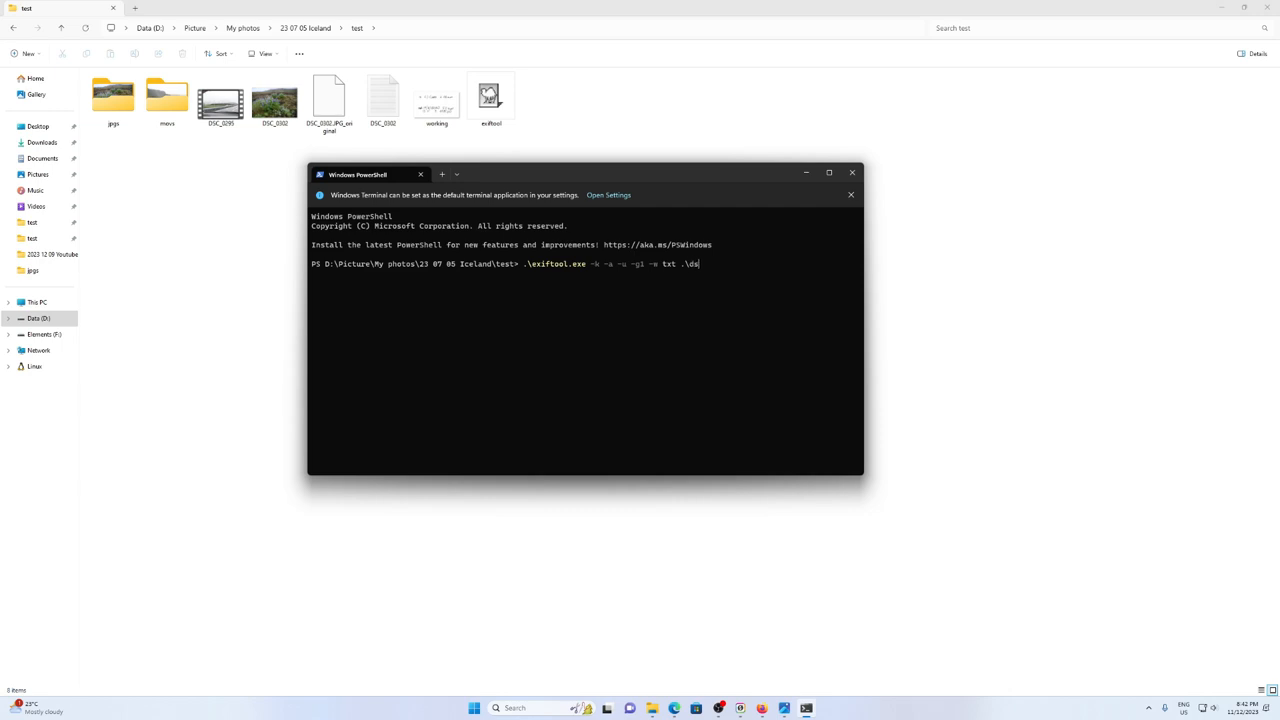
text(c_)
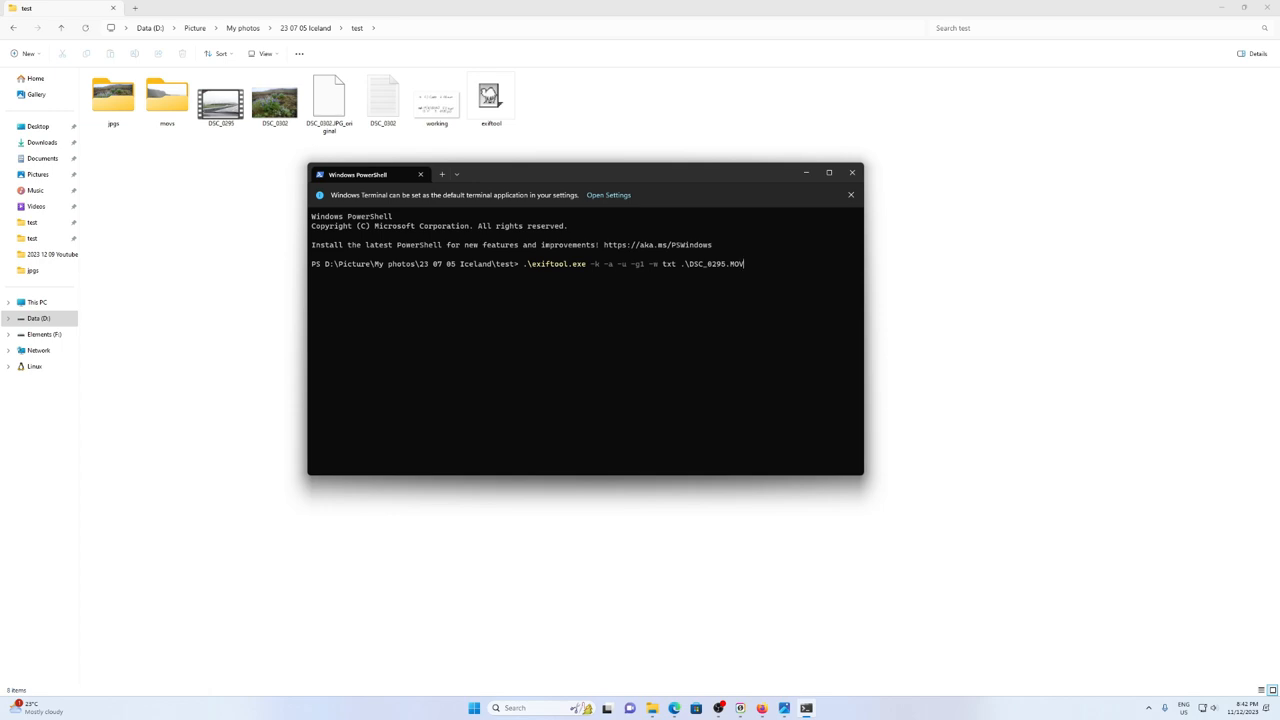
key(enter)
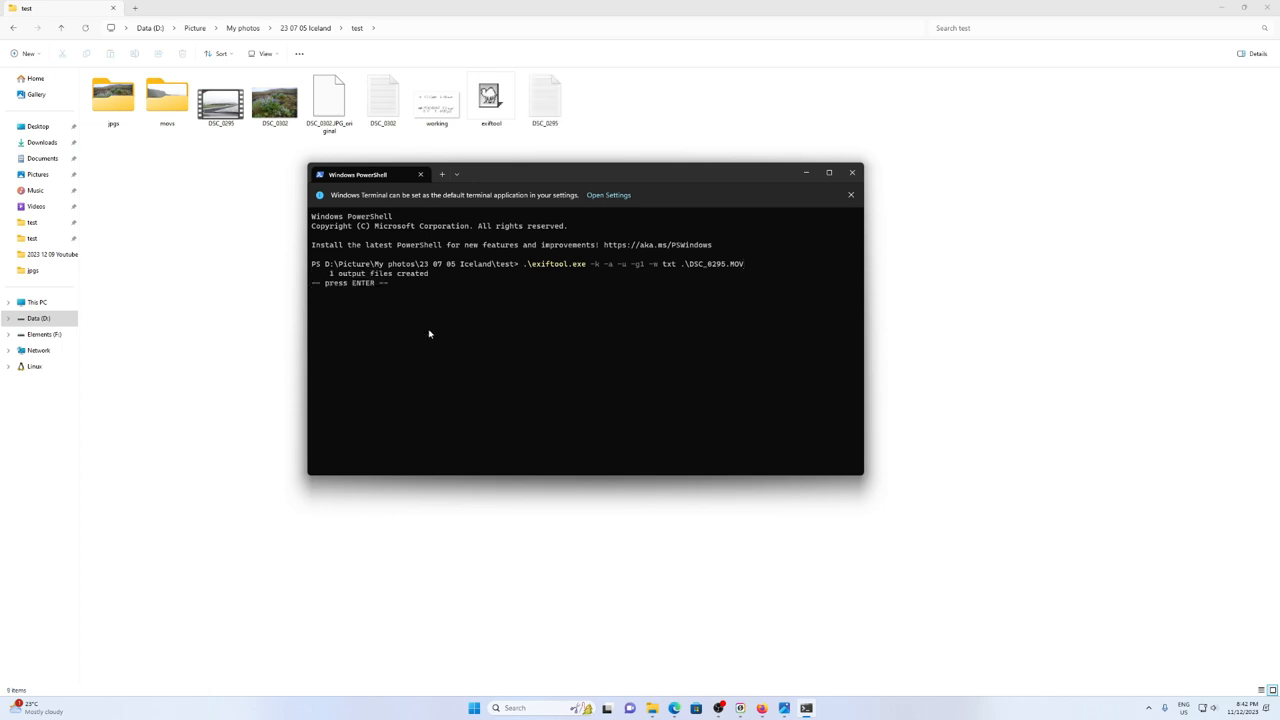
key(enter)
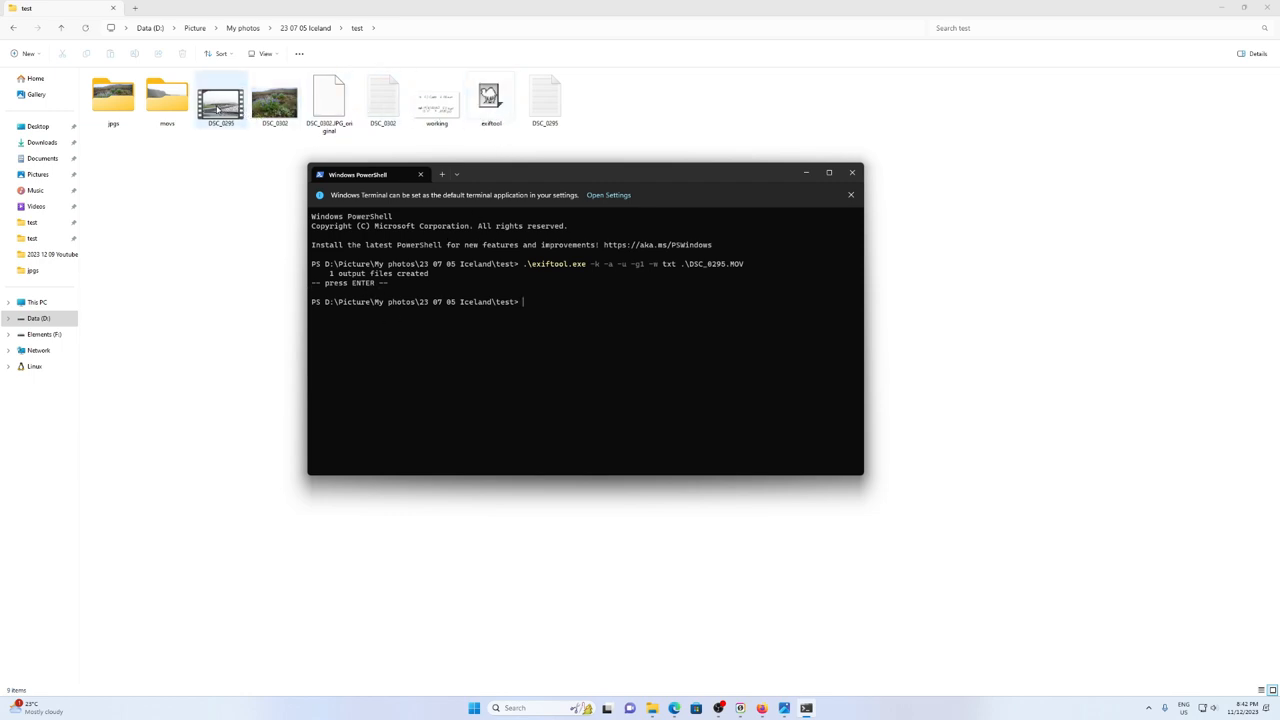
click(544, 100)
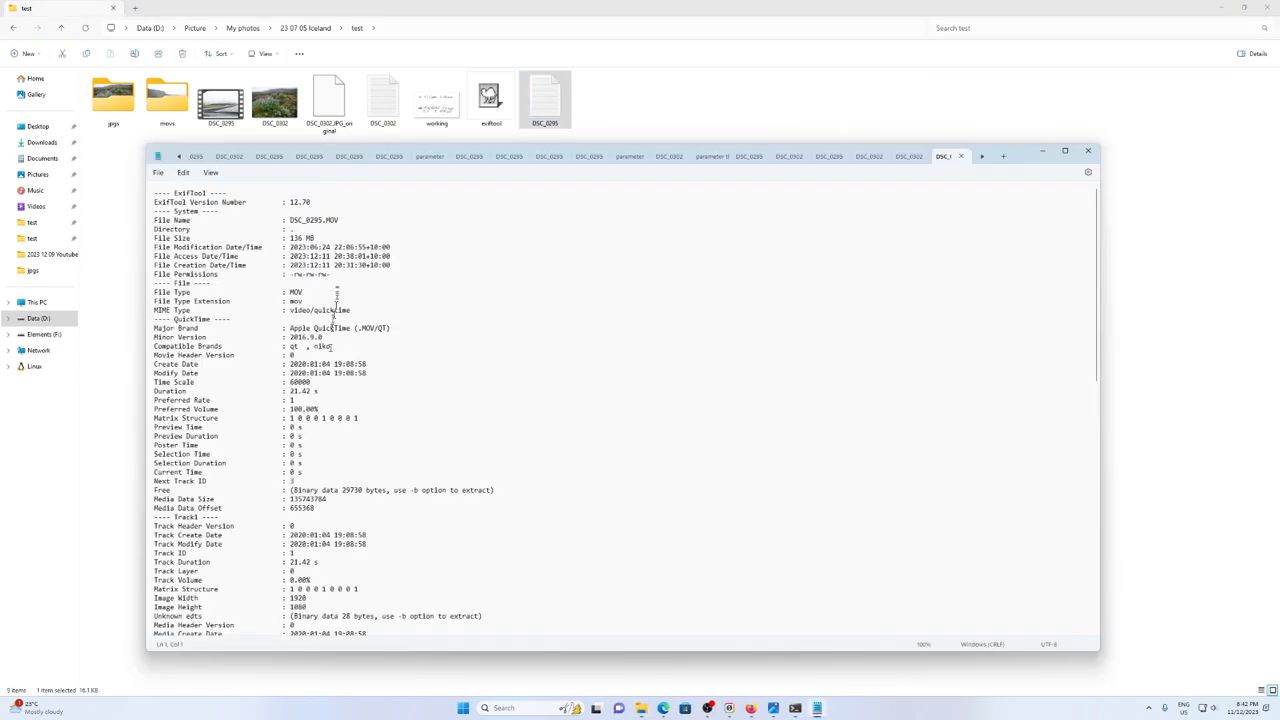
scroll(down, 3)
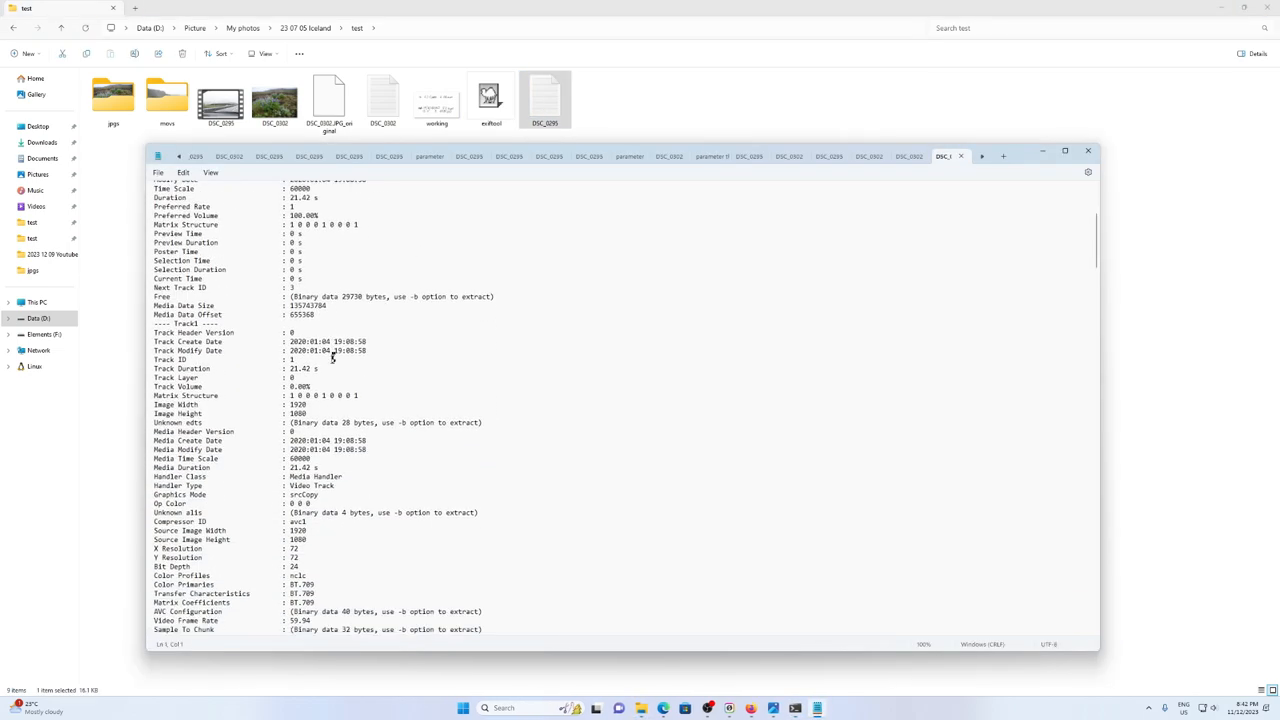
scroll(down, 3)
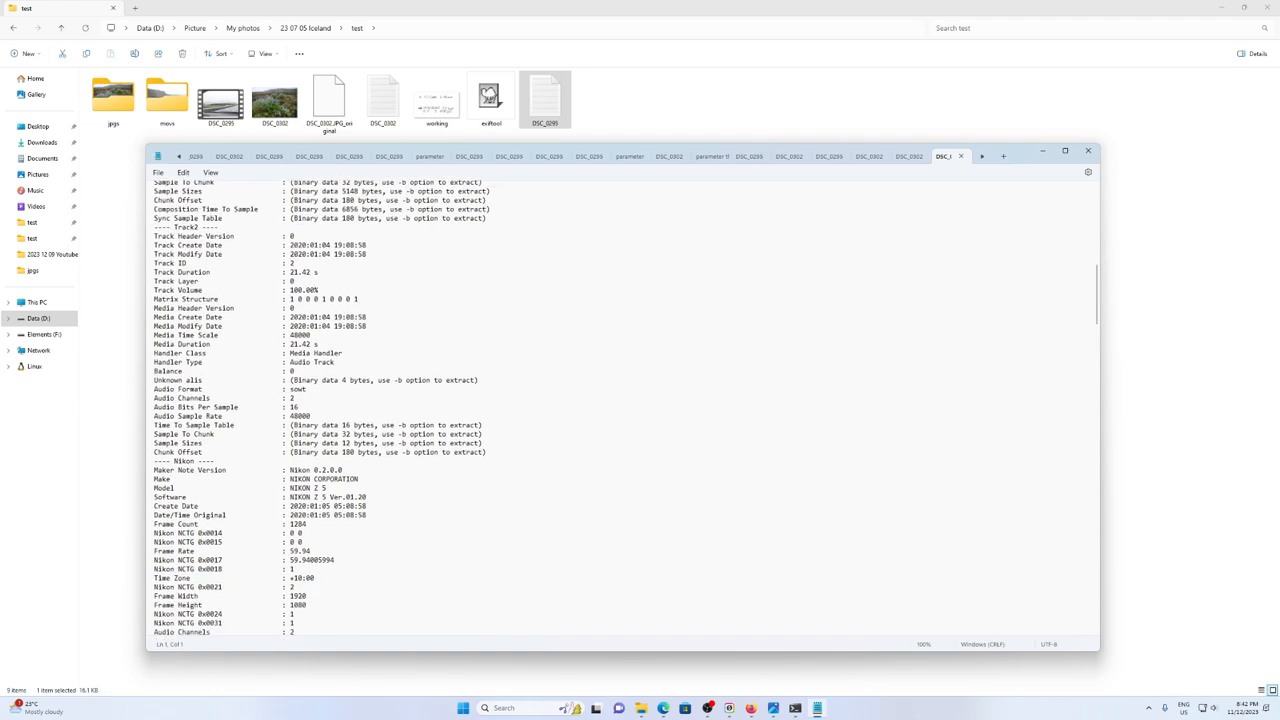
scroll(down, 3)
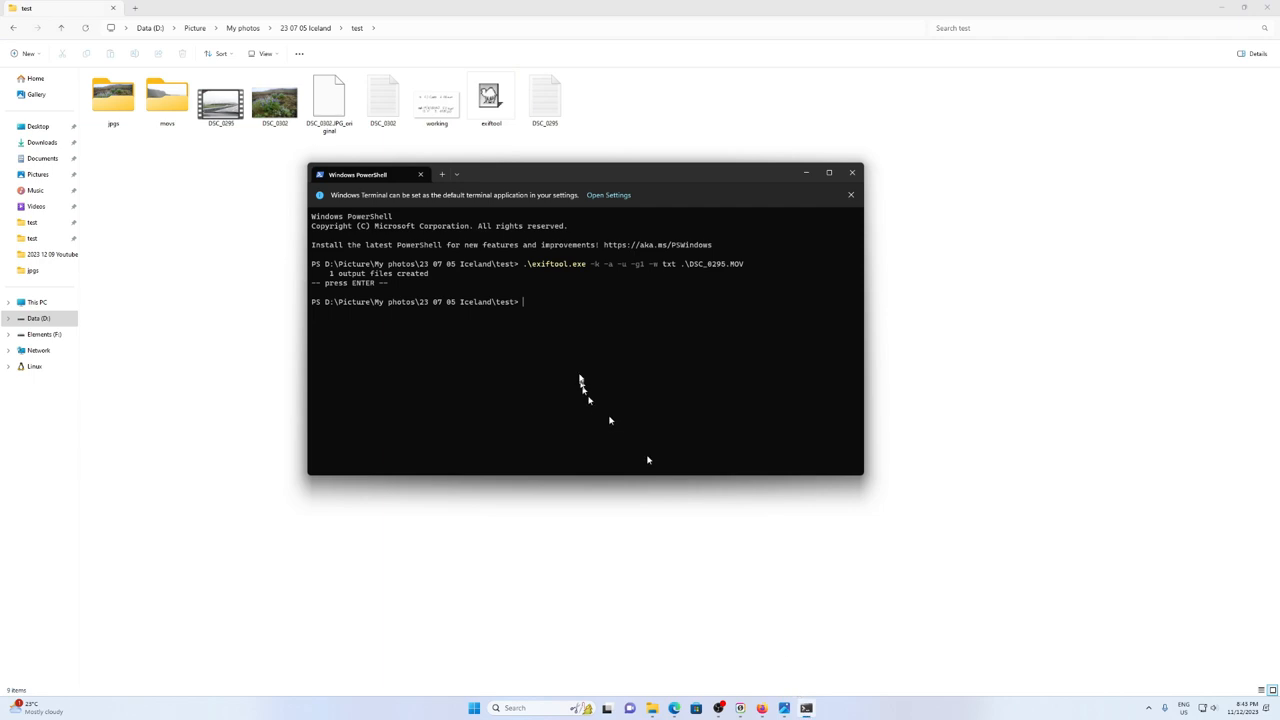
mouse_move(578, 374)
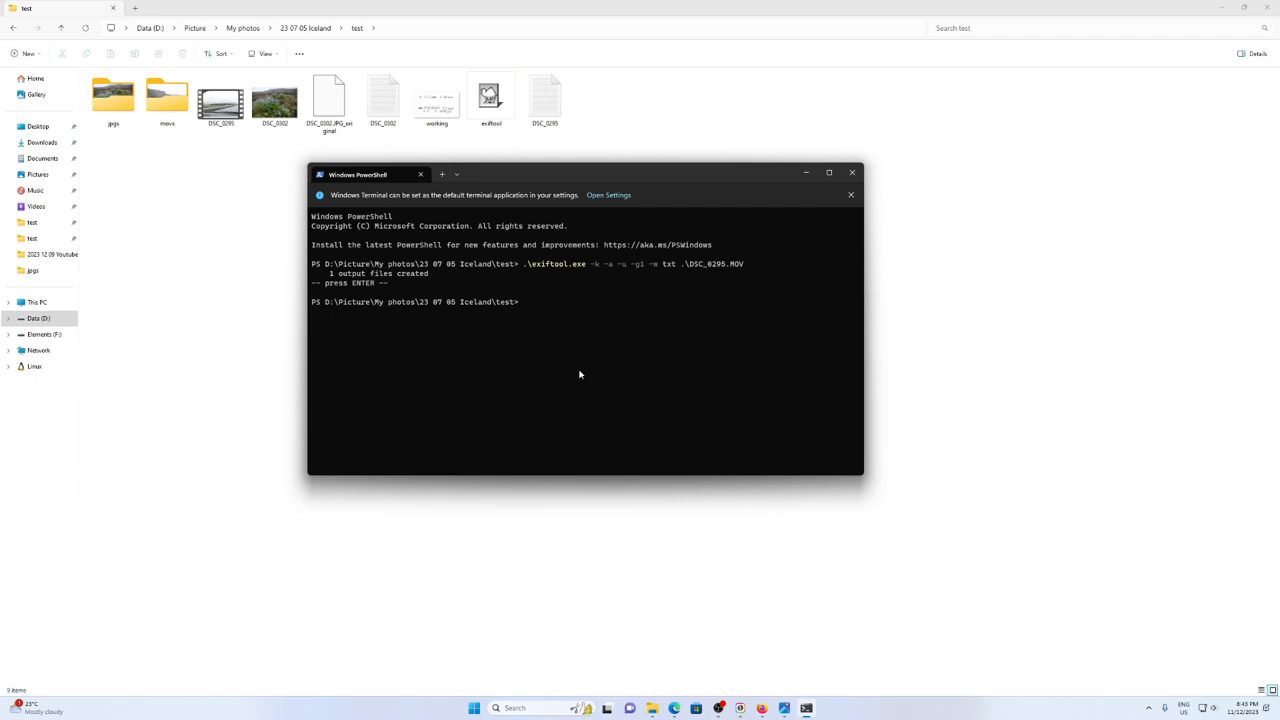
Run exiftool "-CreateDate+=3:5:13 23:05:0" on DSC_0295.MOV, leaving a backup original
text(.\exiftool.exe "-DateTimeOriginal+=3:5:13 23:05:0" .\)
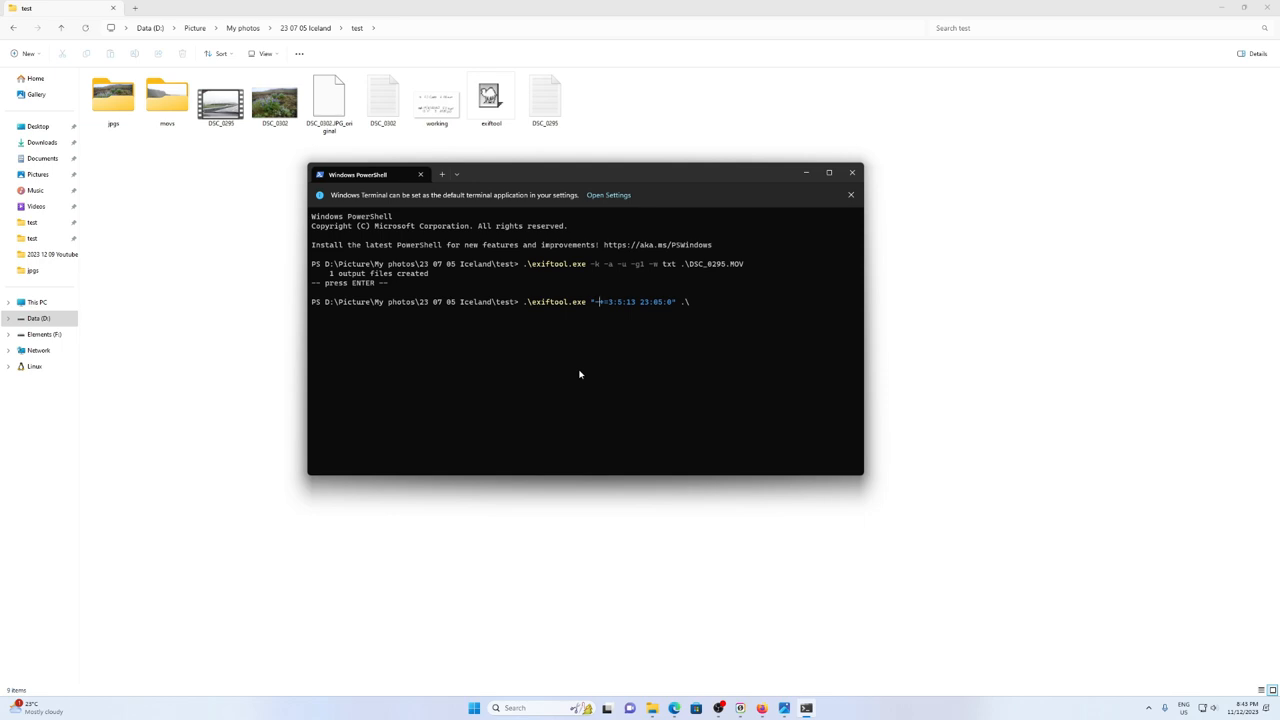
text(Create)
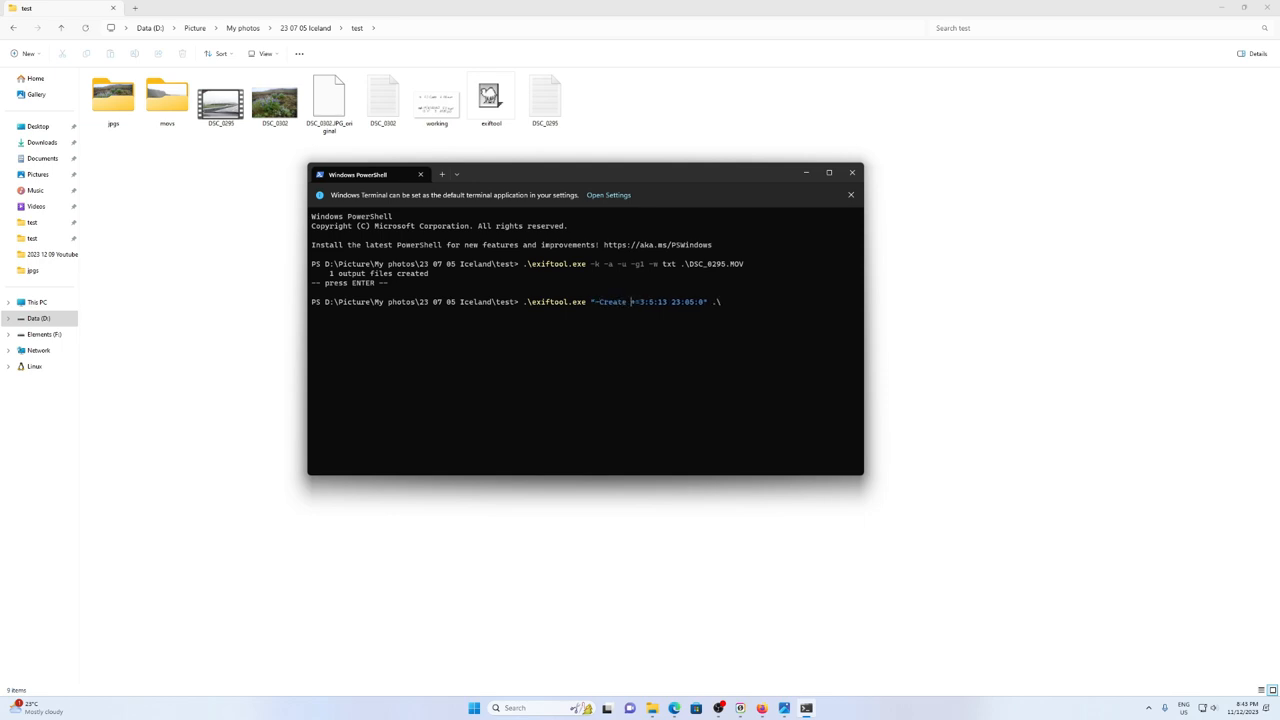
text(Date)
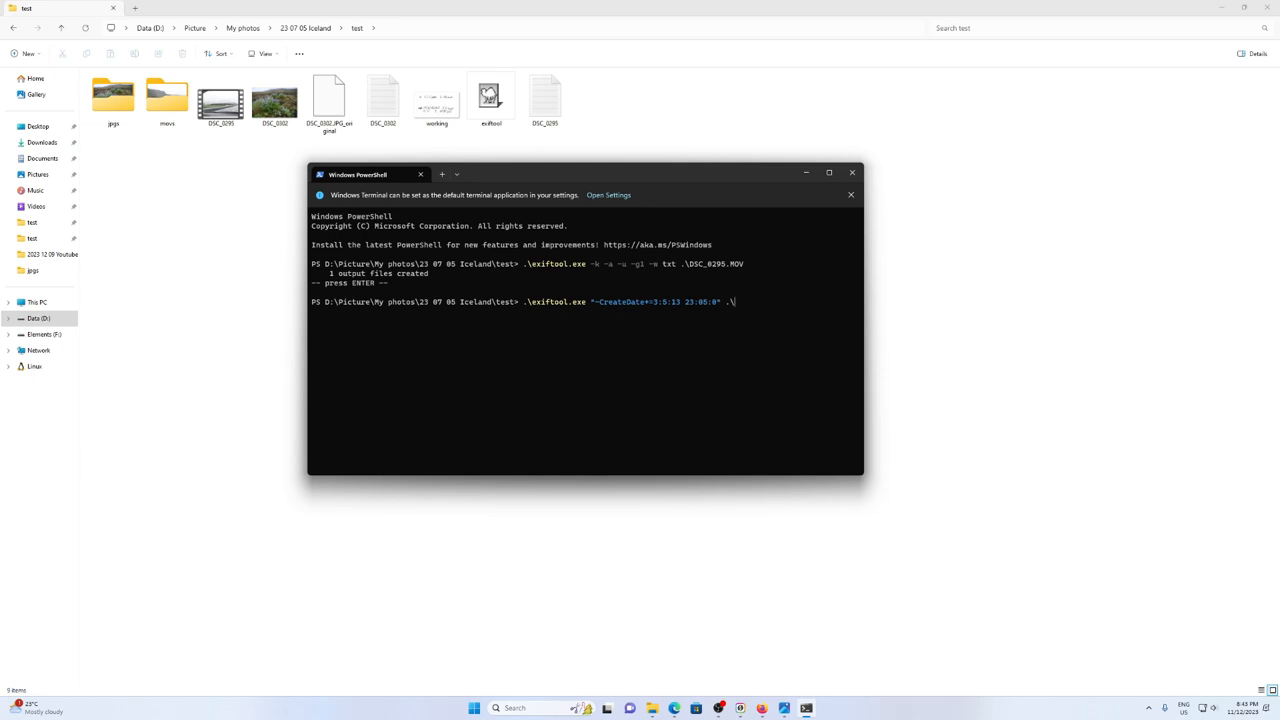
text(ds)
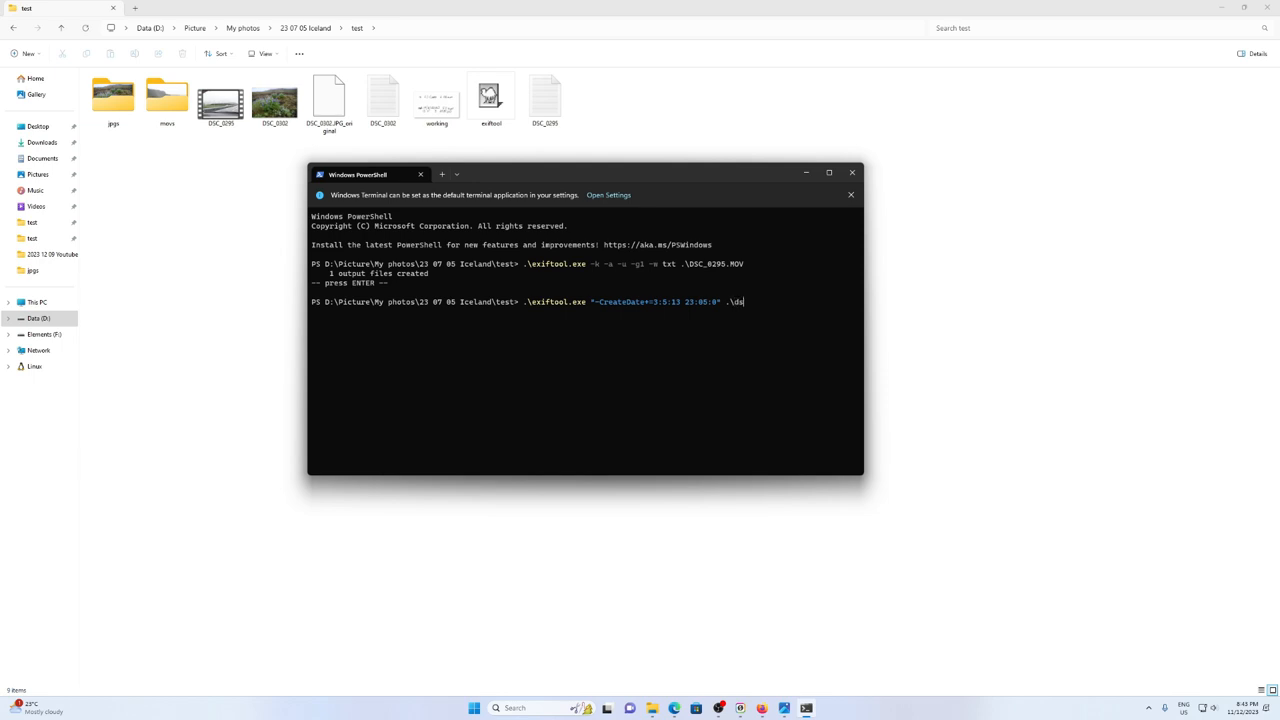
text(c)
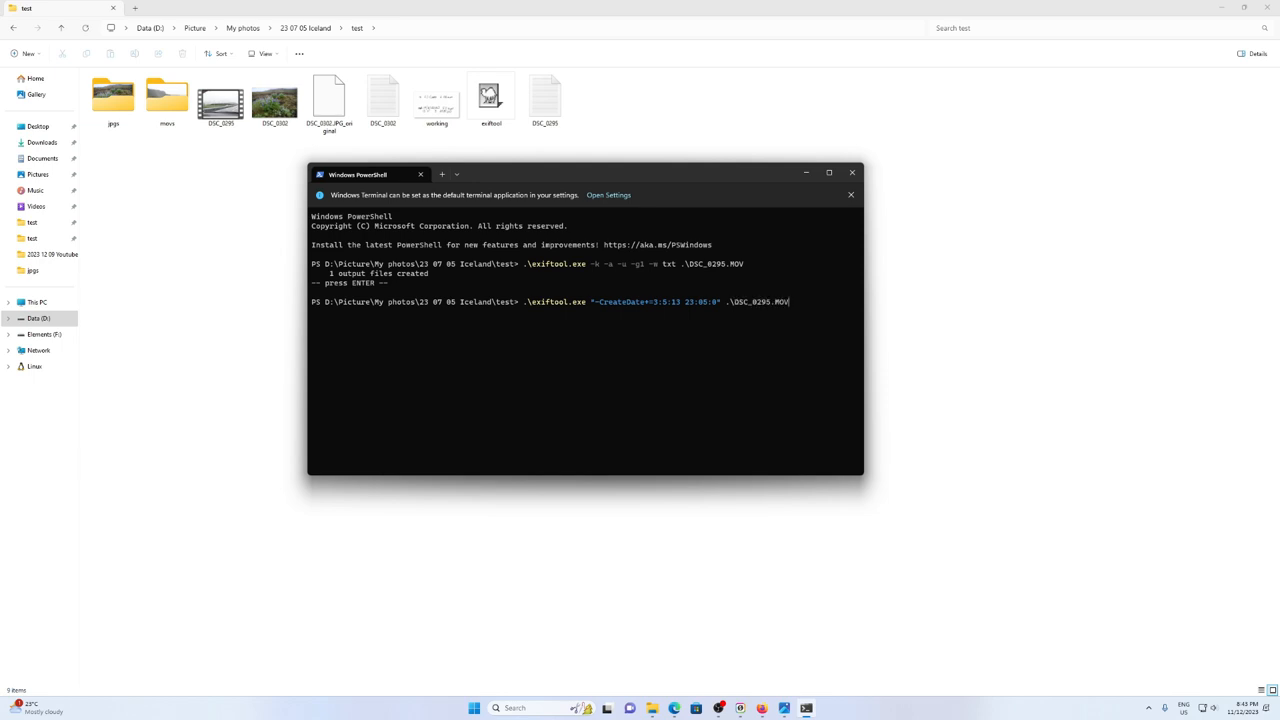
key(enter)
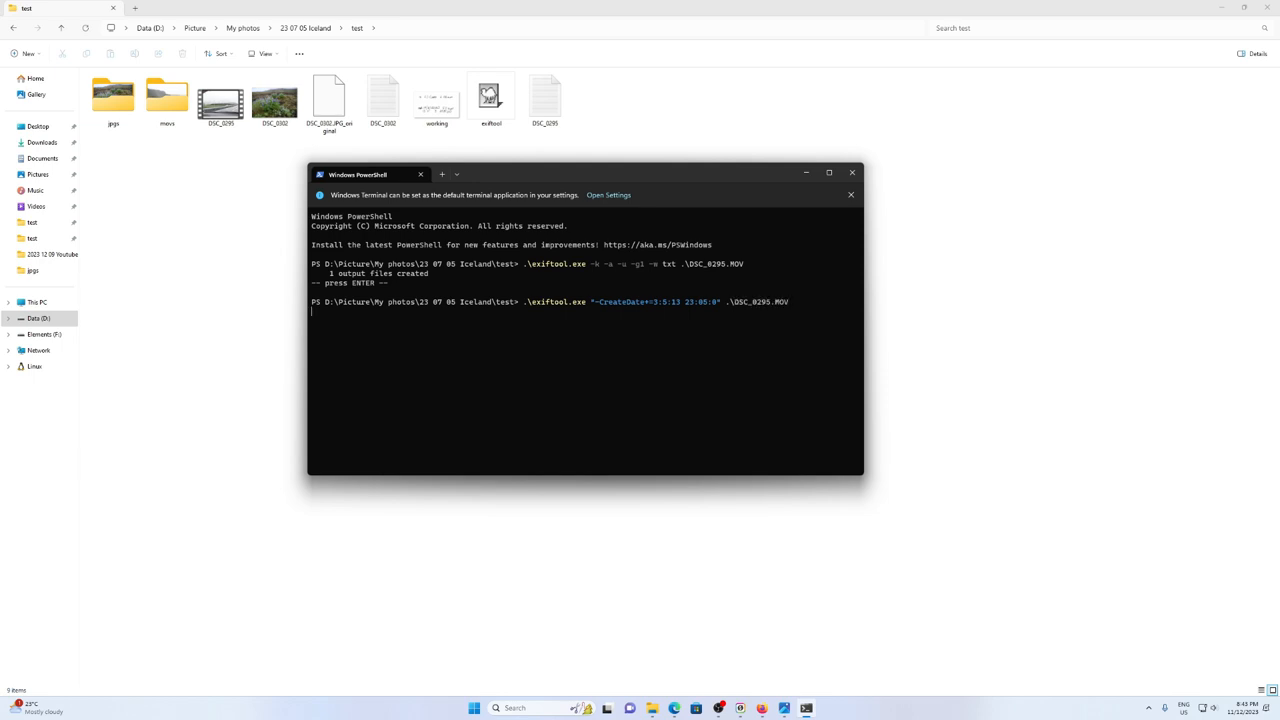
key(enter)
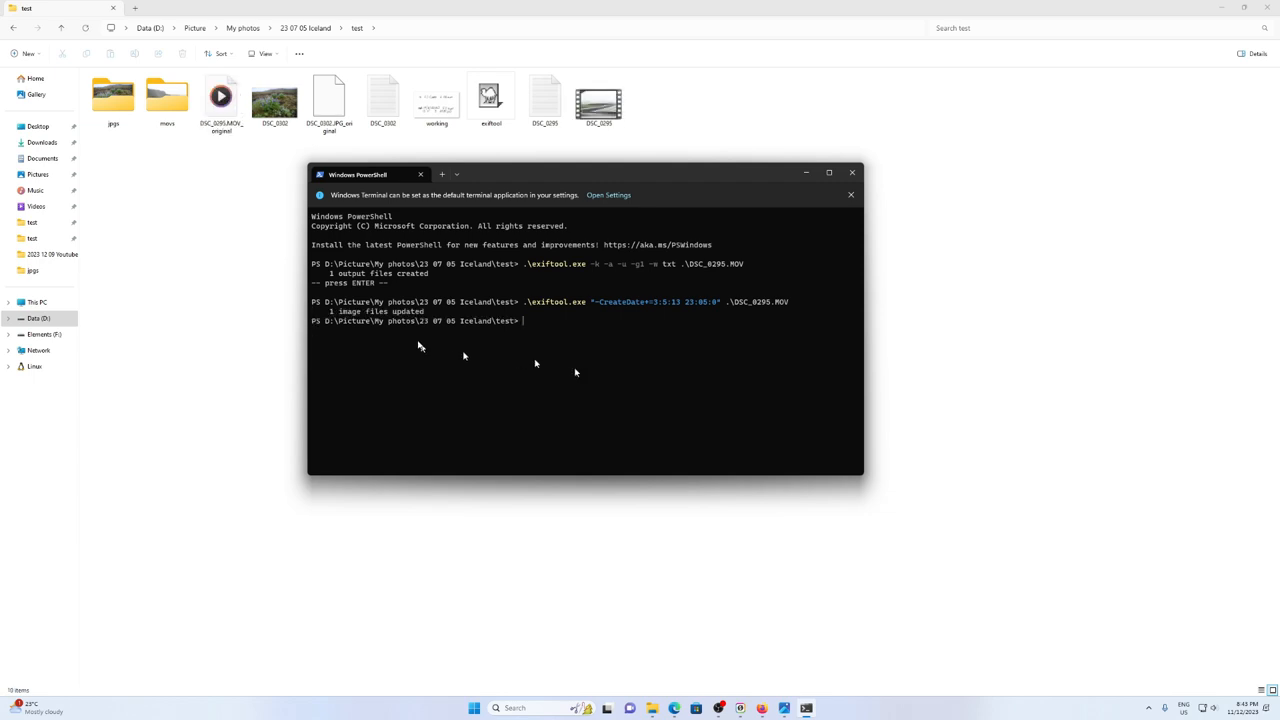
Select the updated video in the folder and close the PowerShell window
click(600, 96)
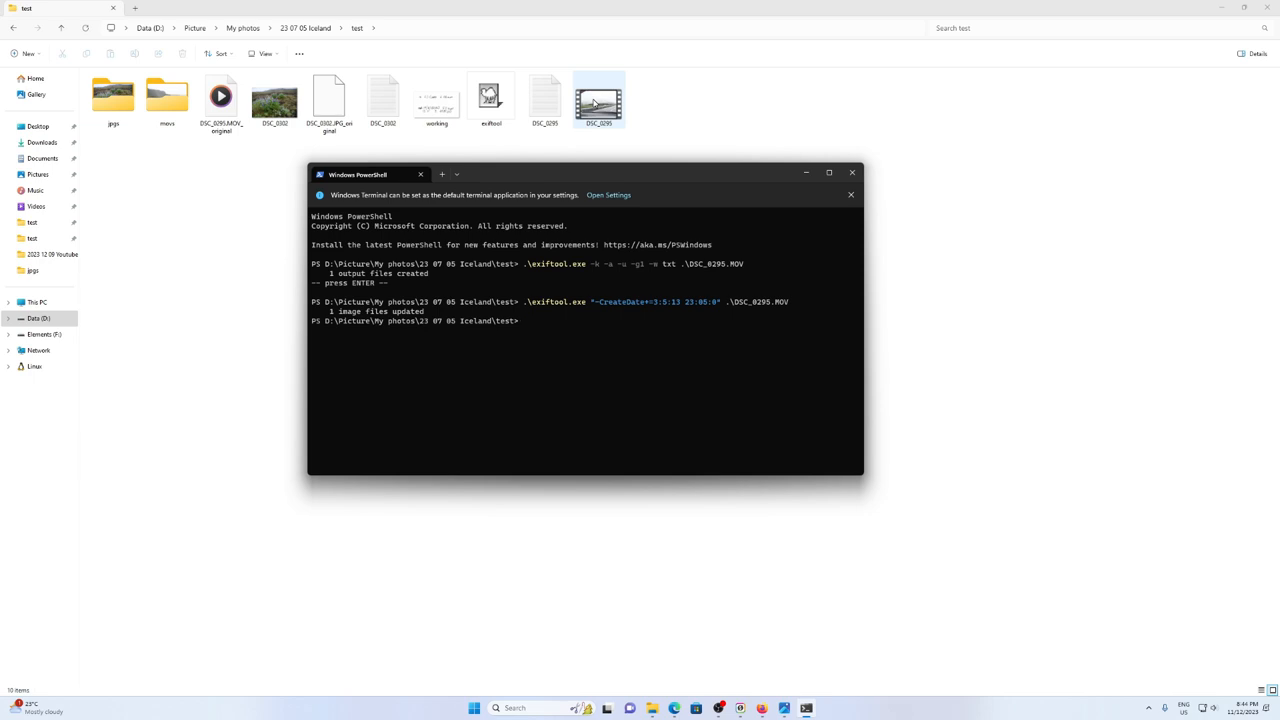
click(852, 172)
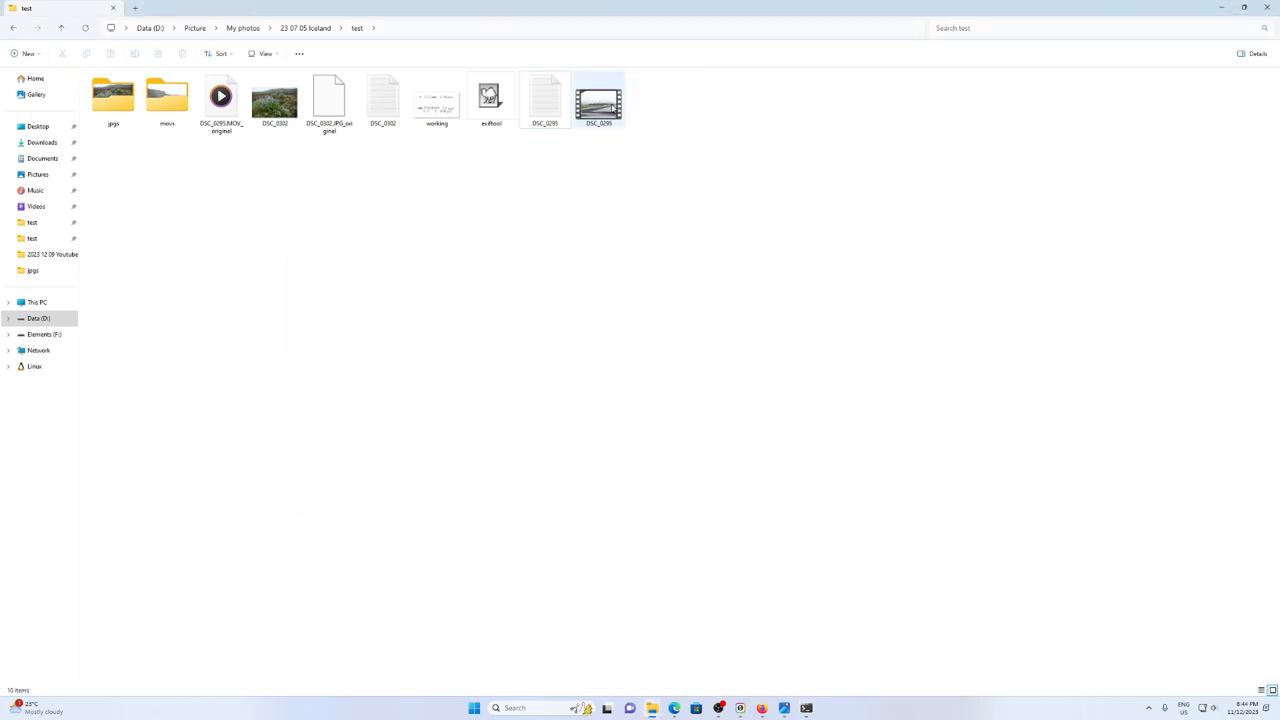
right_click(600, 100)
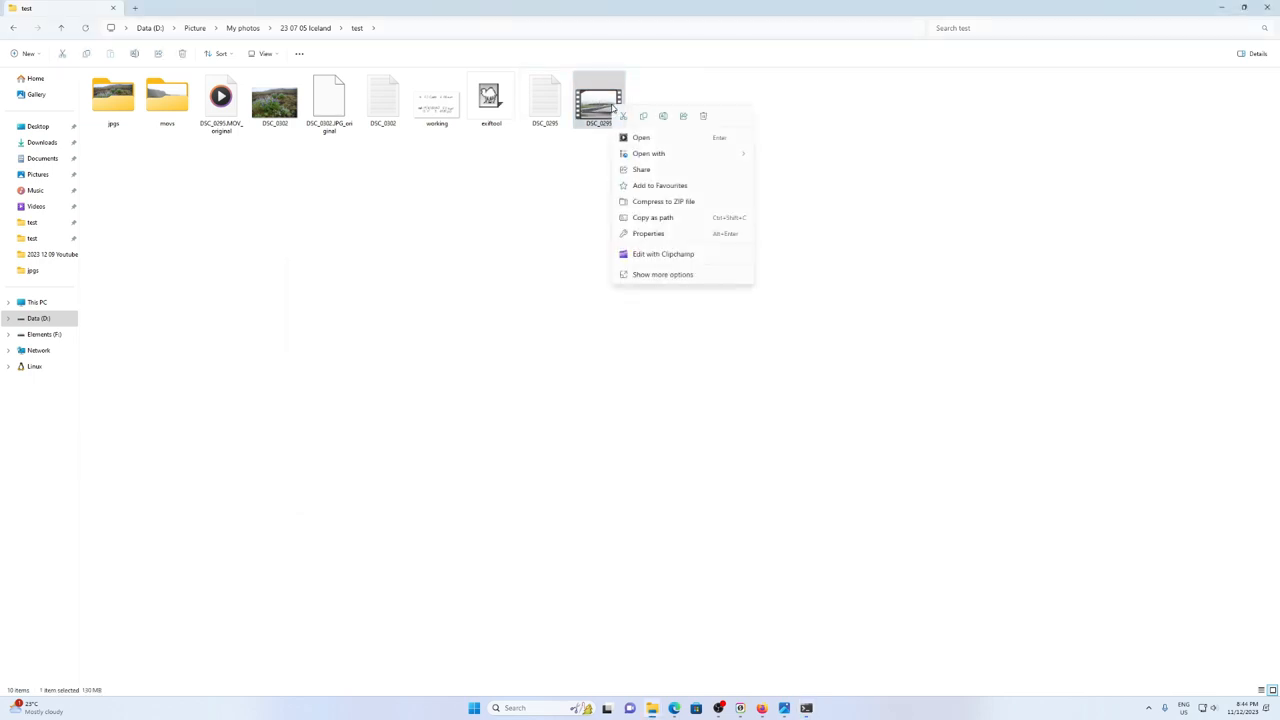
click(648, 232)
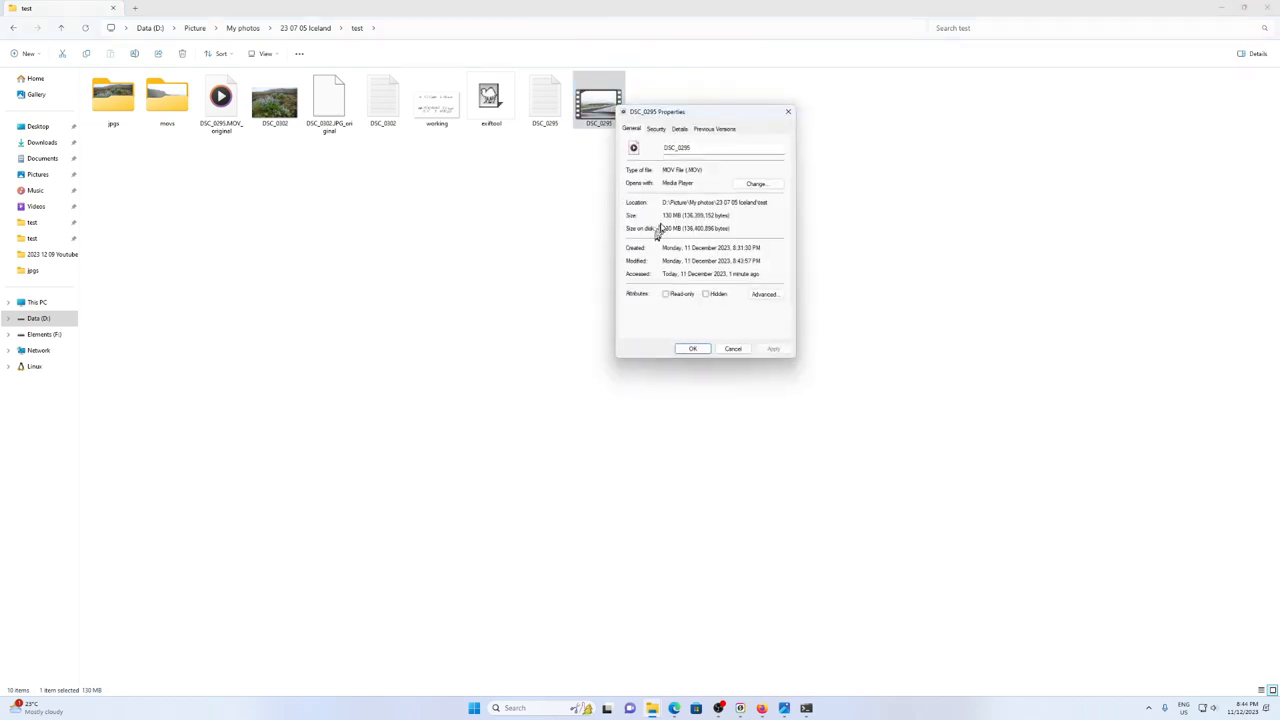
click(680, 128)
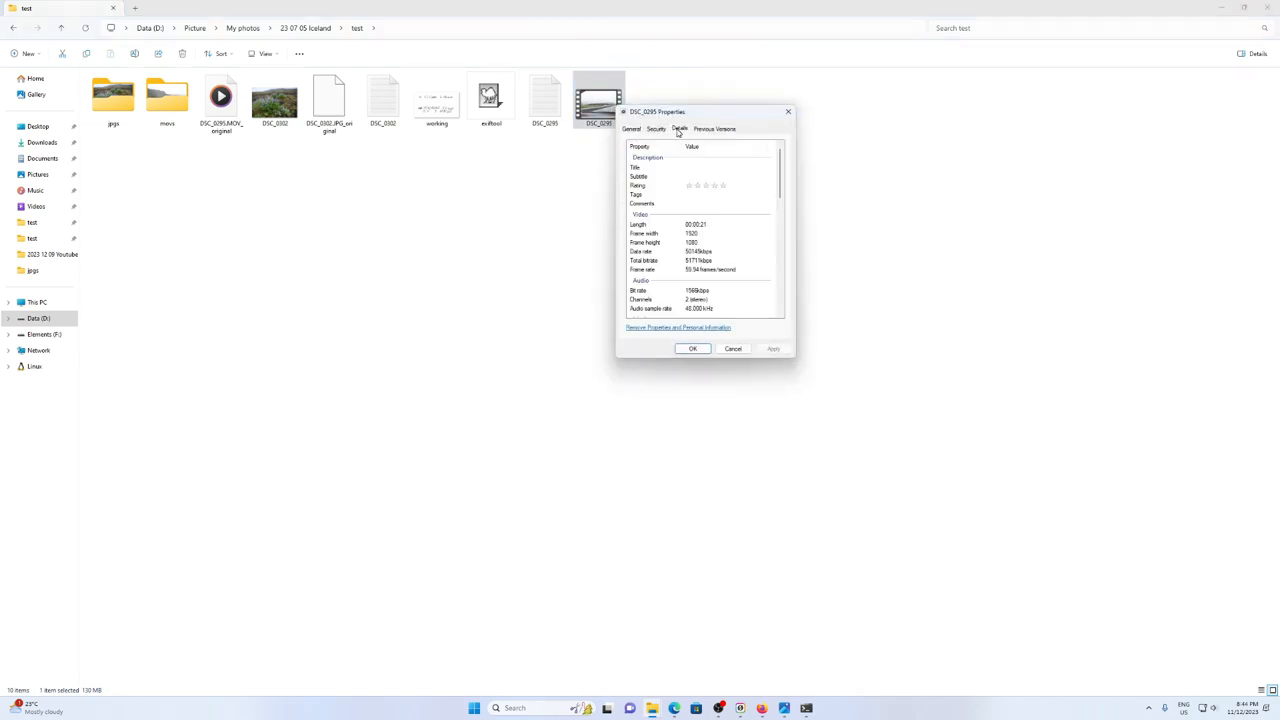
scroll(down, 3)
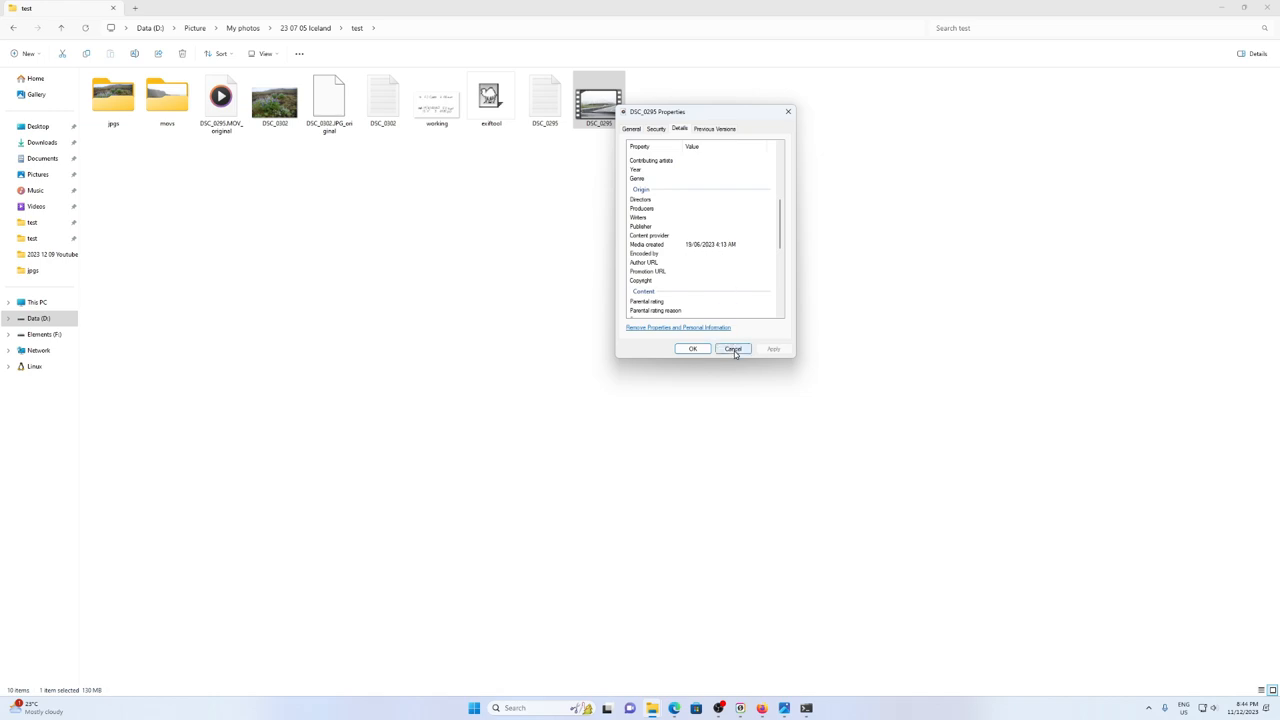
click(732, 348)
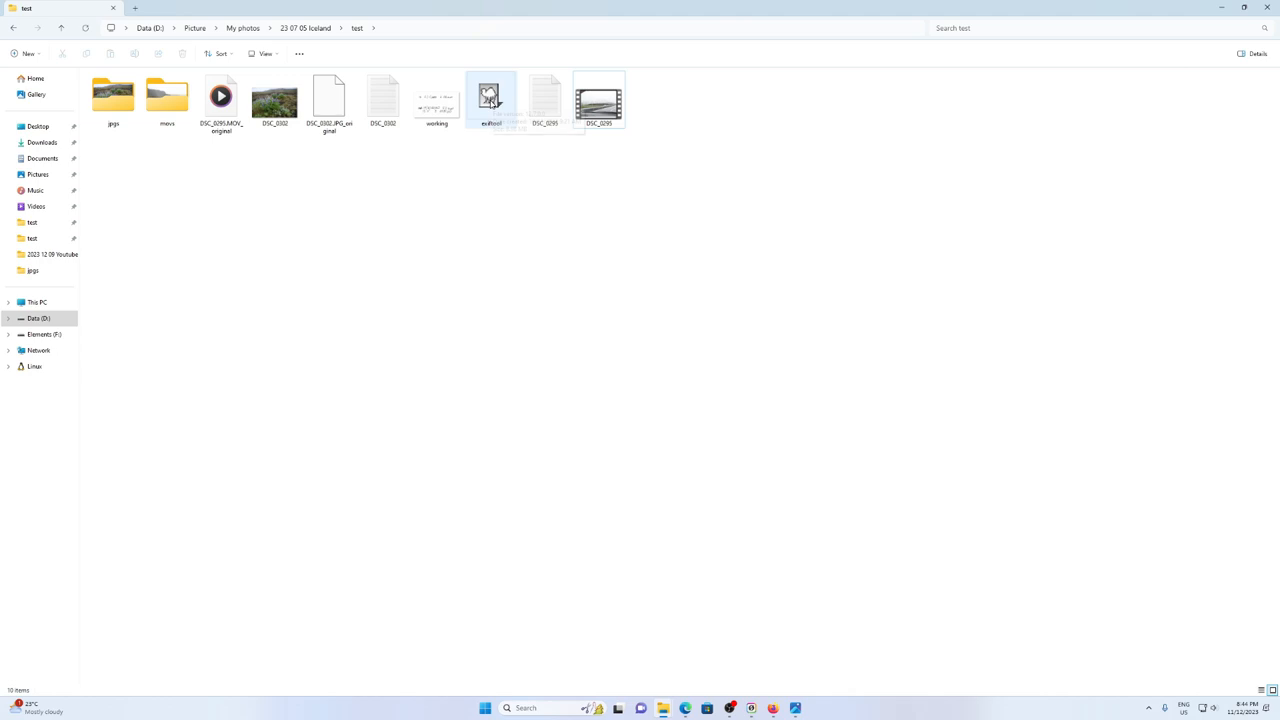
Open the movs subfolder containing exiftool and the two MOV videos
click(490, 98)
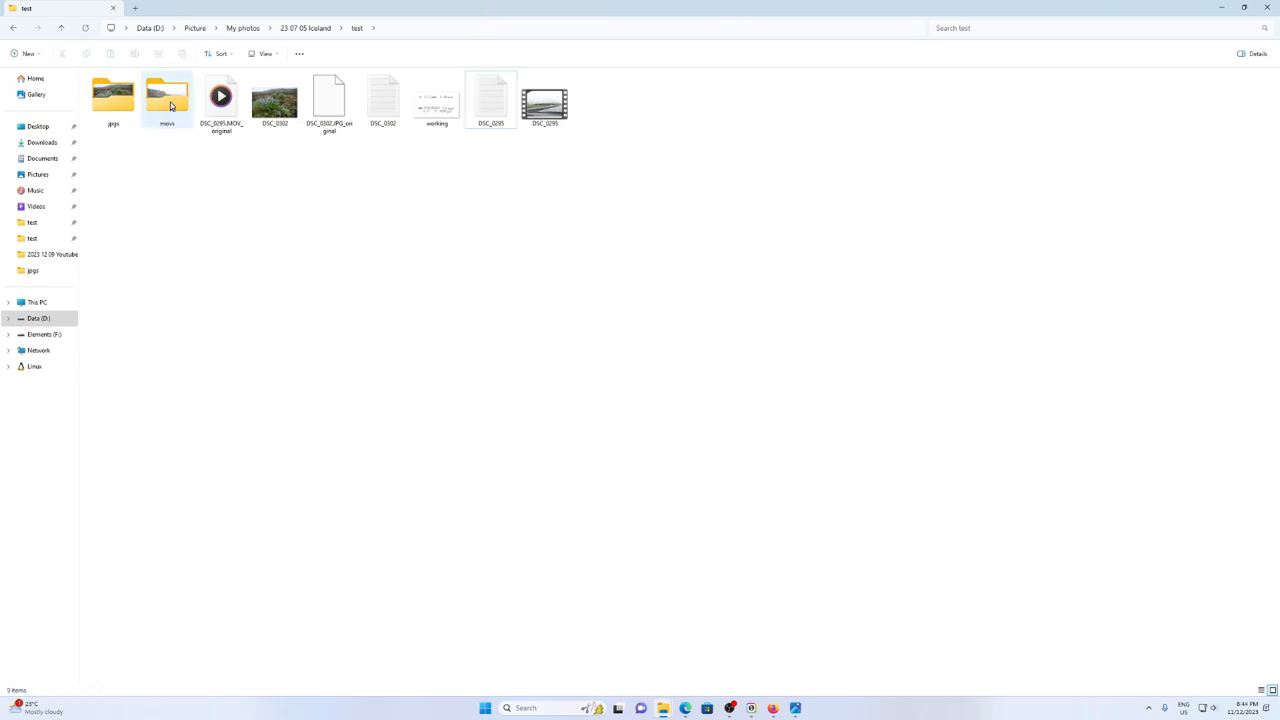
double_click(166, 96)
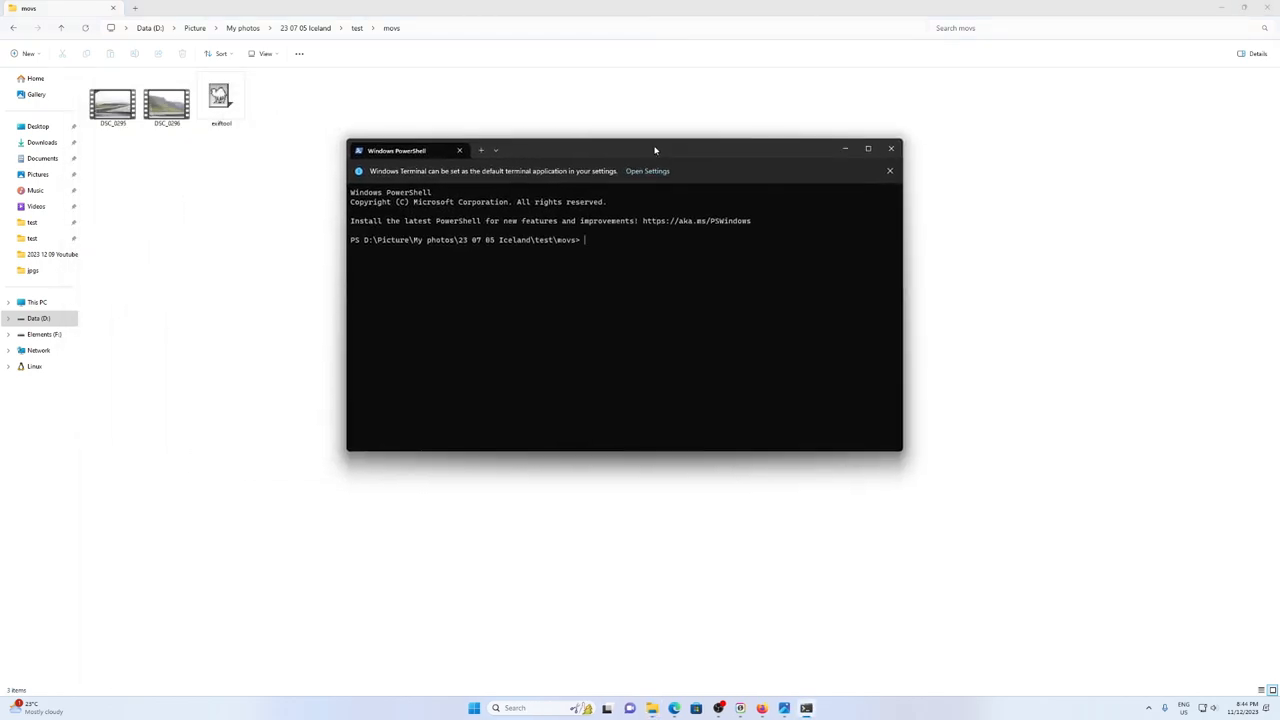
Enter the exiftool "-CreateDate+=3:5:13 23:05:0" command targeting the movs folder, not yet run
text(.\exiftool.exe "-CreateDate+=3:5:13 23:05:0" .\DSC_0295.MOV)
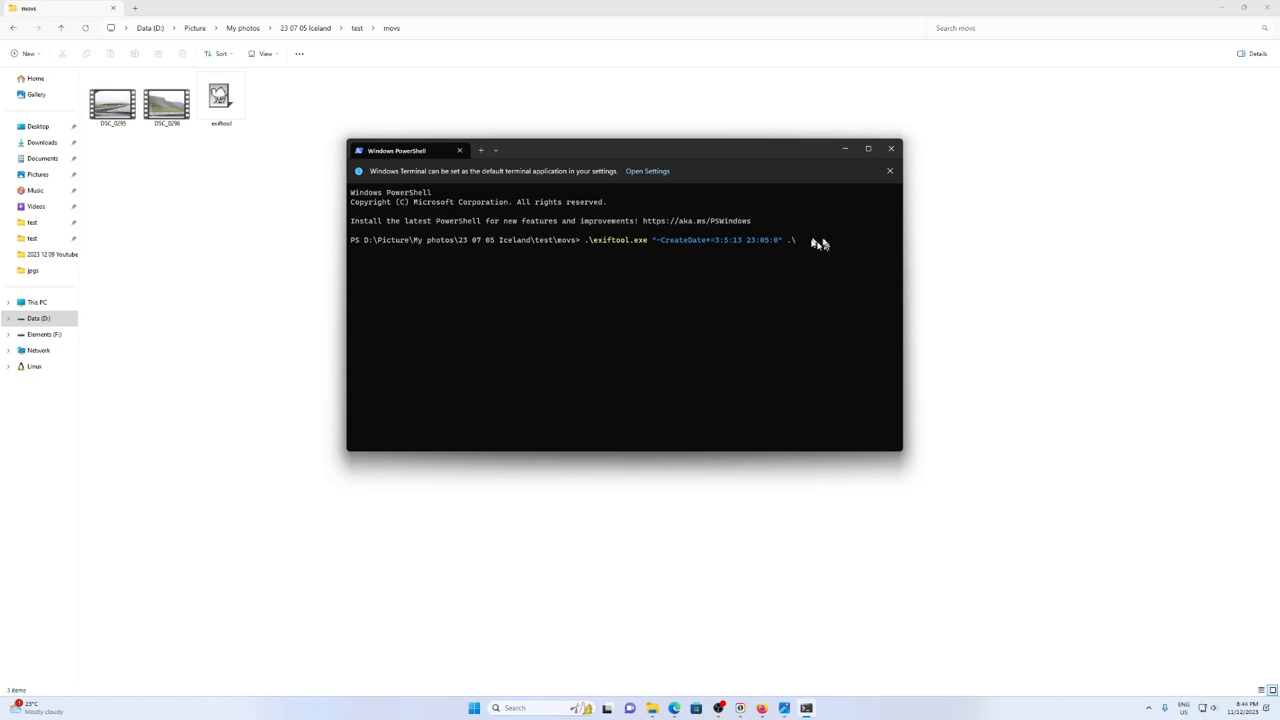
mouse_move(810, 244)
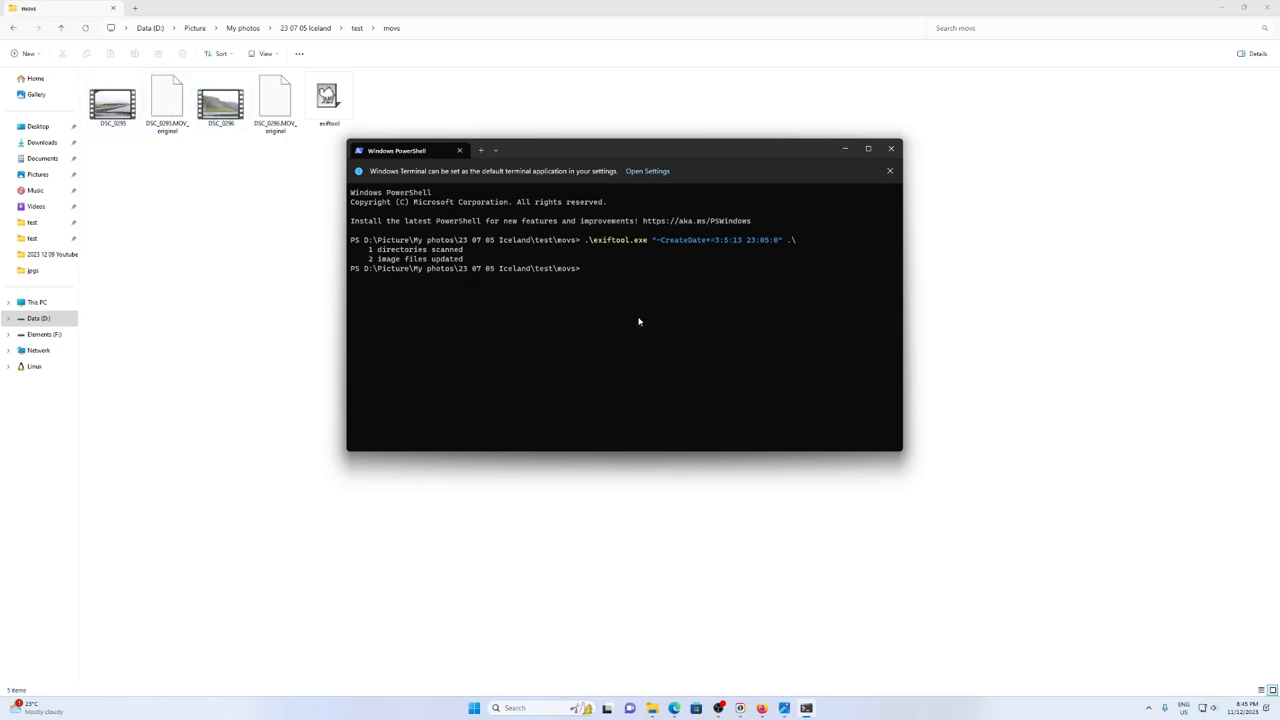
mouse_move(648, 286)
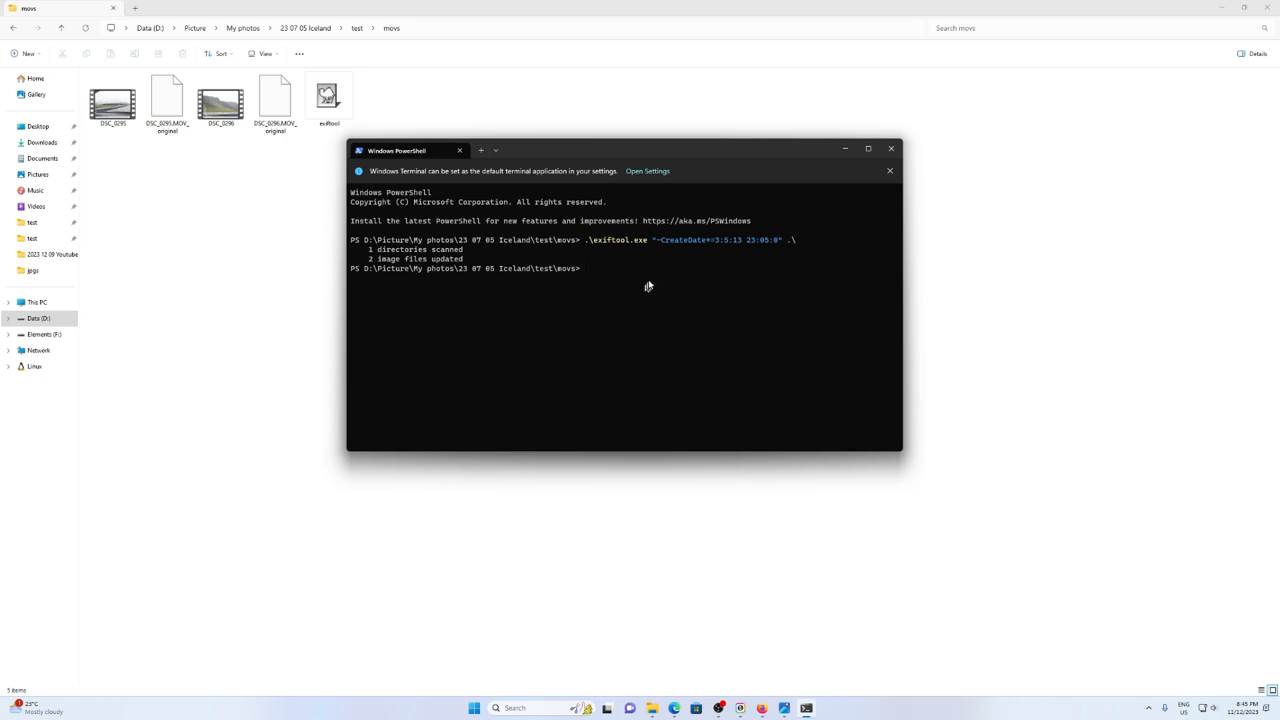